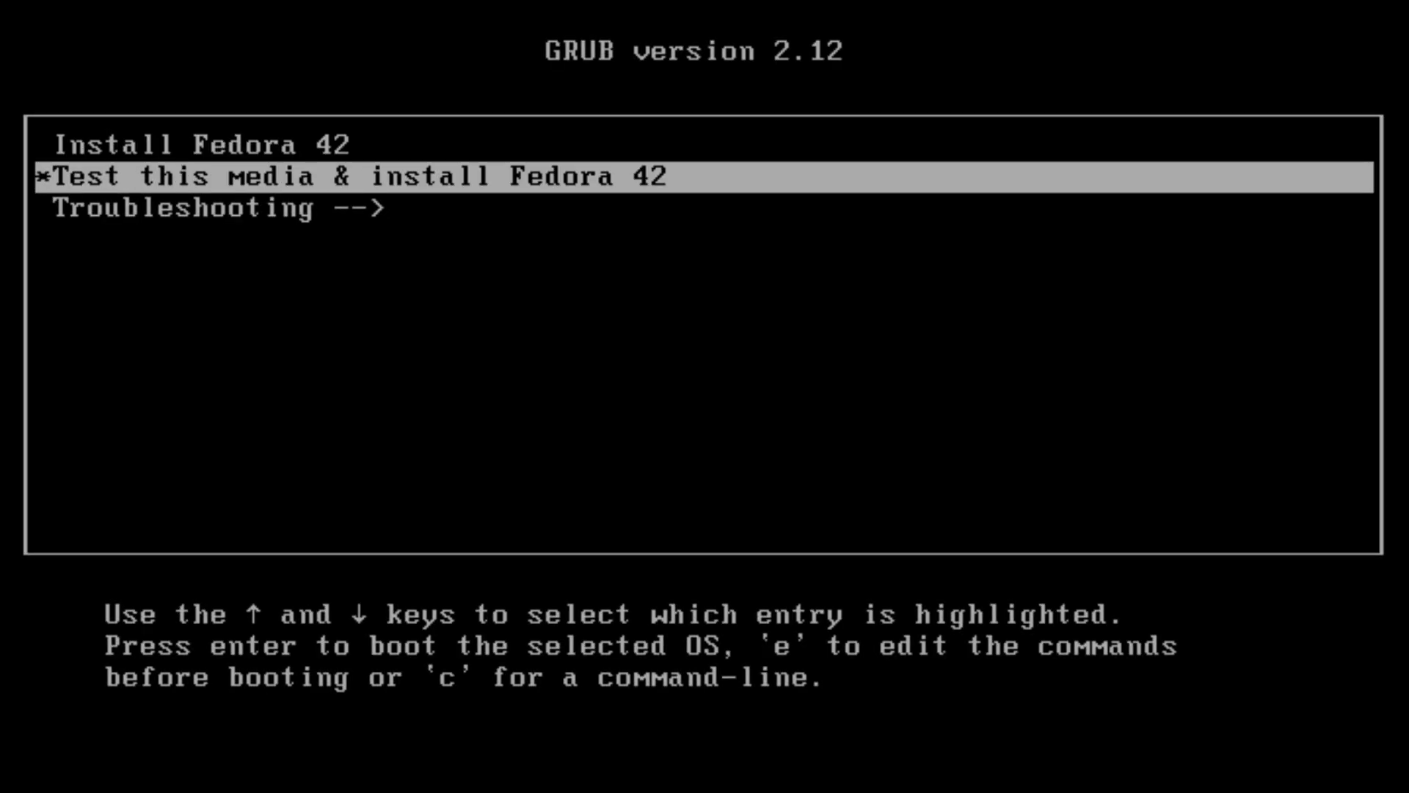
- Boot 'Test this media & install Fedora 42' from the GRUB menu
{"action": "key", "text": "Return"}
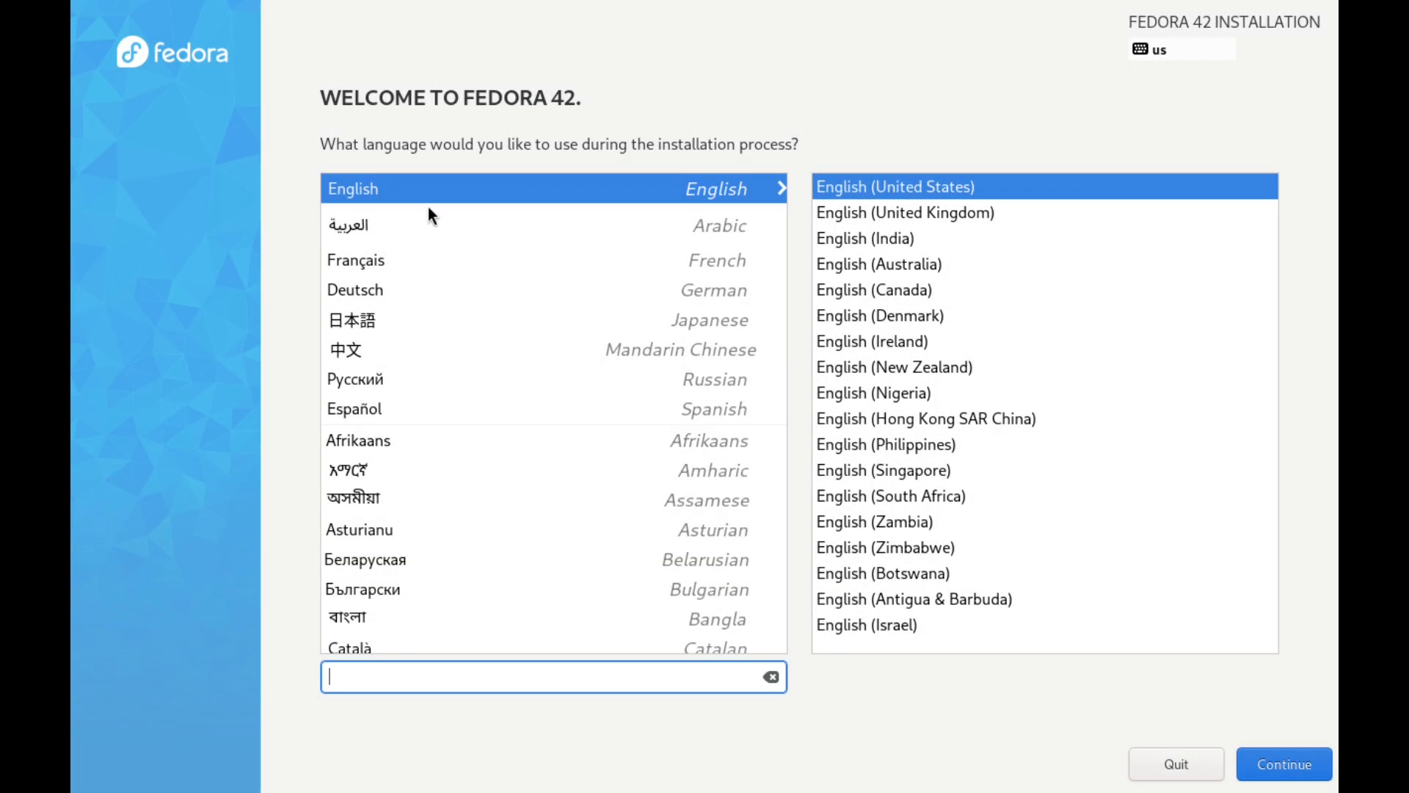
{"action": "mouse_move", "coordinate": [1092, 485]}
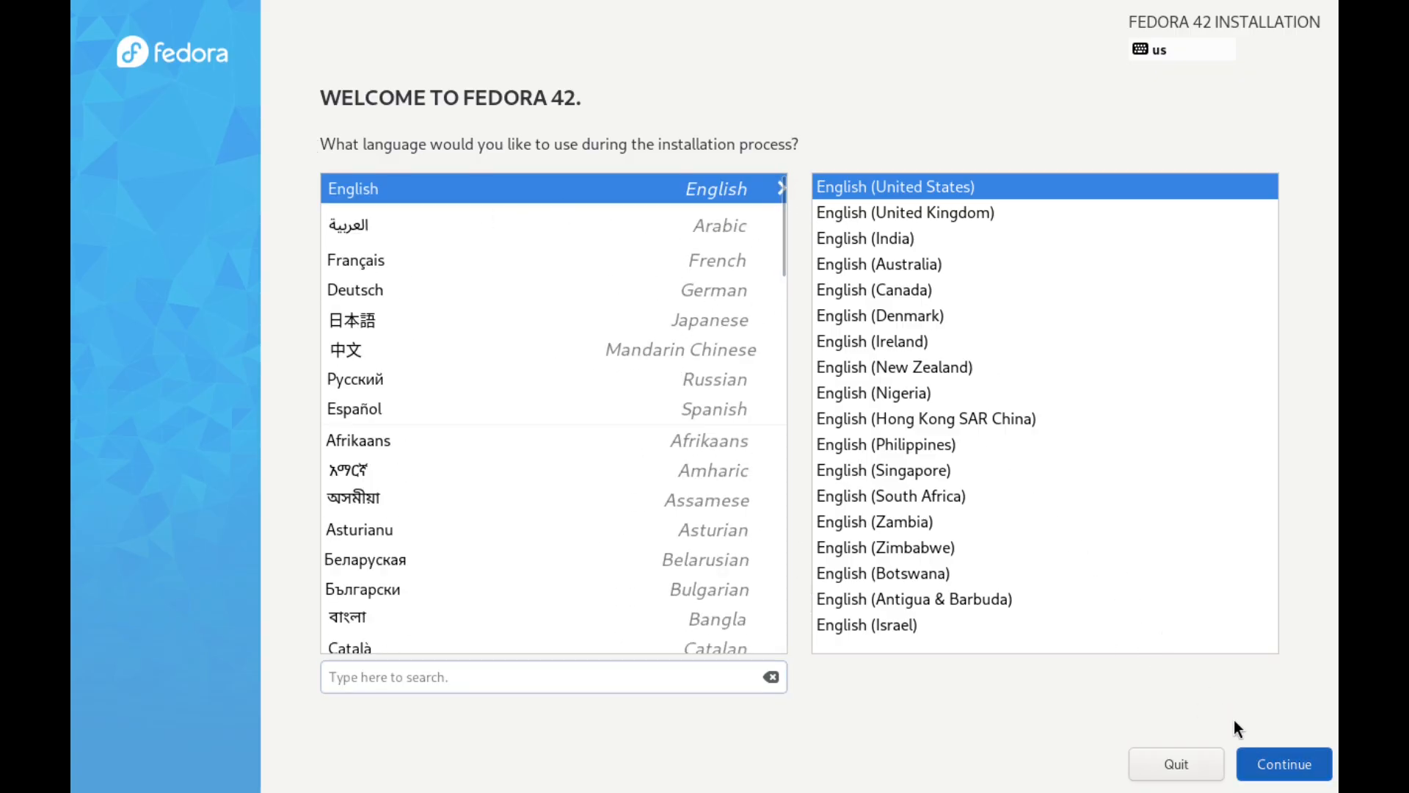
{"action": "mouse_move", "coordinate": [912, 474]}
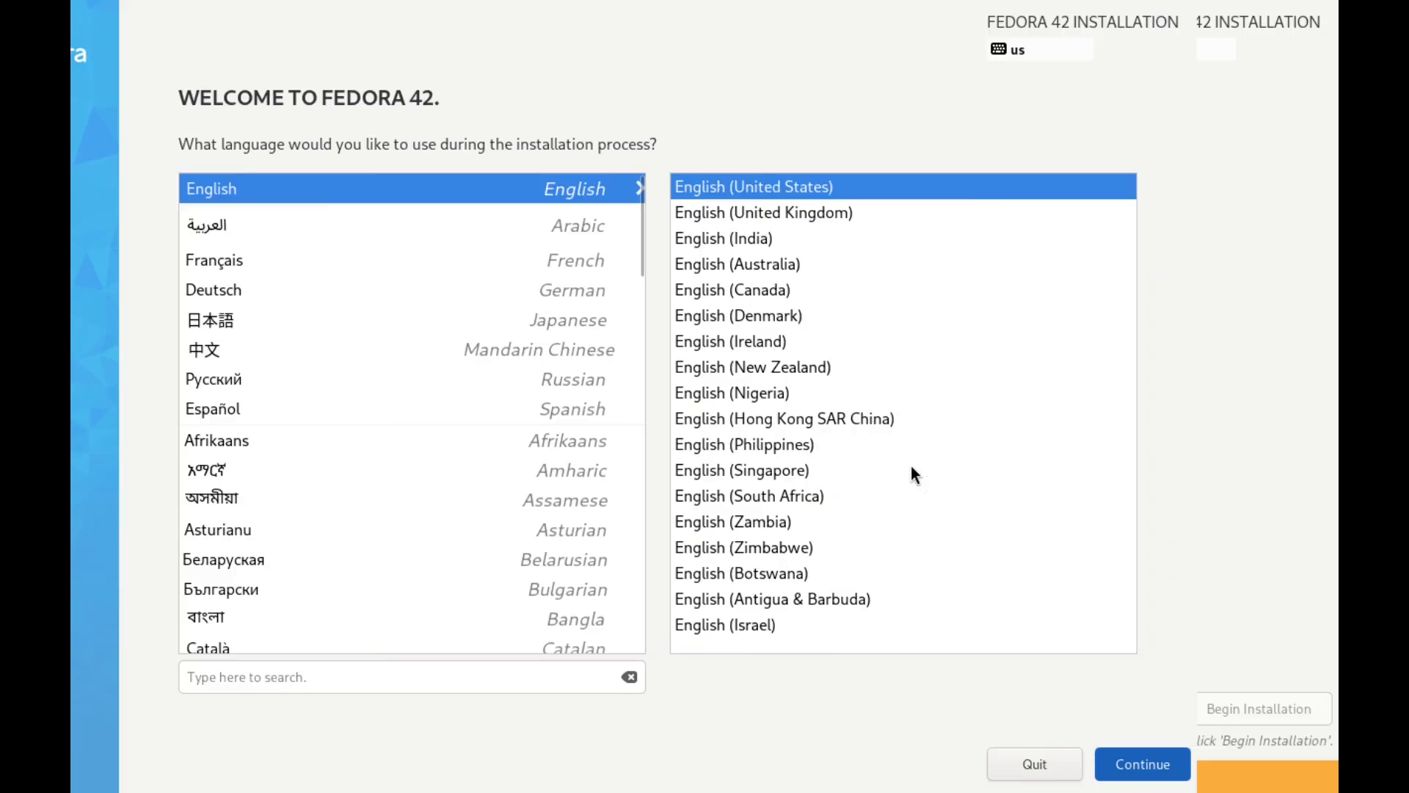
- Continue in English and accept the 60 GiB virtual disk with automatic storage configuration
{"action": "left_click", "coordinate": [1142, 763]}
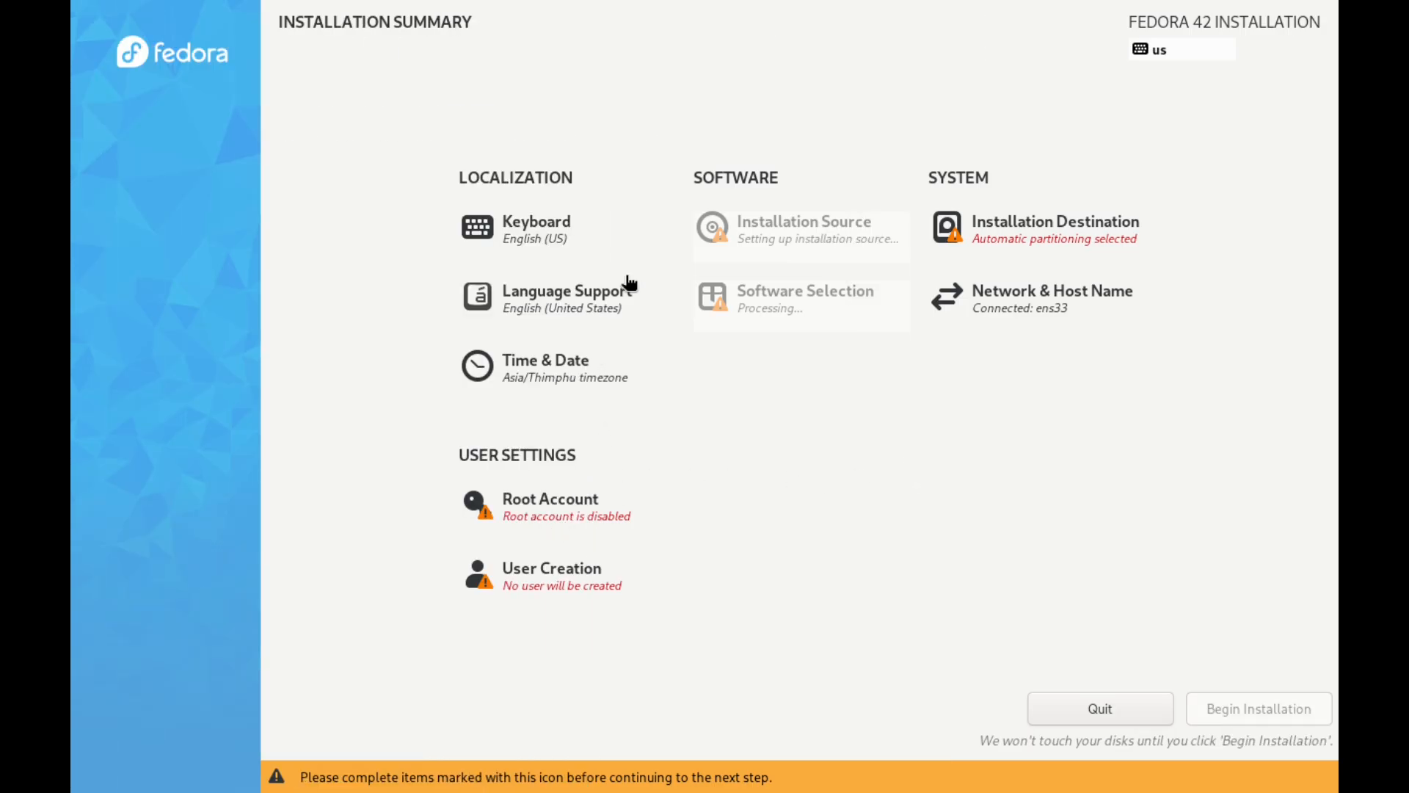
{"action": "left_click", "coordinate": [1054, 222]}
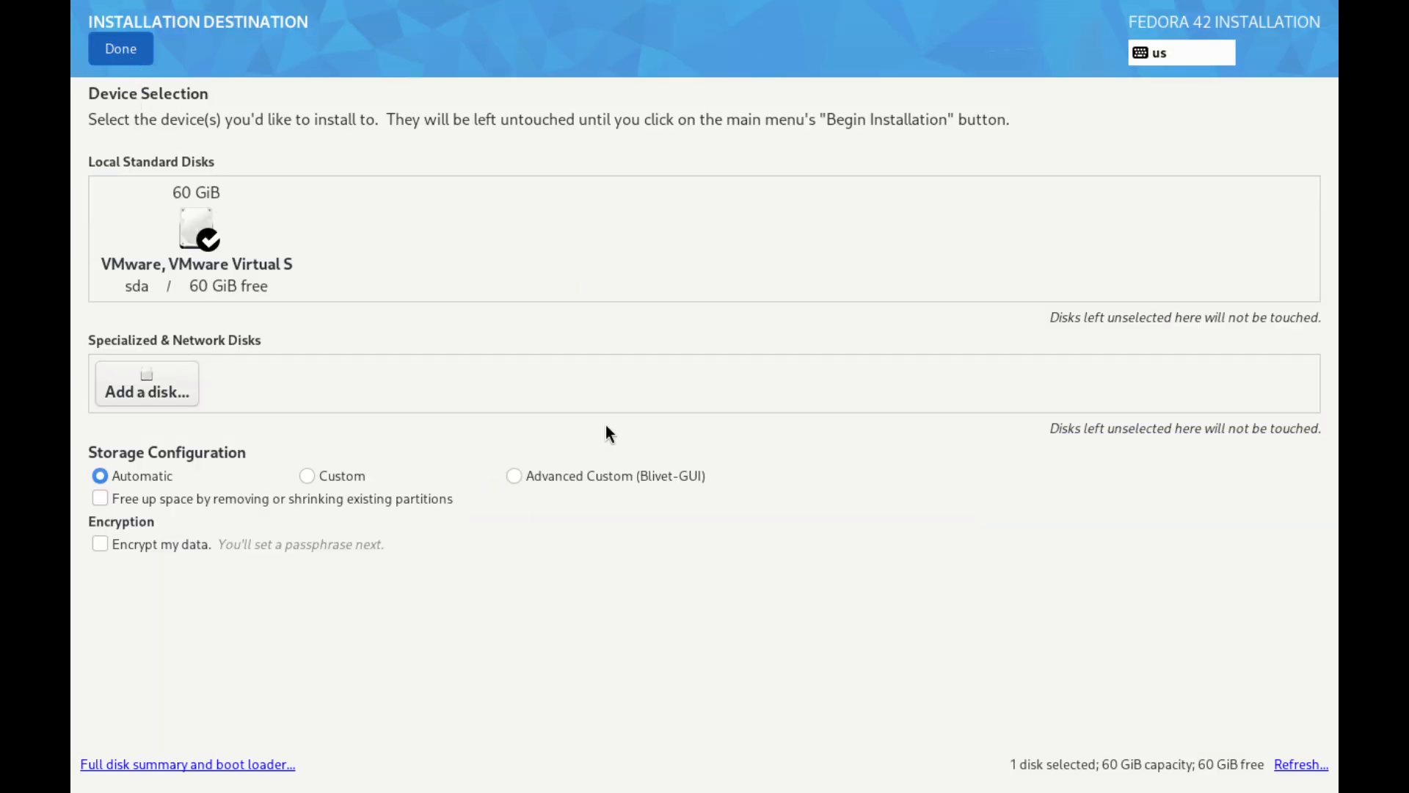
{"action": "left_click", "coordinate": [120, 49]}
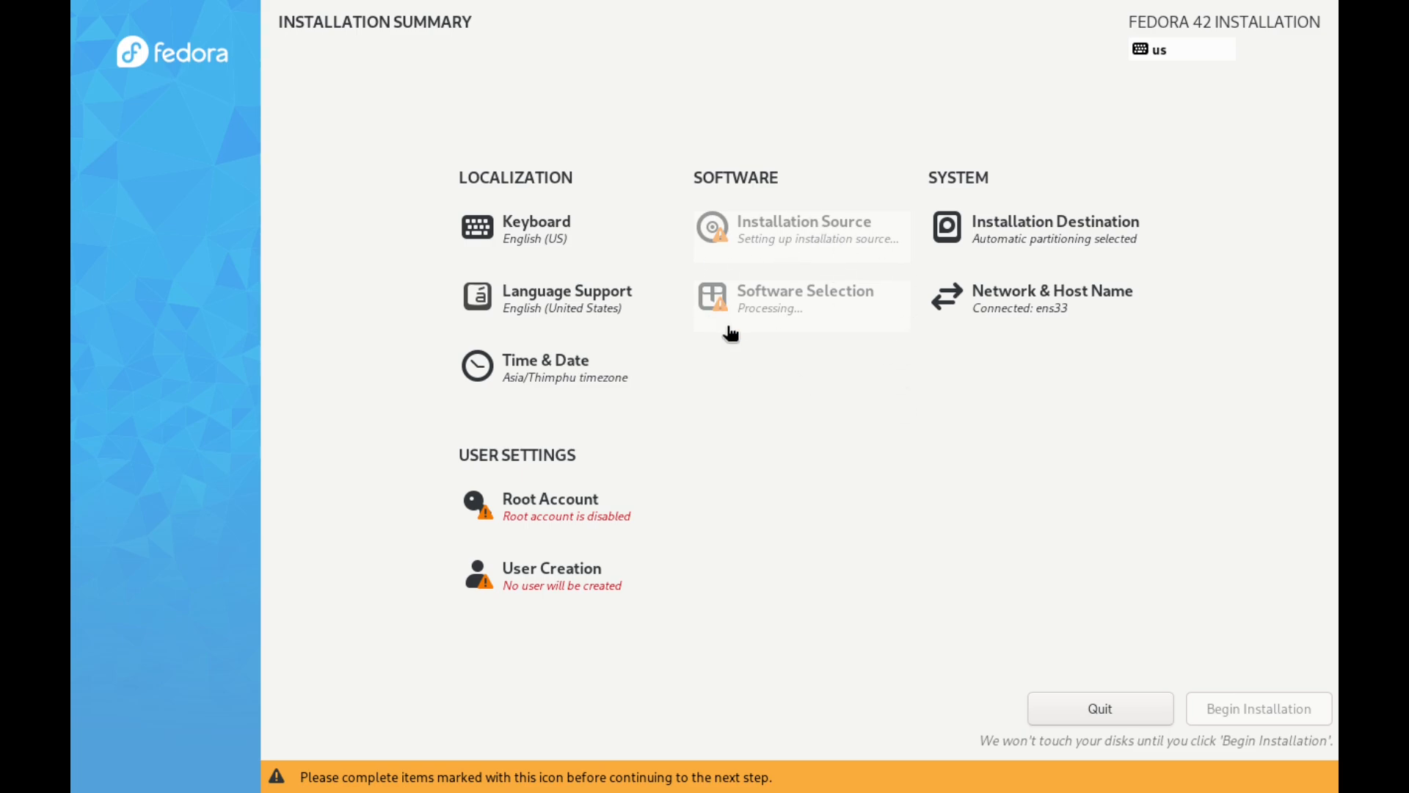
{"action": "mouse_move", "coordinate": [630, 495]}
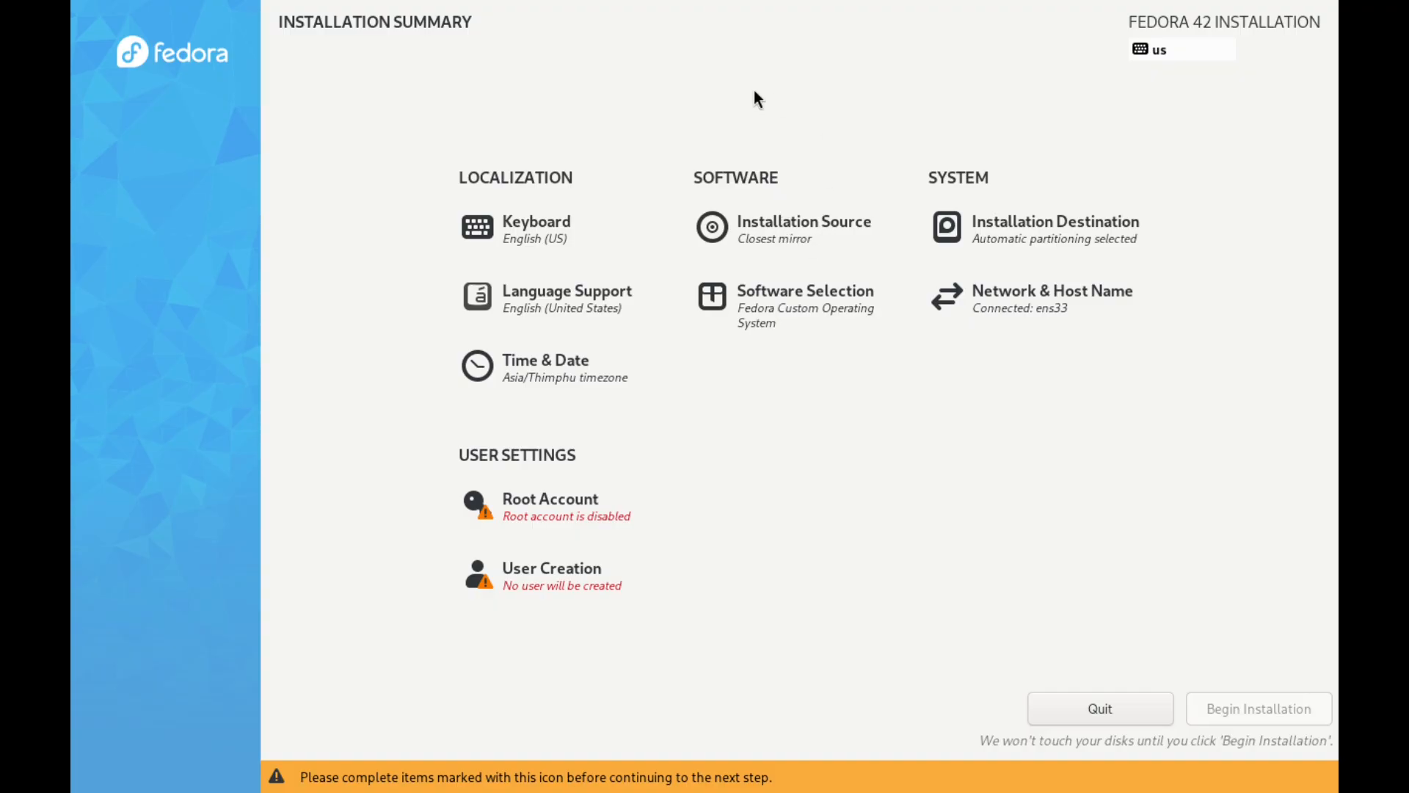
- Confirm the installation source as On the network, Closest mirror with repository URL type
{"action": "left_click", "coordinate": [803, 229]}
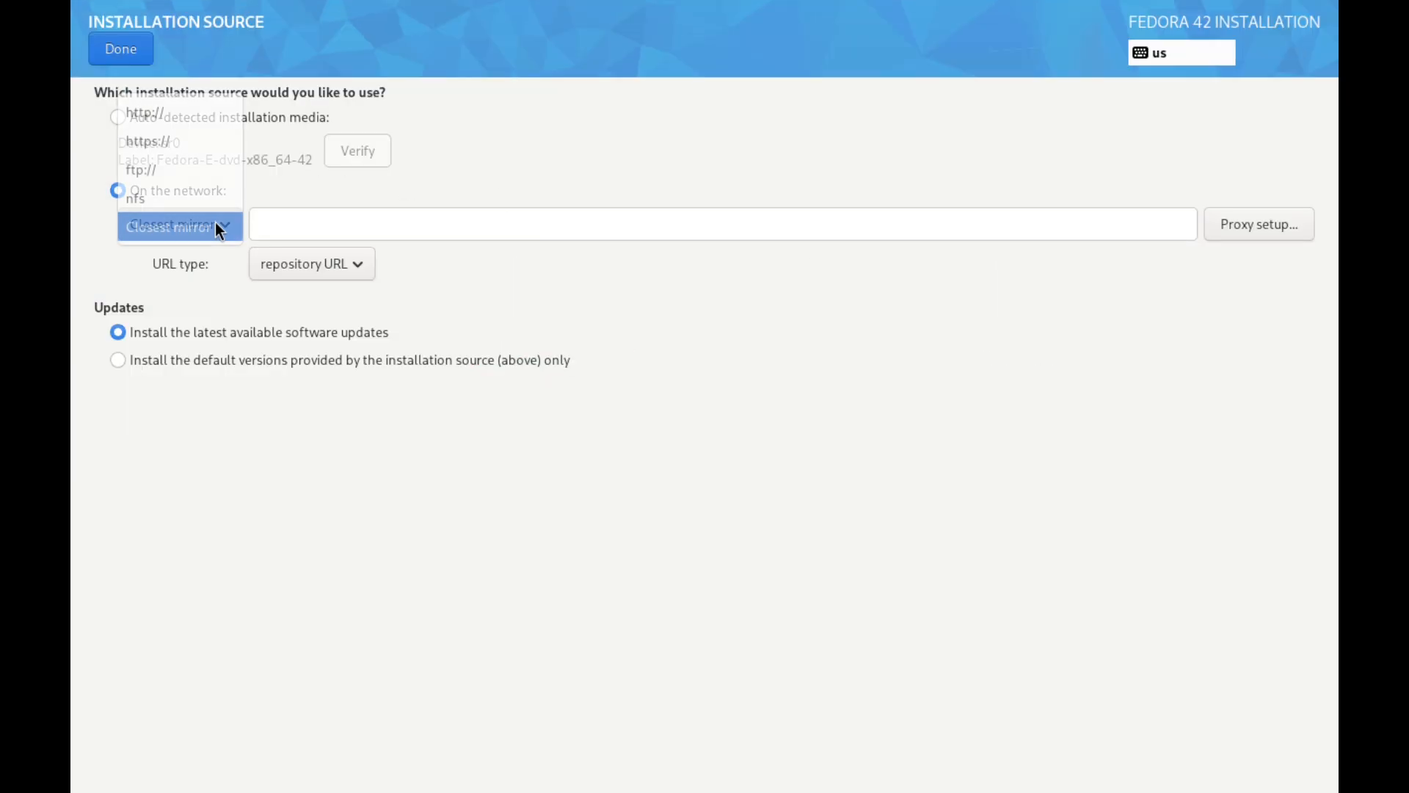
{"action": "left_click", "coordinate": [310, 263]}
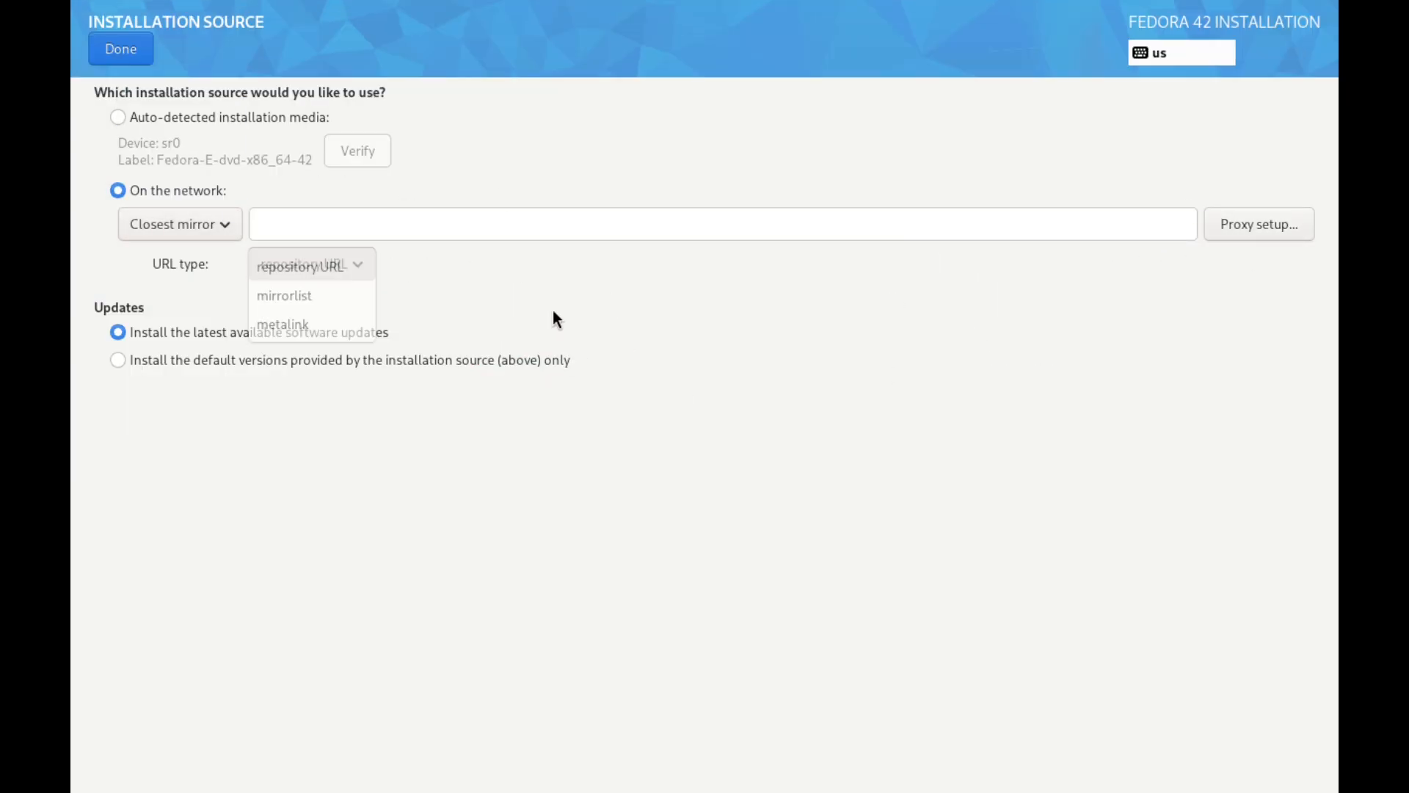
{"action": "left_click", "coordinate": [311, 263]}
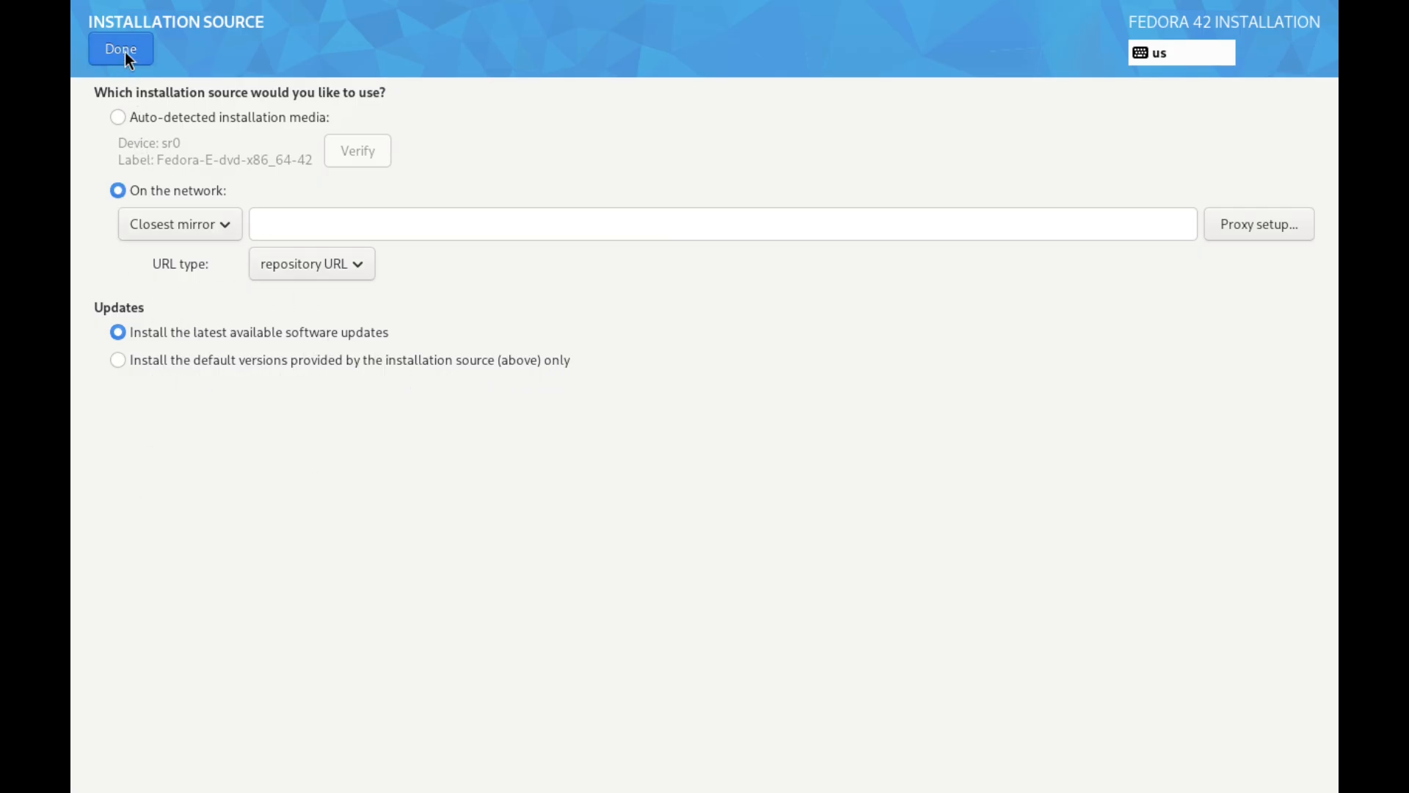
{"action": "left_click", "coordinate": [119, 48]}
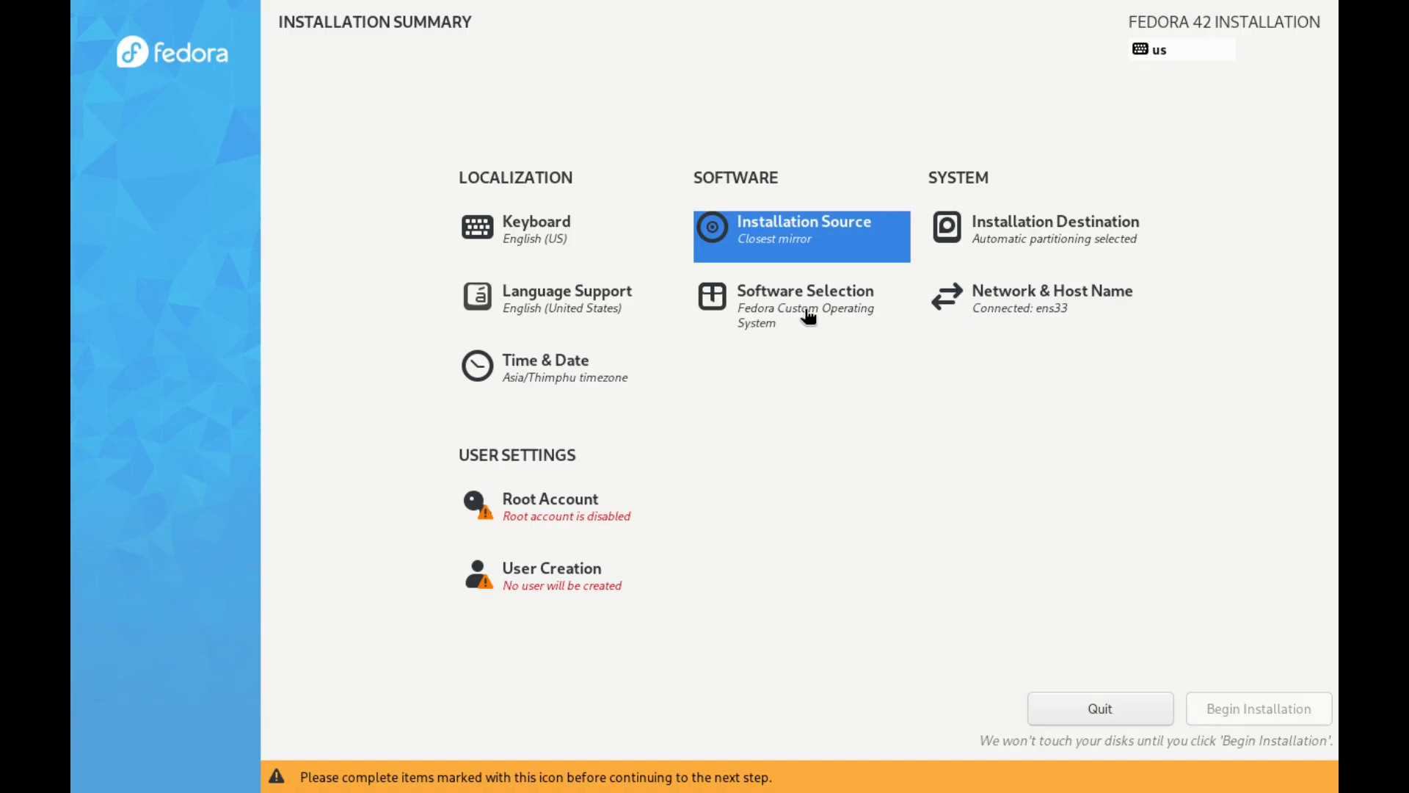
- Browse the Software Selection environments and add-on list with Fedora Workstation as base
{"action": "left_click", "coordinate": [806, 306]}
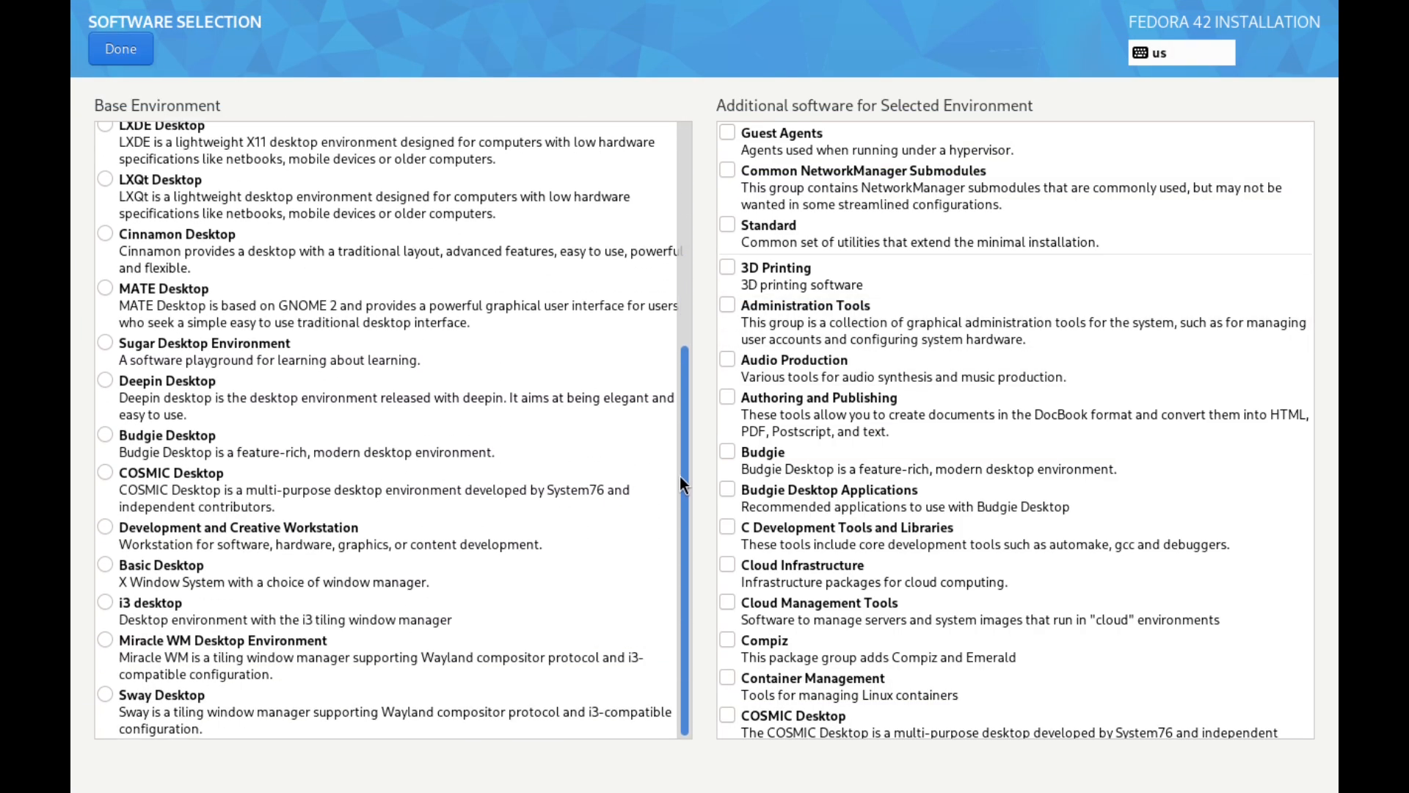
{"action": "scroll", "scroll_direction": "up", "scroll_amount": 3}
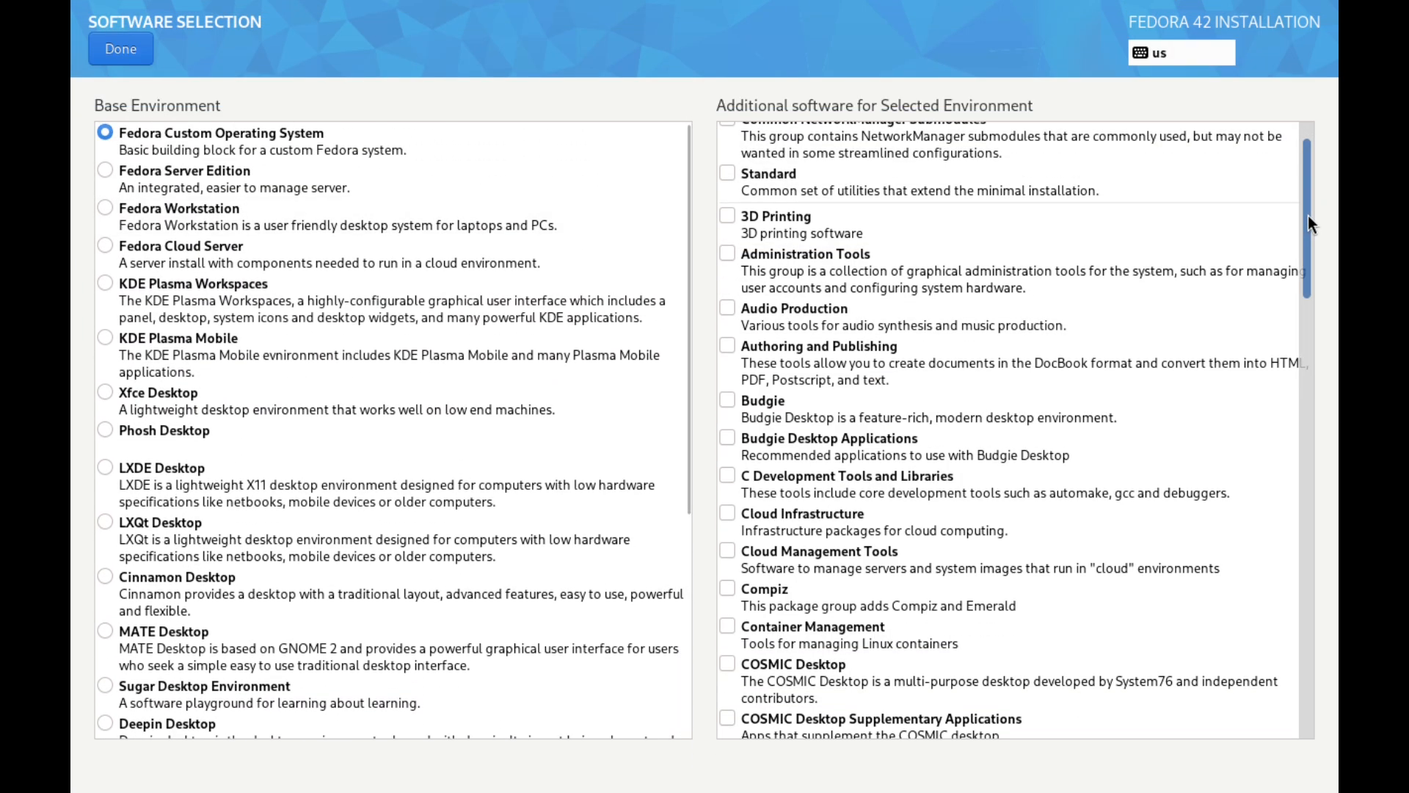
{"action": "scroll", "scroll_direction": "up", "scroll_amount": 3}
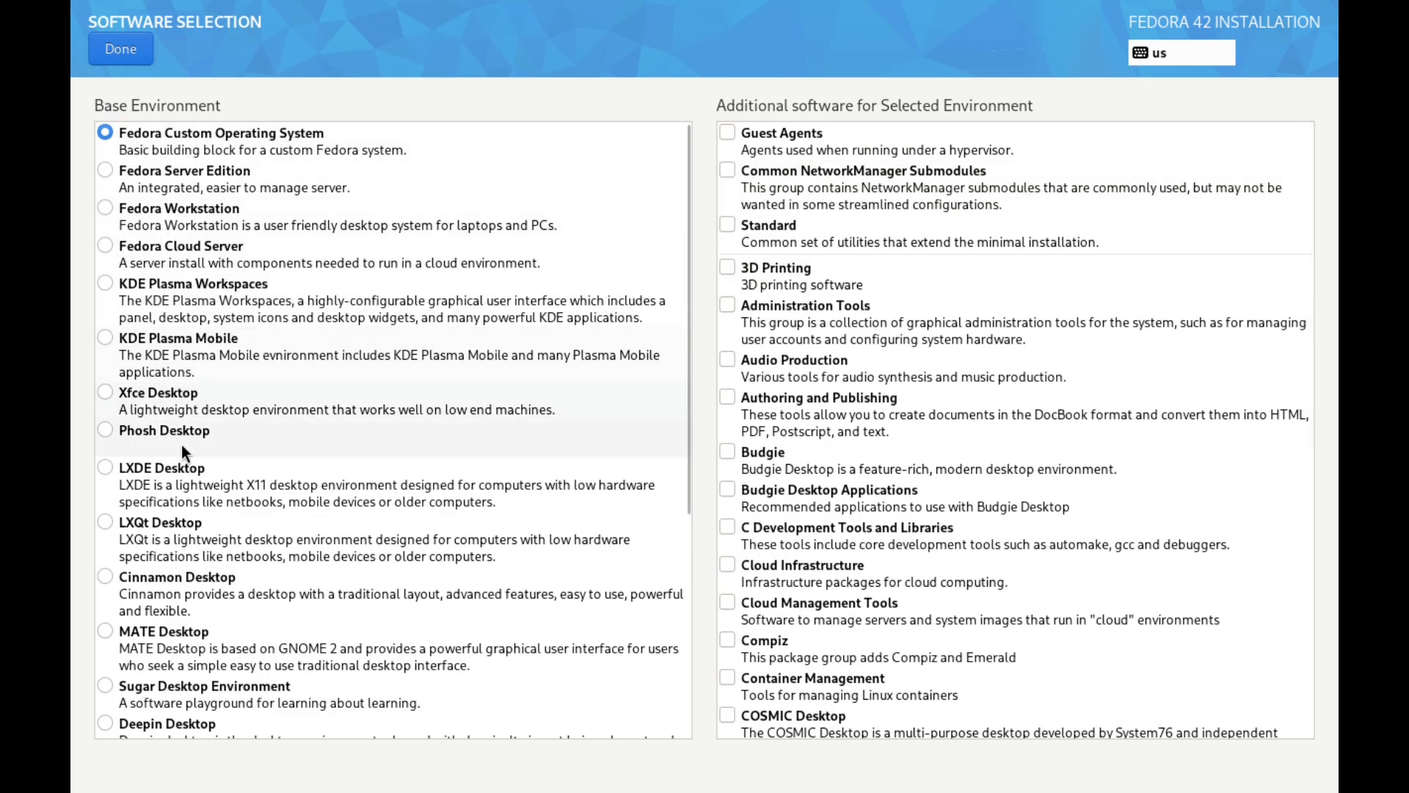
{"action": "scroll", "scroll_direction": "down", "scroll_amount": 3}
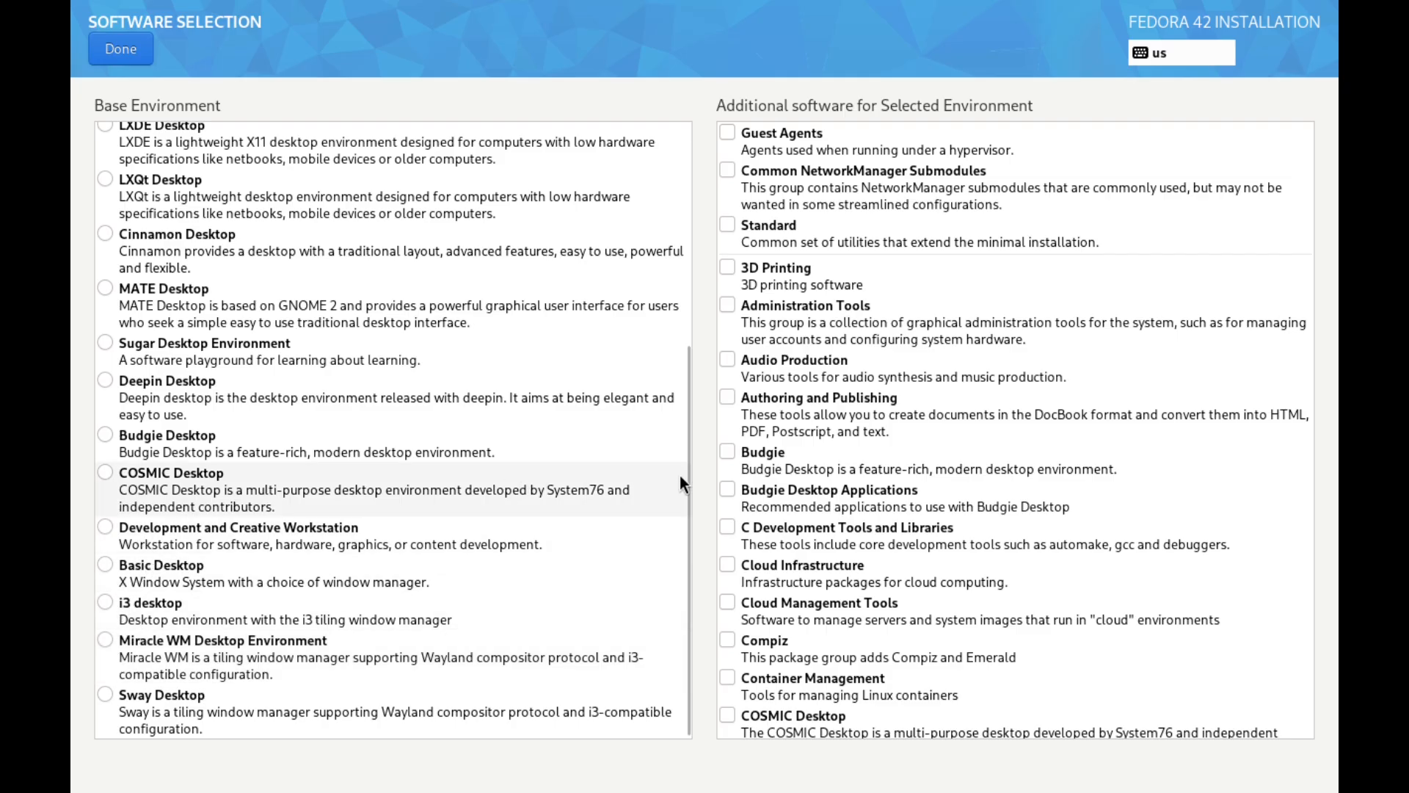
{"action": "scroll", "scroll_direction": "up", "scroll_amount": 3}
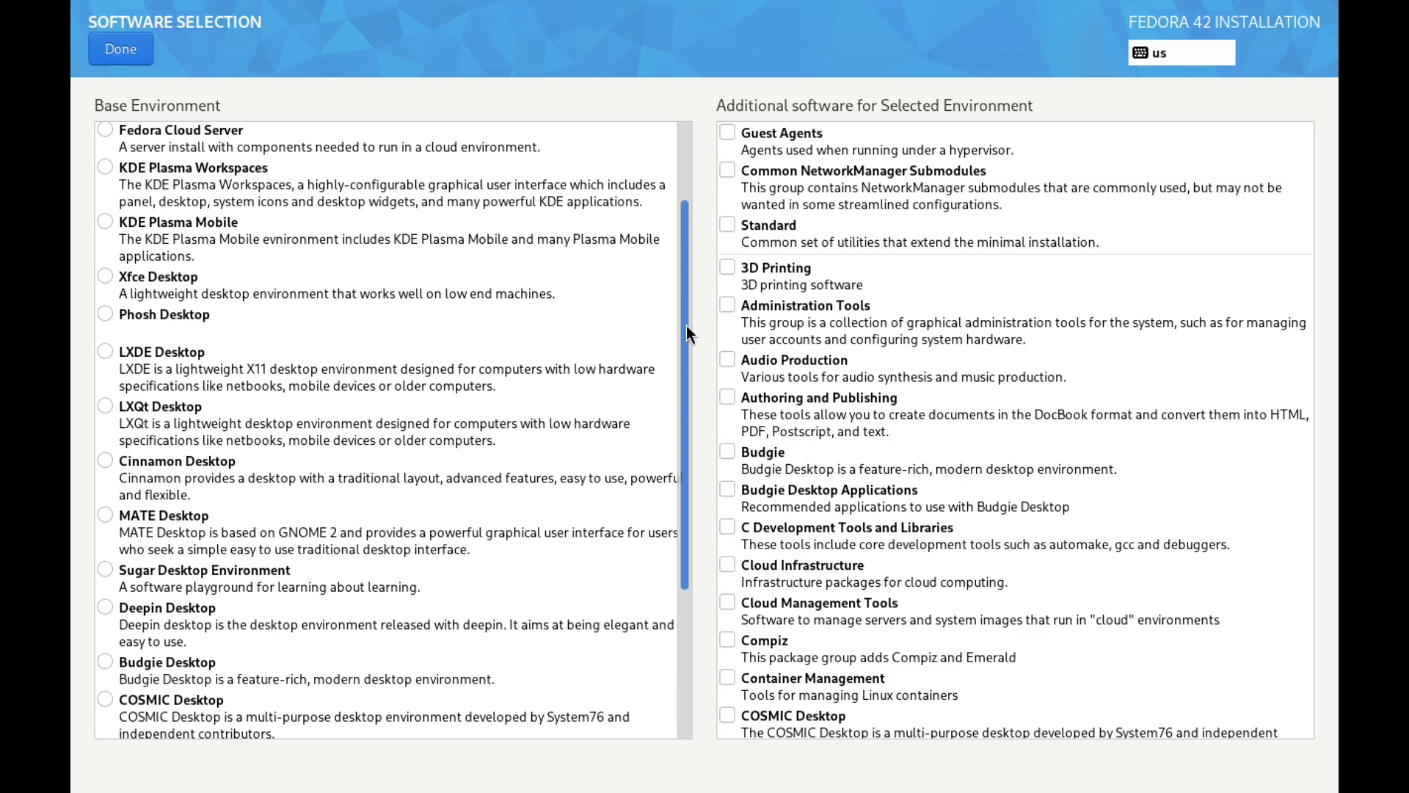
{"action": "scroll", "scroll_direction": "up", "scroll_amount": 3}
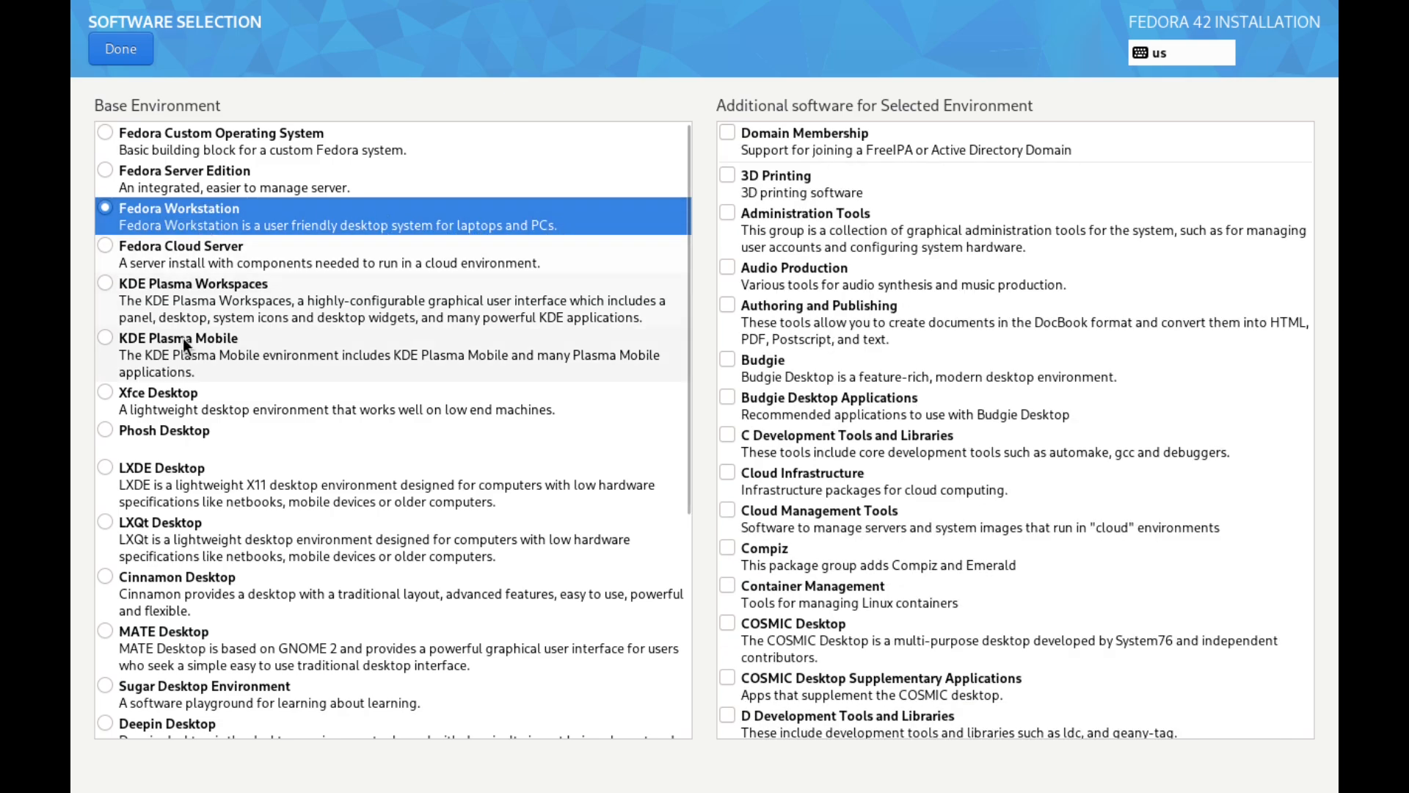
{"action": "mouse_move", "coordinate": [189, 430]}
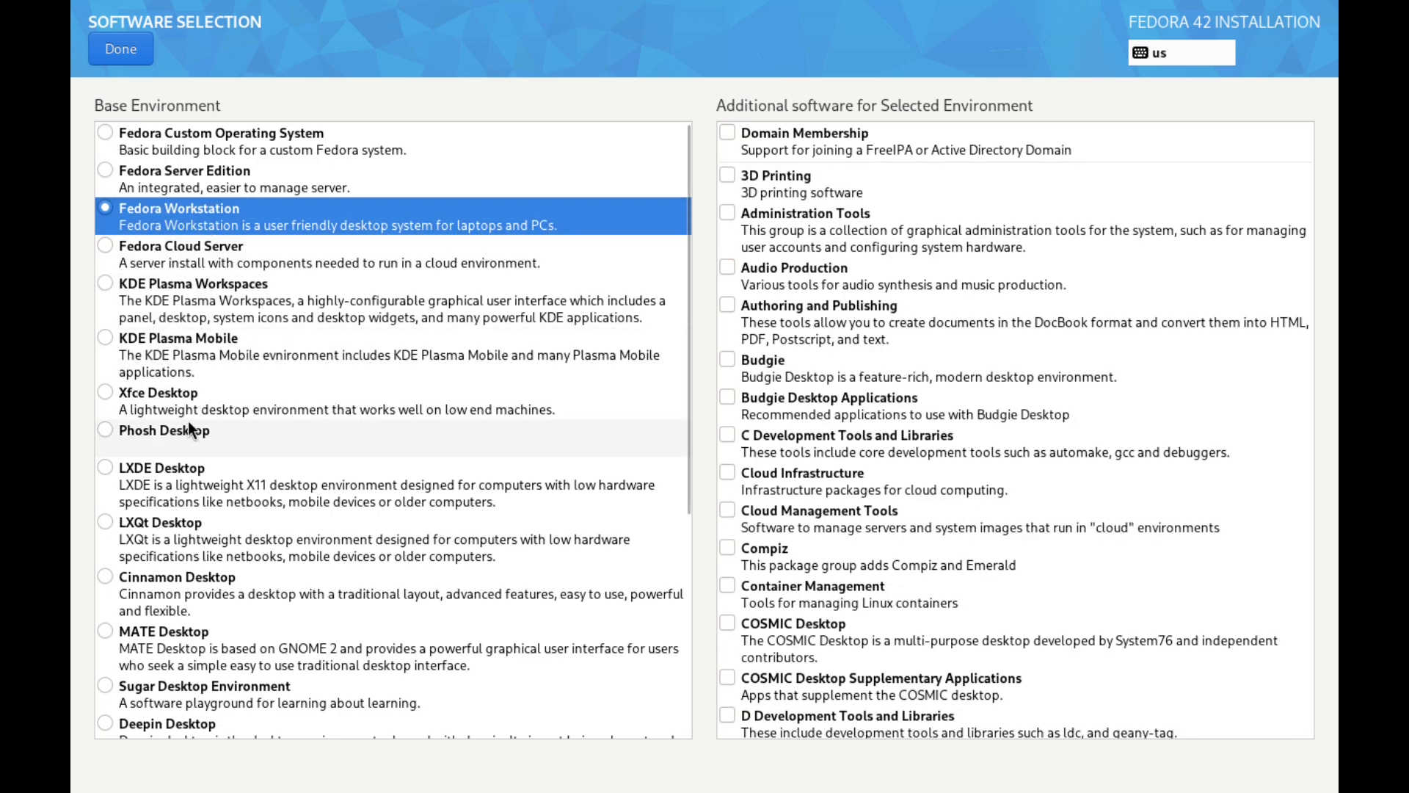
{"action": "mouse_move", "coordinate": [157, 394]}
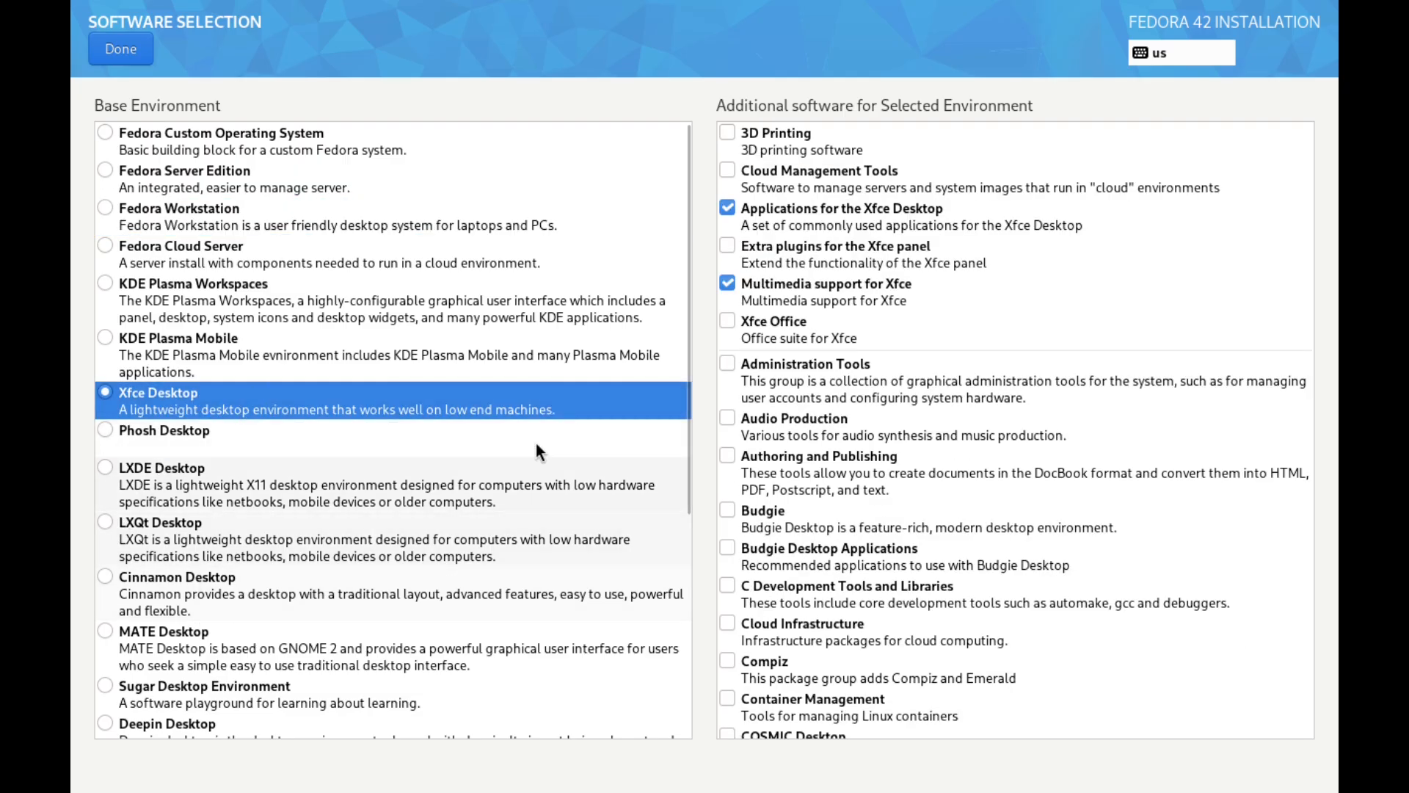
{"action": "scroll", "scroll_direction": "down", "scroll_amount": 3}
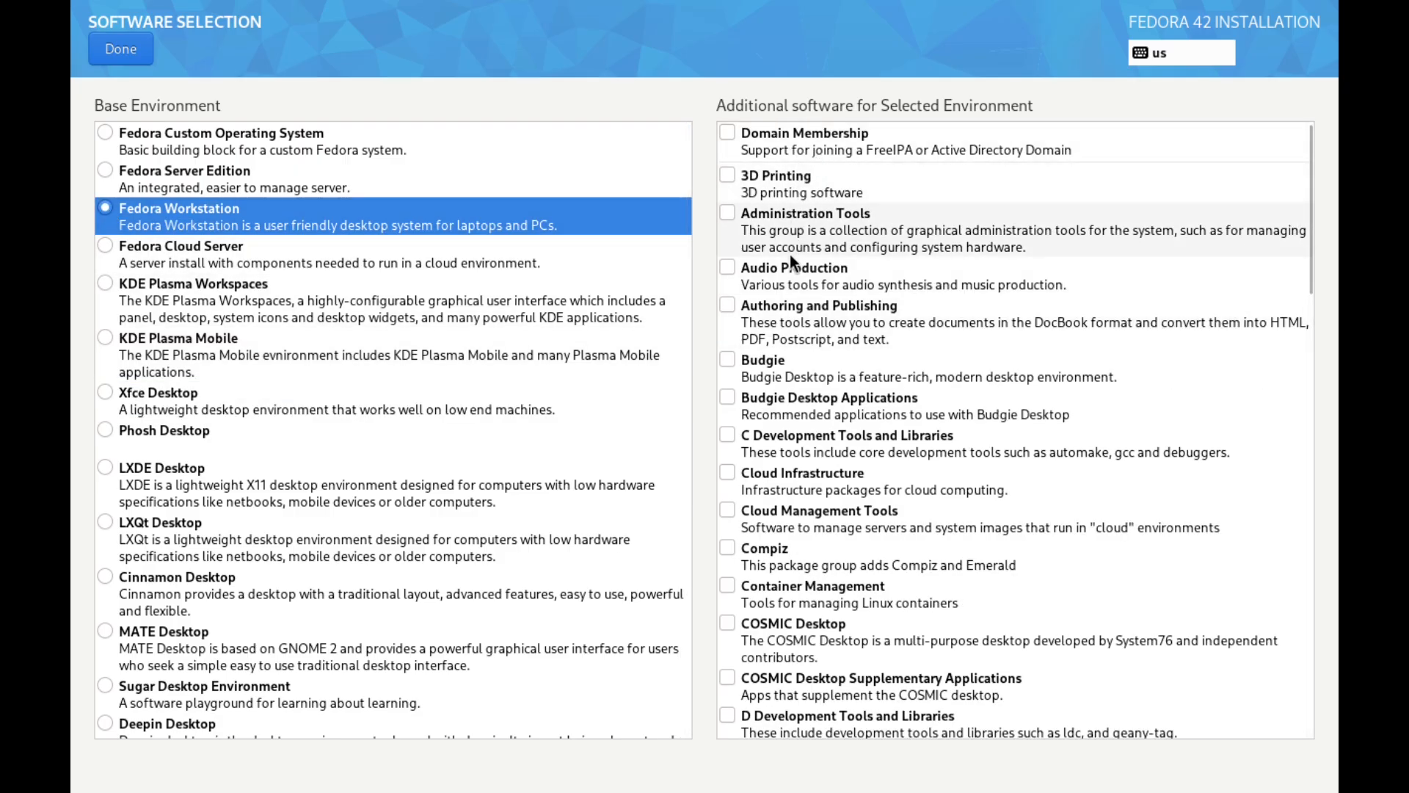
{"action": "scroll", "scroll_direction": "down", "scroll_amount": 3}
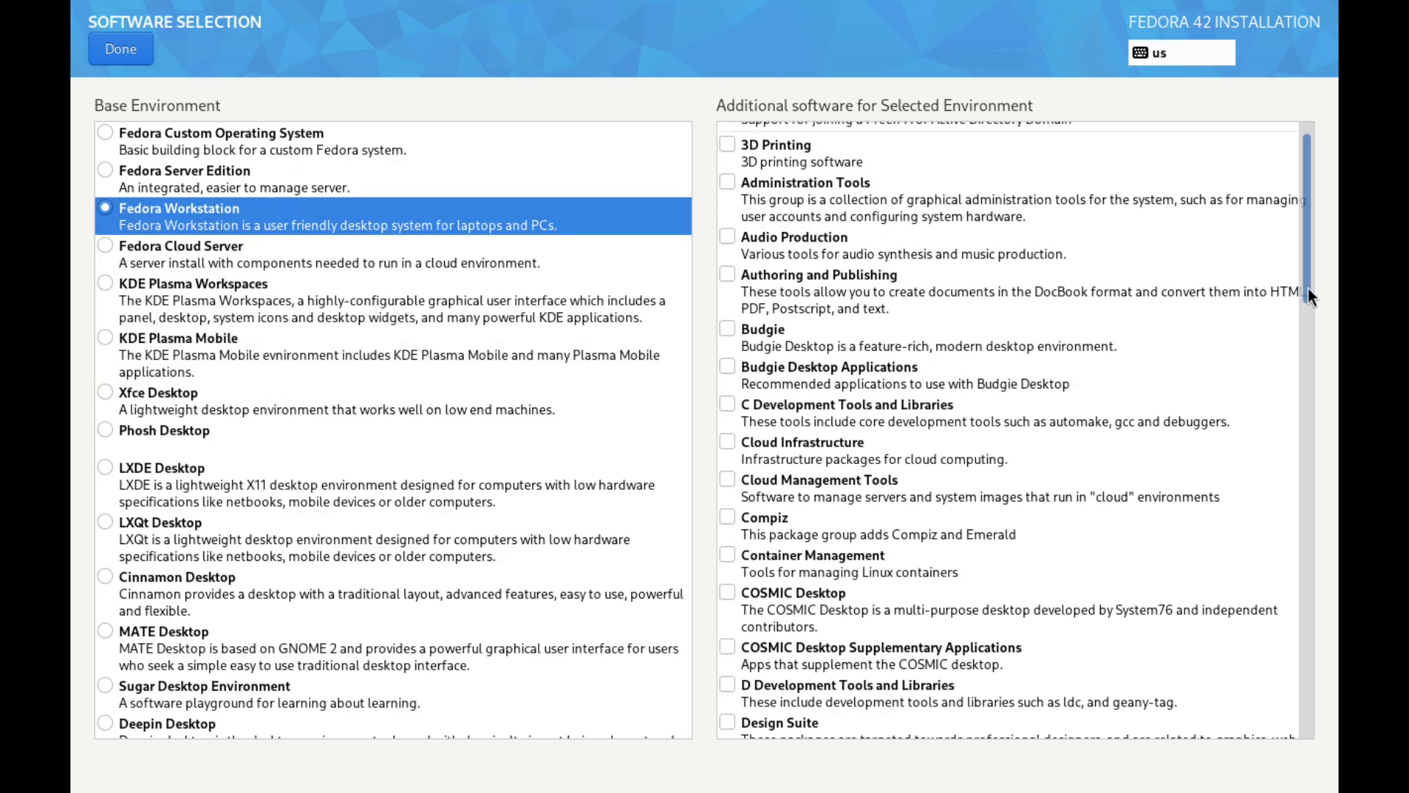
{"action": "scroll", "scroll_direction": "down", "scroll_amount": 3}
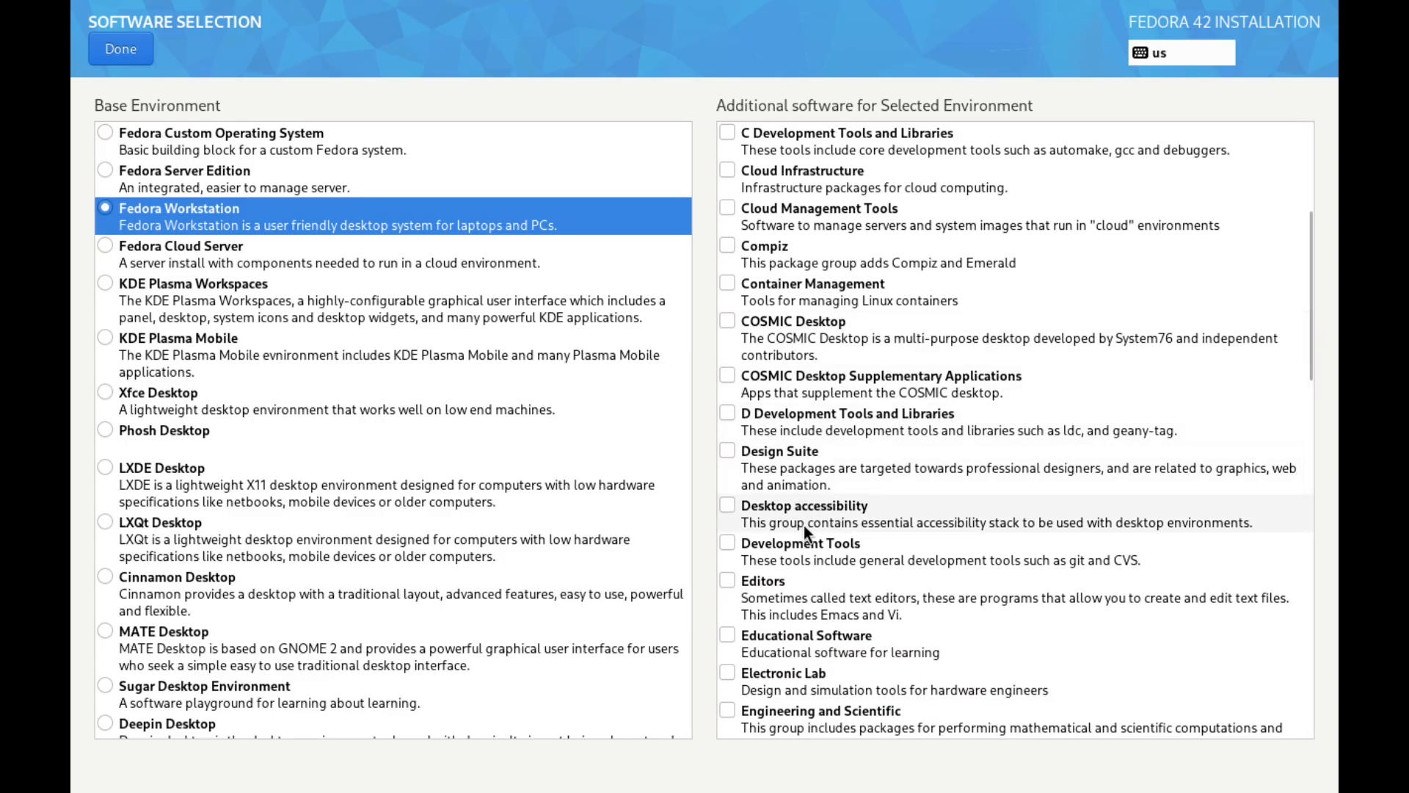
{"action": "scroll", "scroll_direction": "down", "scroll_amount": 3}
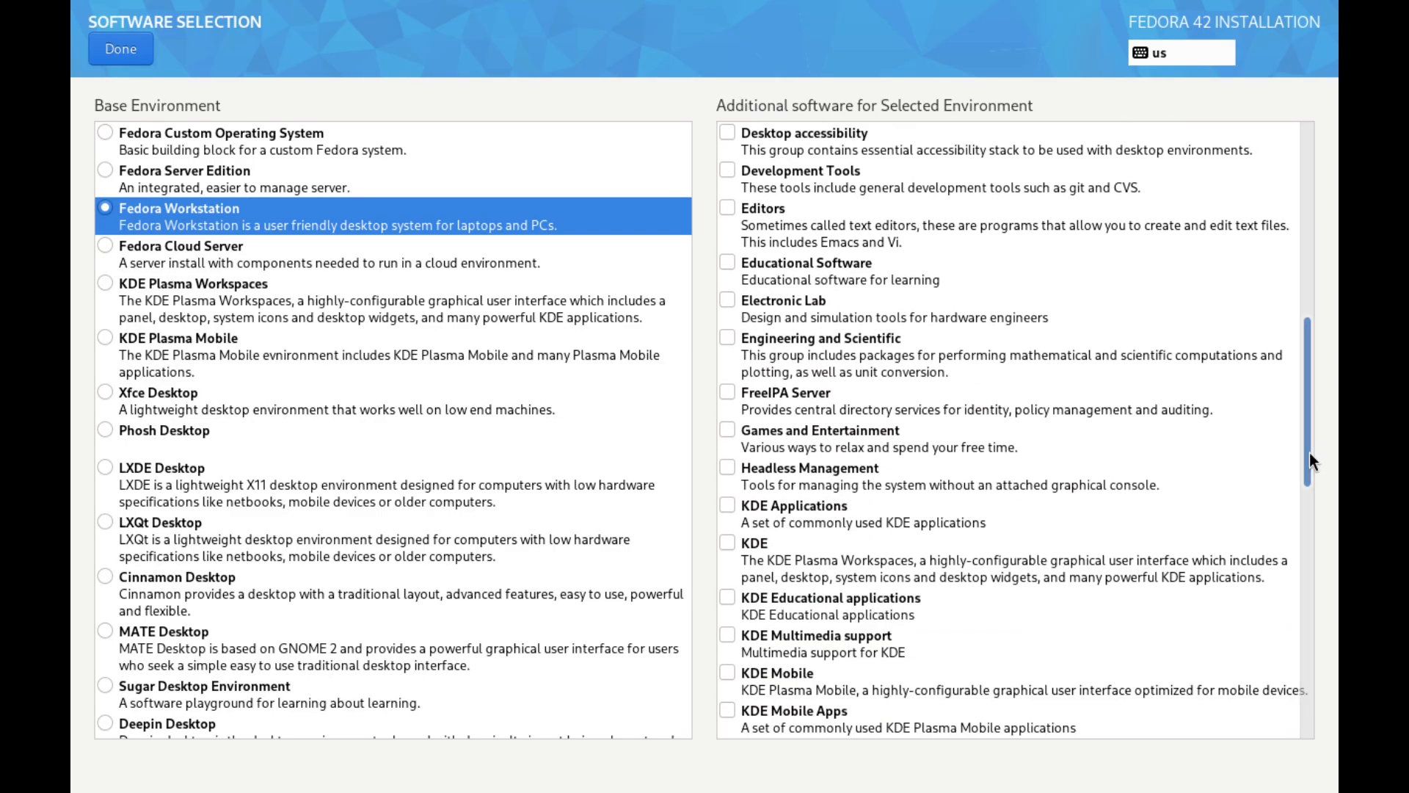
{"action": "scroll", "scroll_direction": "down", "scroll_amount": 3}
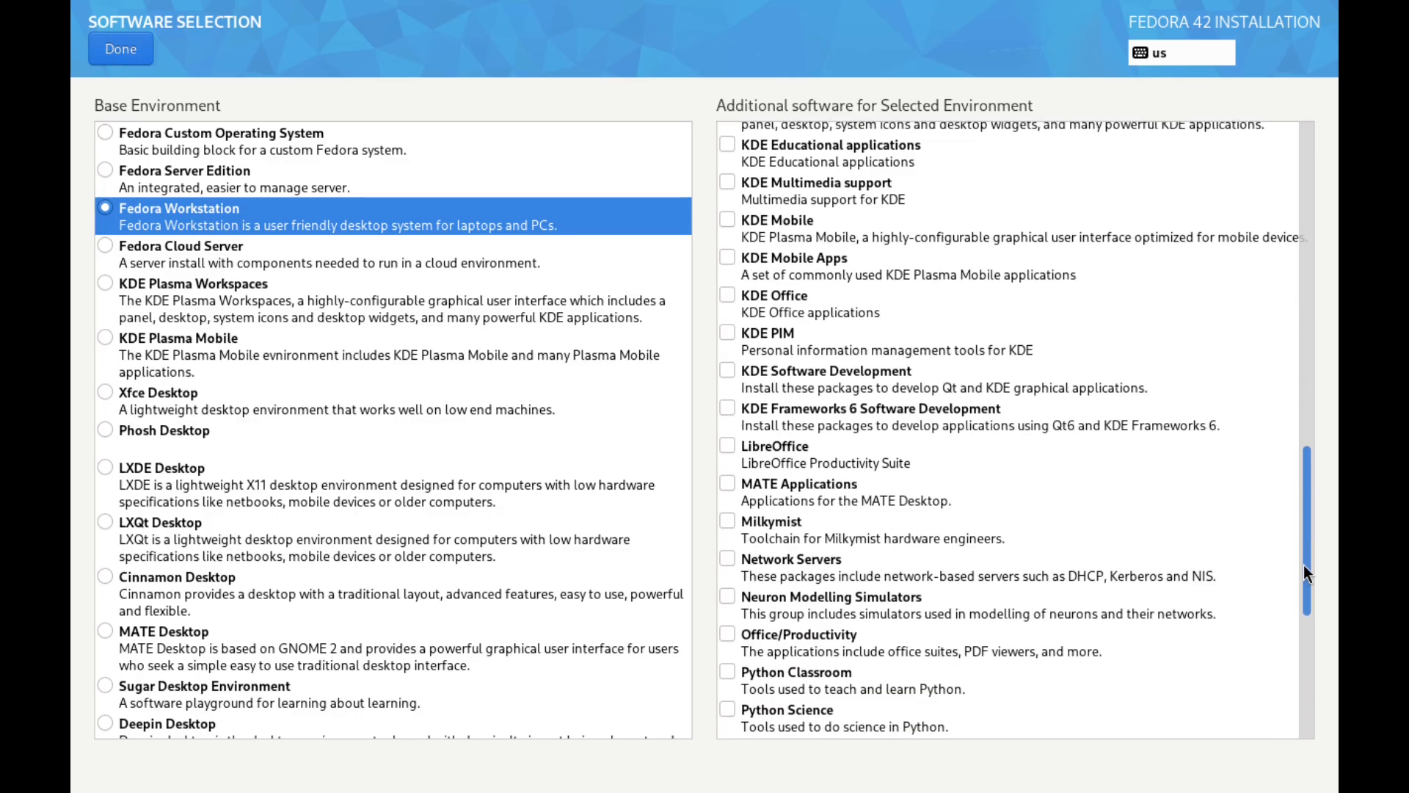
- Review the add-on list and confirm Fedora Workstation with no add-ons checked
{"action": "left_click", "coordinate": [729, 690]}
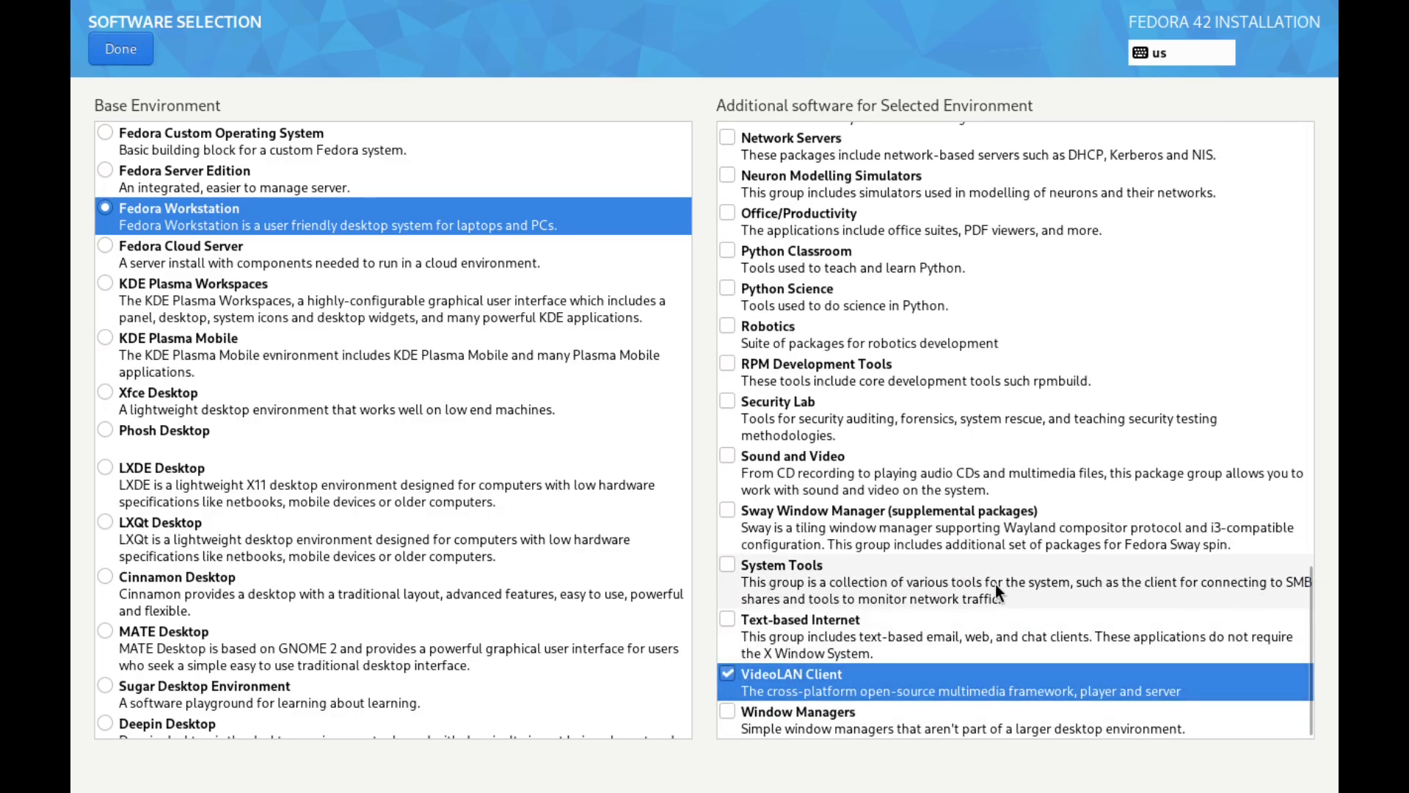
{"action": "scroll", "scroll_direction": "up", "scroll_amount": 3}
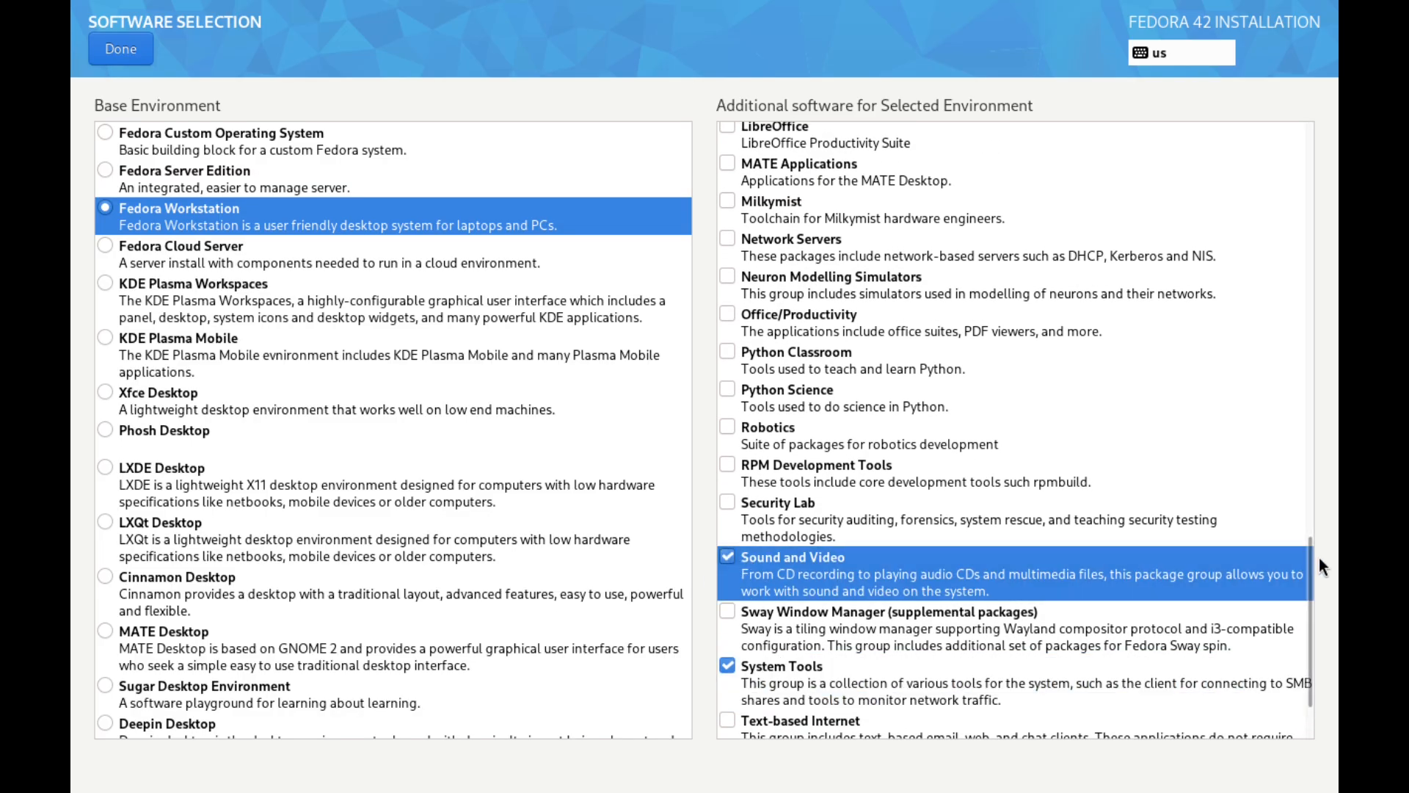
{"action": "scroll", "scroll_direction": "up", "scroll_amount": 3}
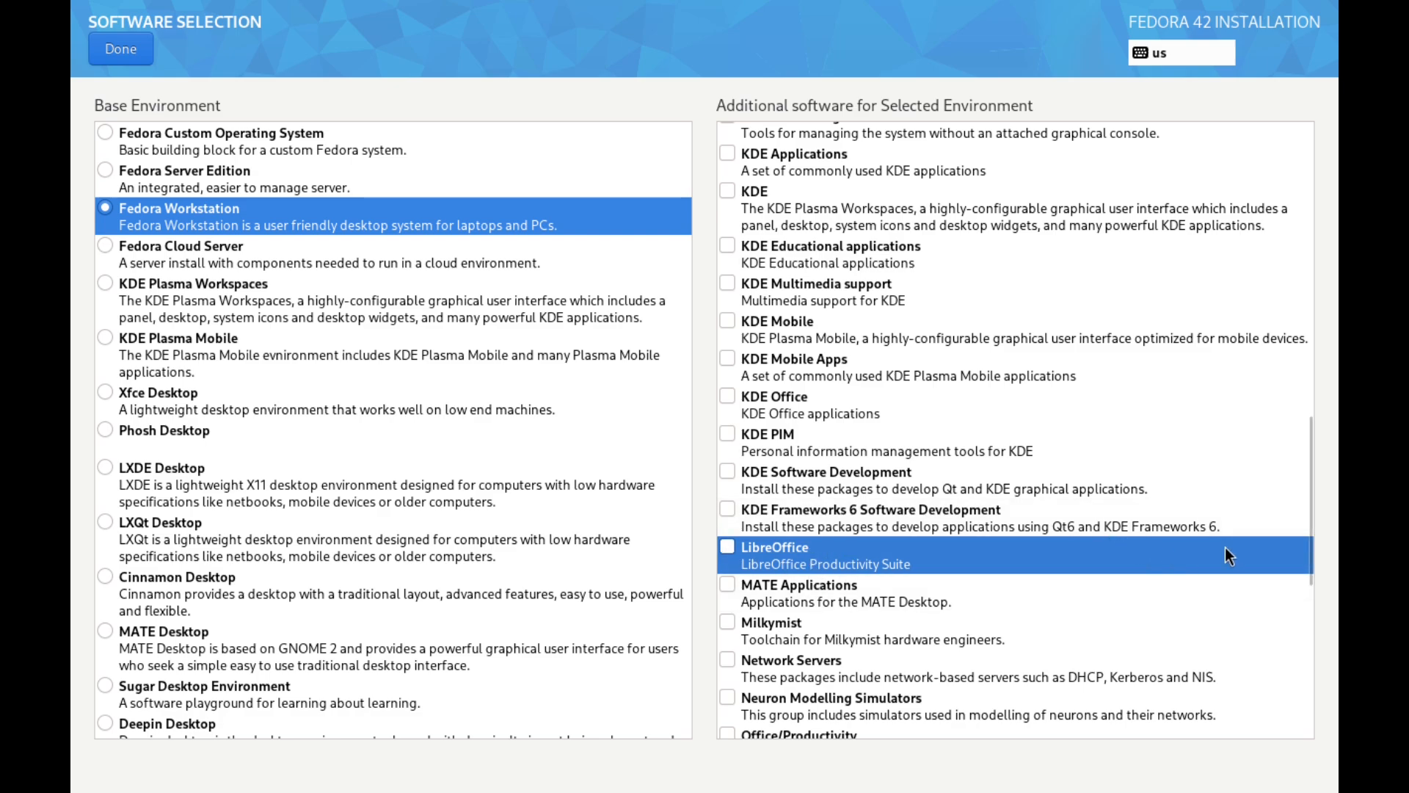
{"action": "scroll", "scroll_direction": "up", "scroll_amount": 3}
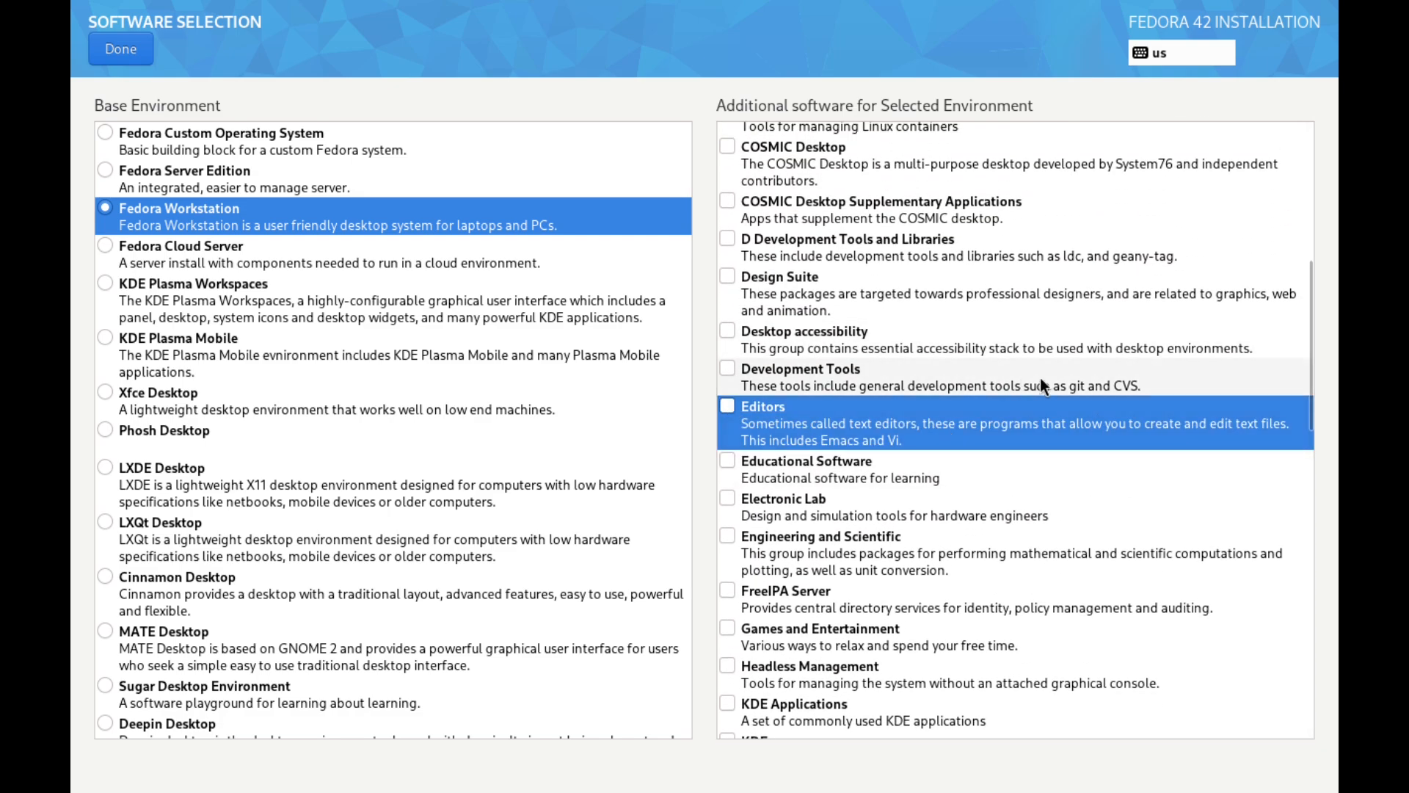
{"action": "scroll", "scroll_direction": "up", "scroll_amount": 3}
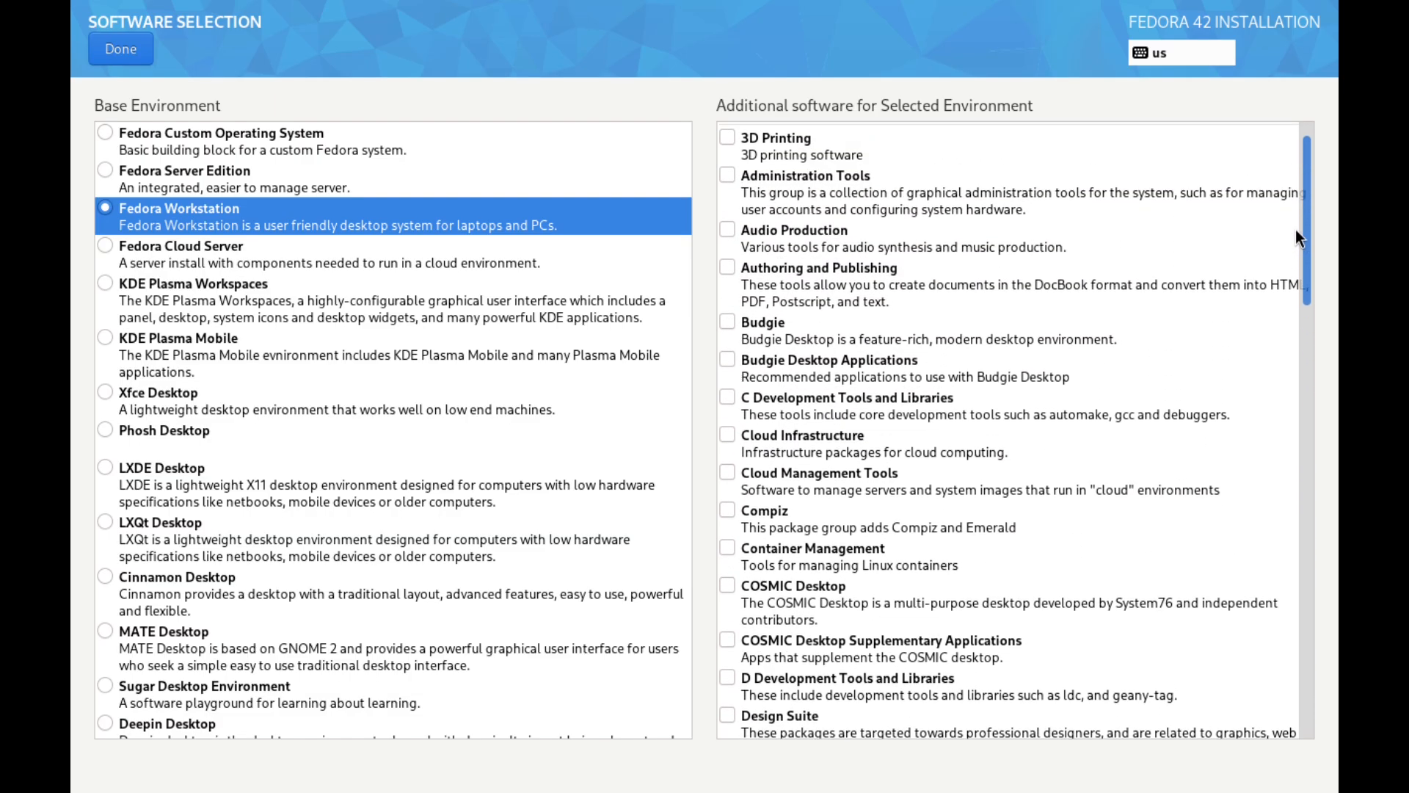
{"action": "scroll", "scroll_direction": "up", "scroll_amount": 3}
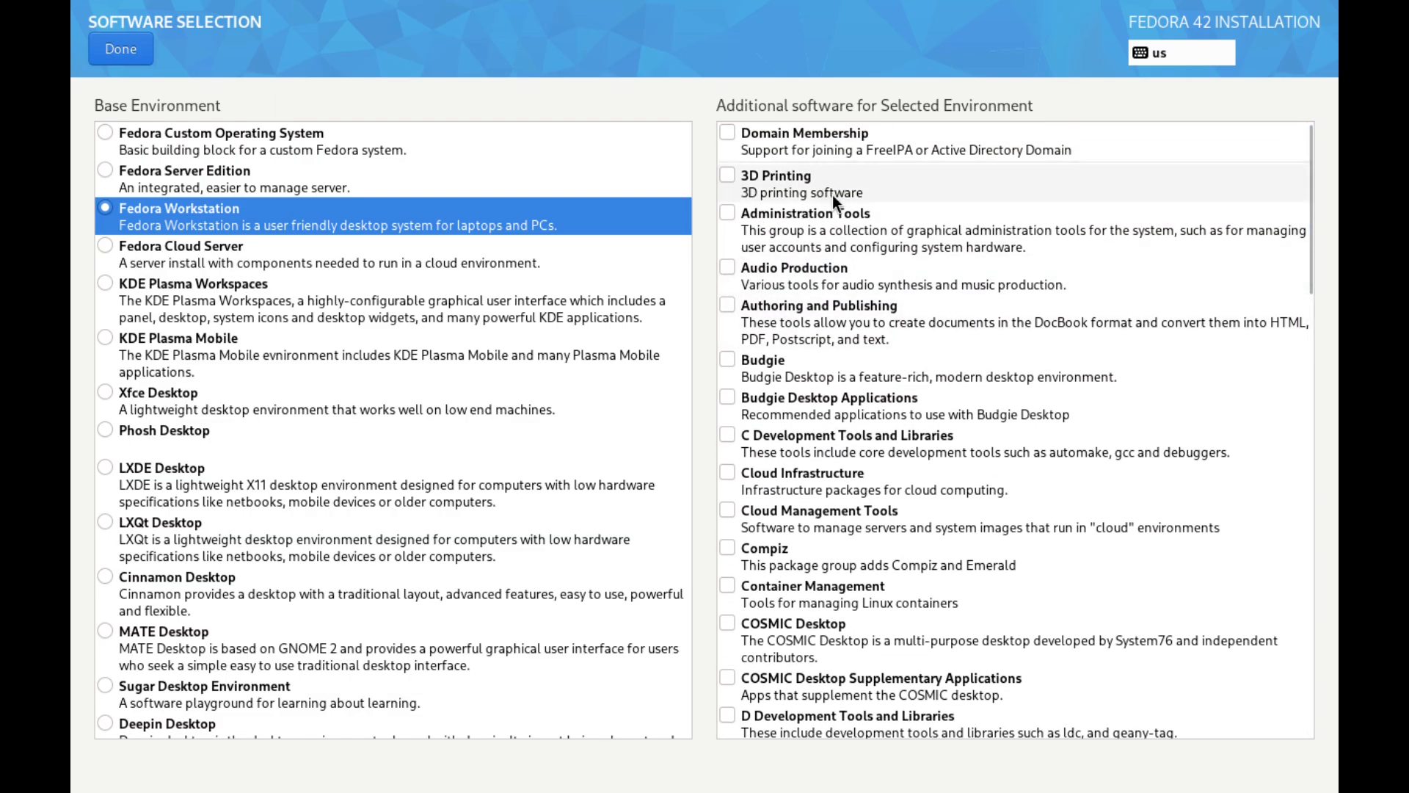
{"action": "mouse_move", "coordinate": [1306, 281]}
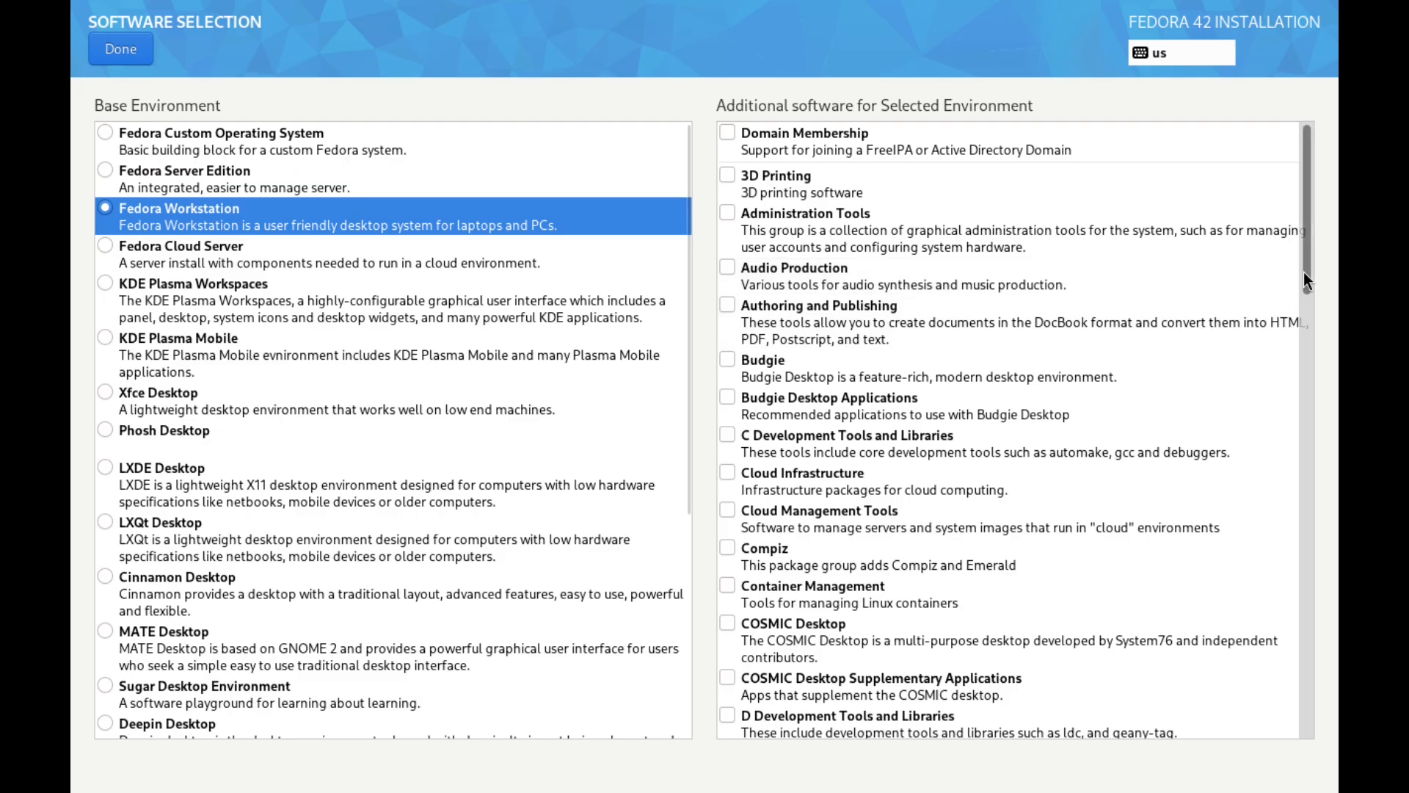
{"action": "scroll", "scroll_direction": "down", "scroll_amount": 3}
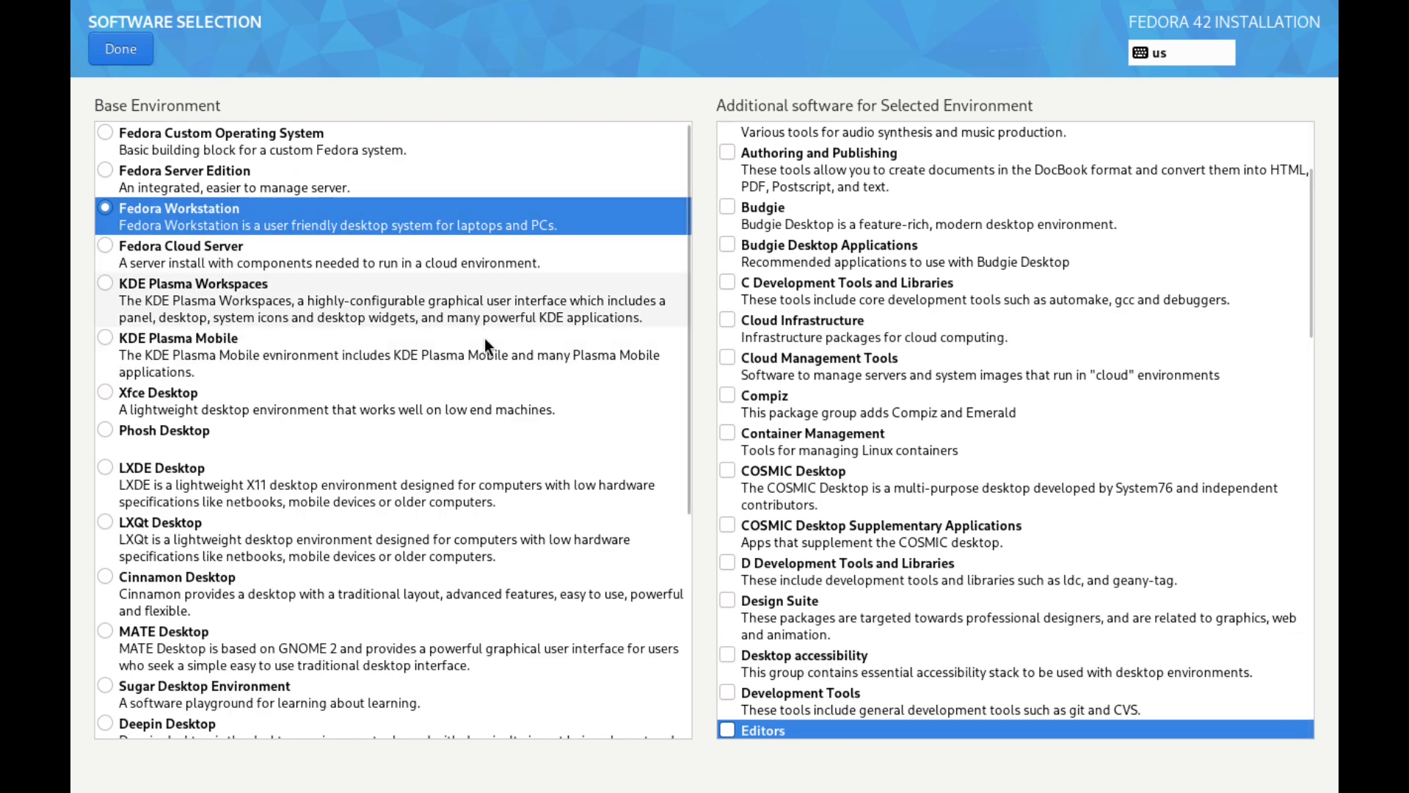
{"action": "scroll", "scroll_direction": "down", "scroll_amount": 3}
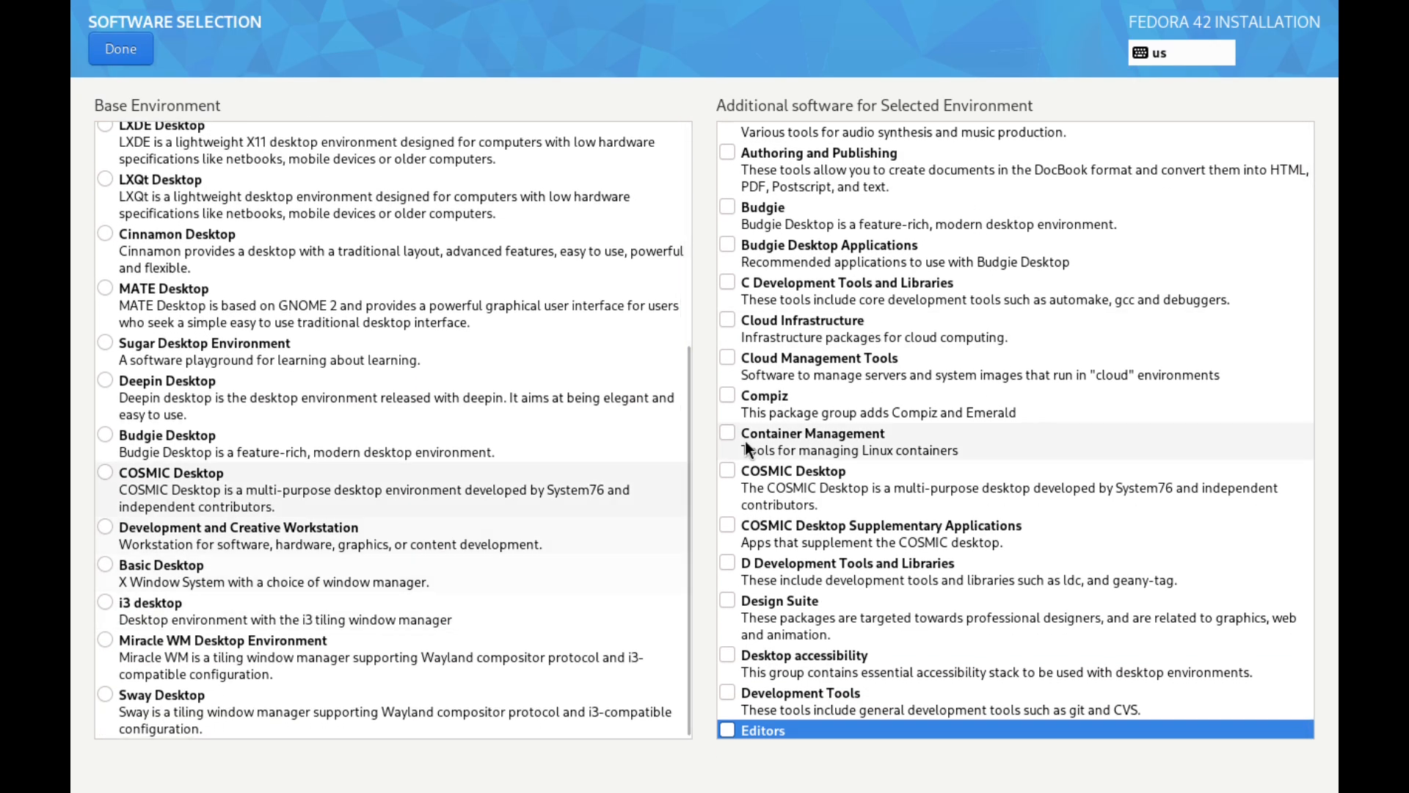
{"action": "left_click", "coordinate": [120, 49]}
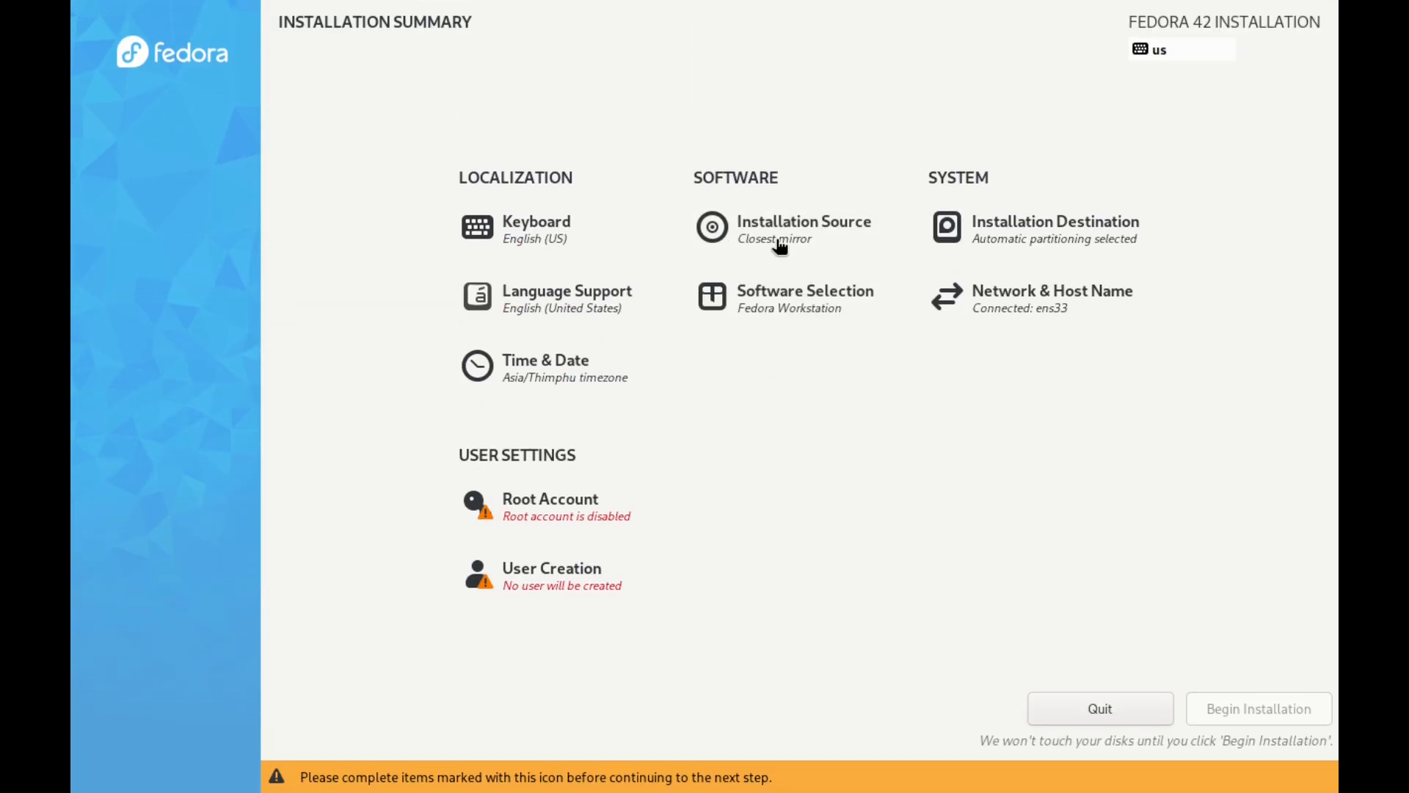
- Revisit Software Selection briefly before heading to the Root Account settings
{"action": "left_click", "coordinate": [806, 298]}
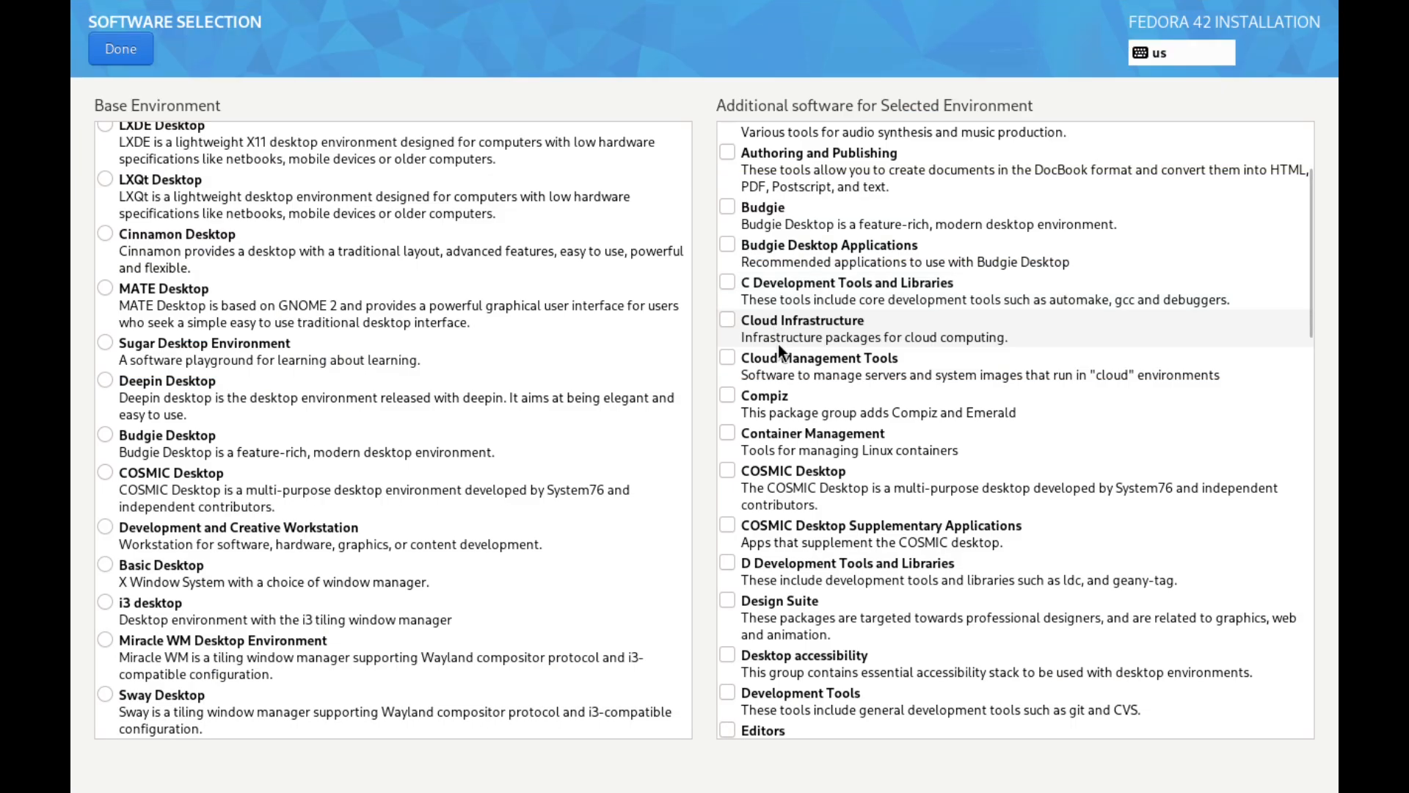
{"action": "scroll", "scroll_direction": "down", "scroll_amount": 3}
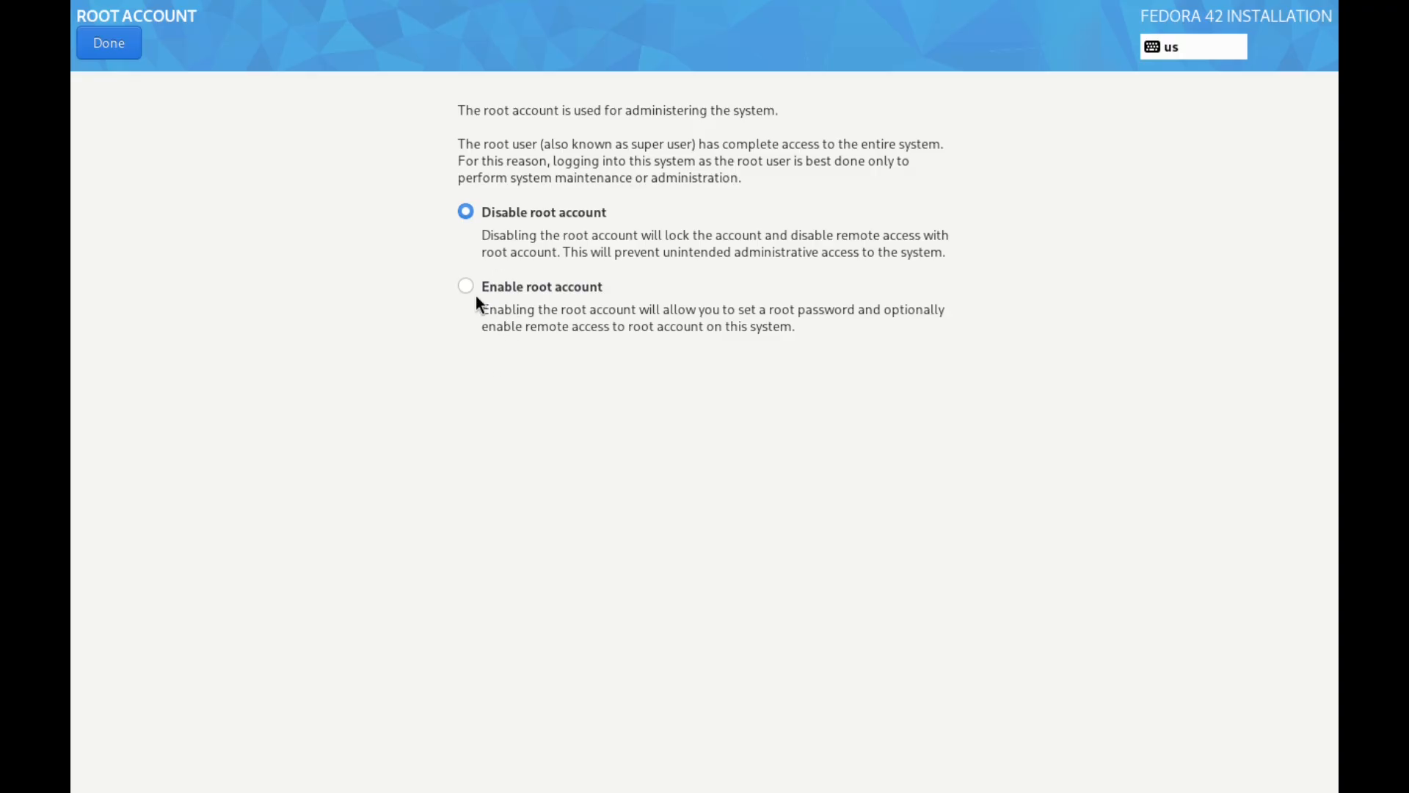
- Toggle the root account option, then enable root with a password and confirm it
{"action": "left_click", "coordinate": [465, 287]}
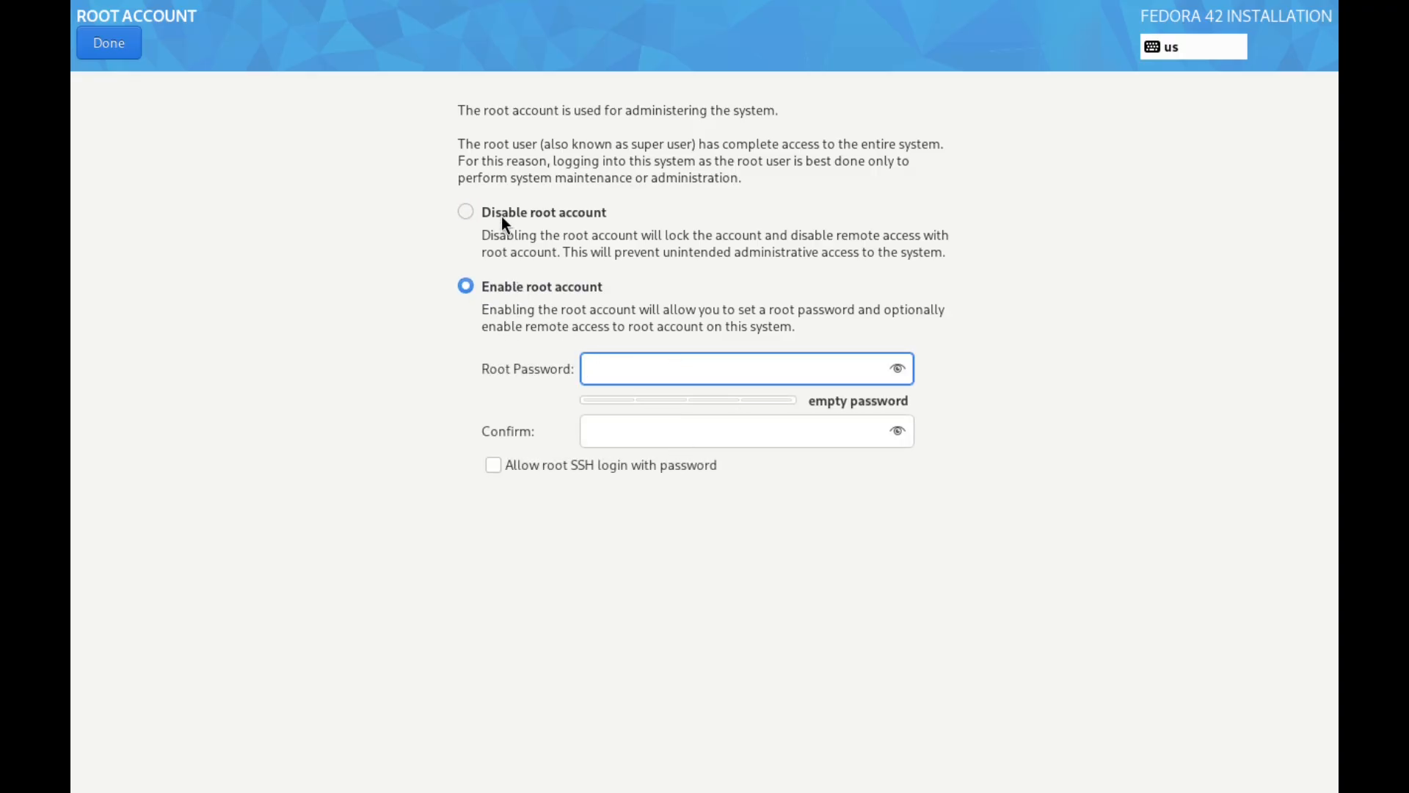
{"action": "left_click", "coordinate": [465, 211]}
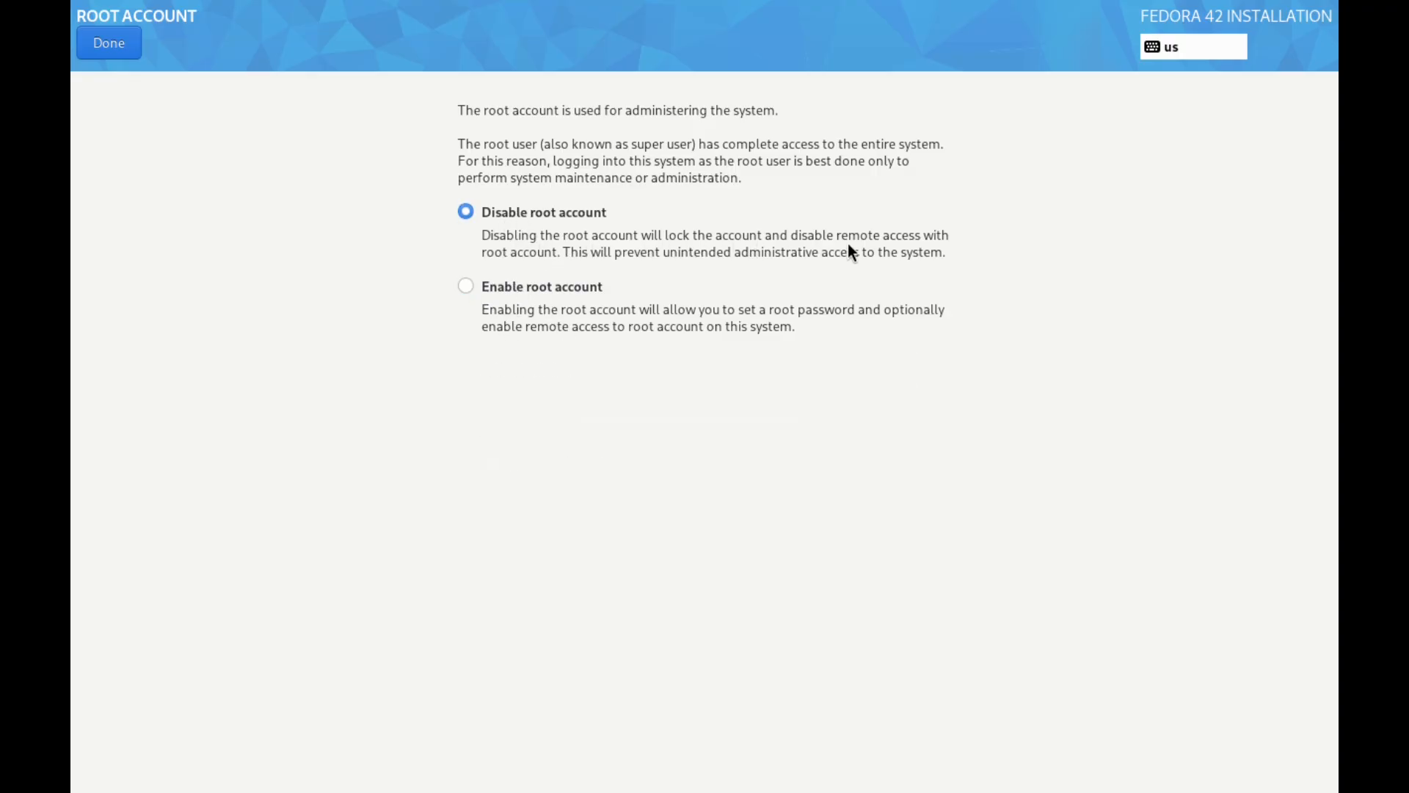
{"action": "left_click", "coordinate": [107, 42]}
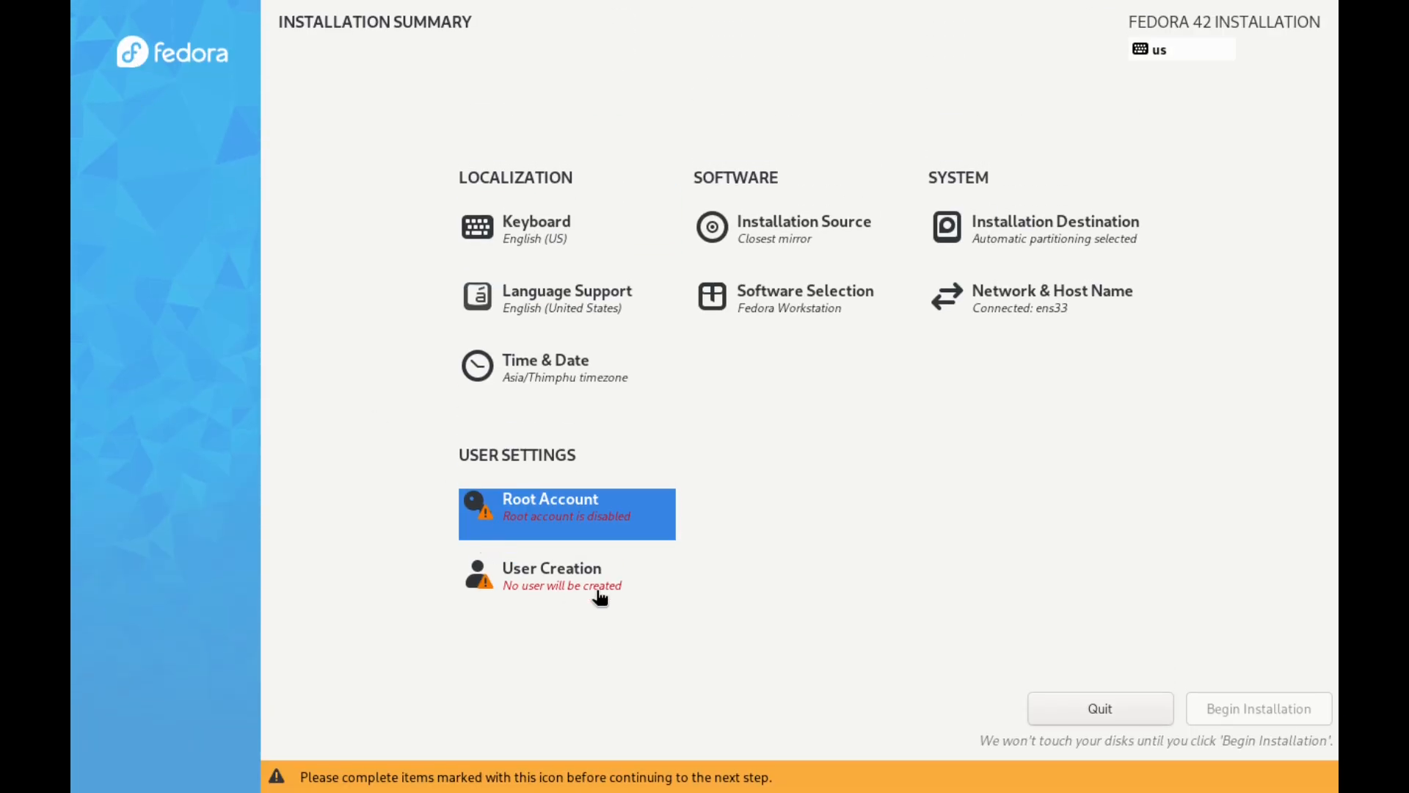
{"action": "left_click", "coordinate": [567, 514]}
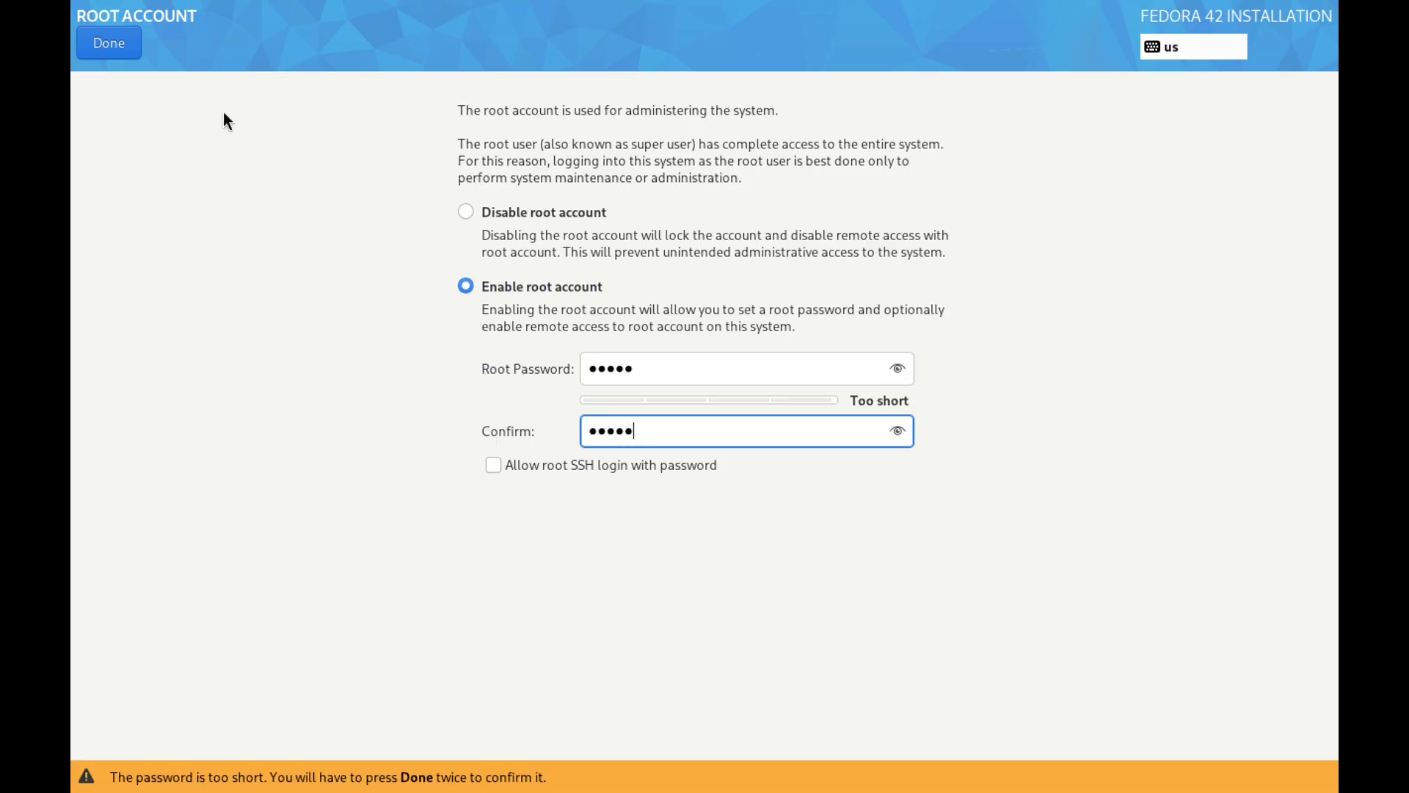
{"action": "left_click", "coordinate": [107, 42]}
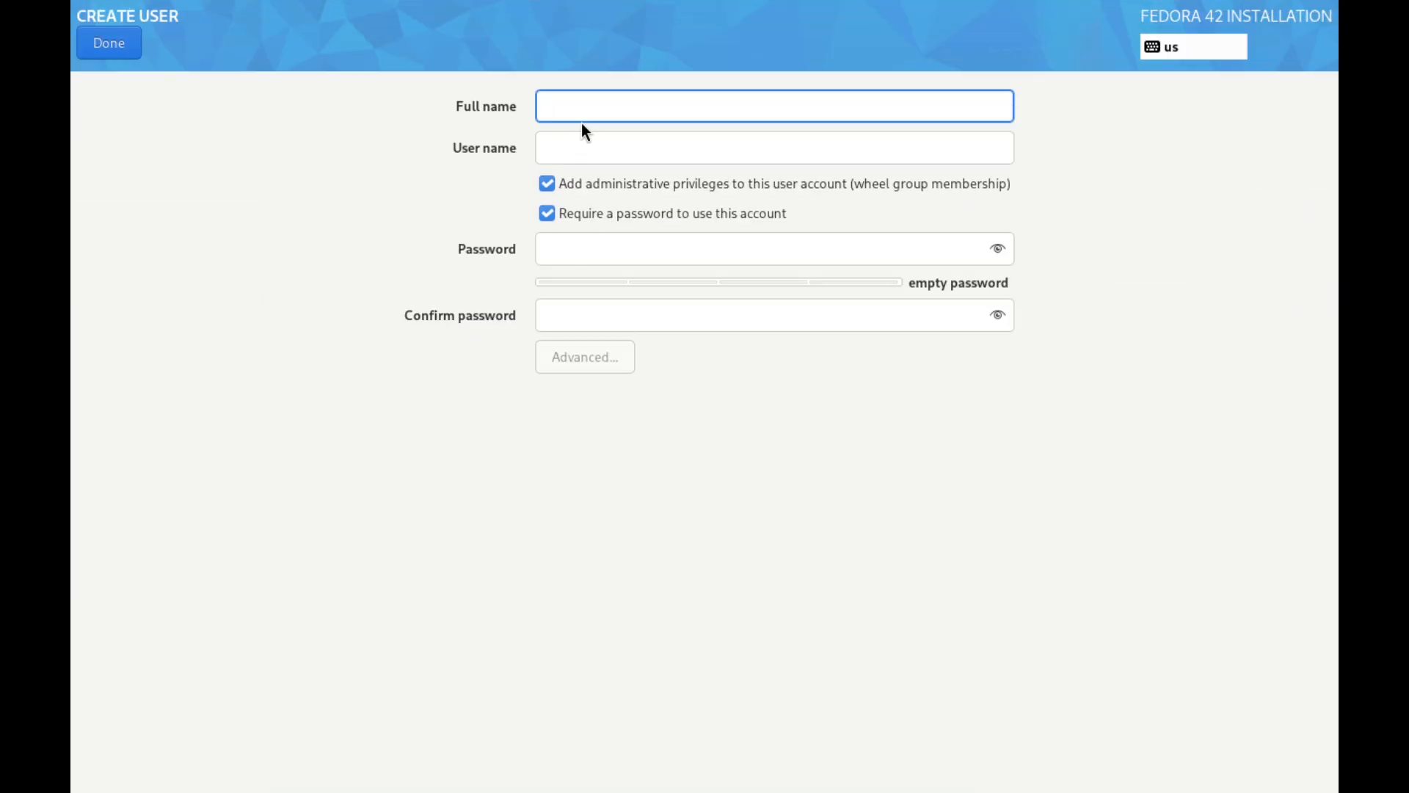
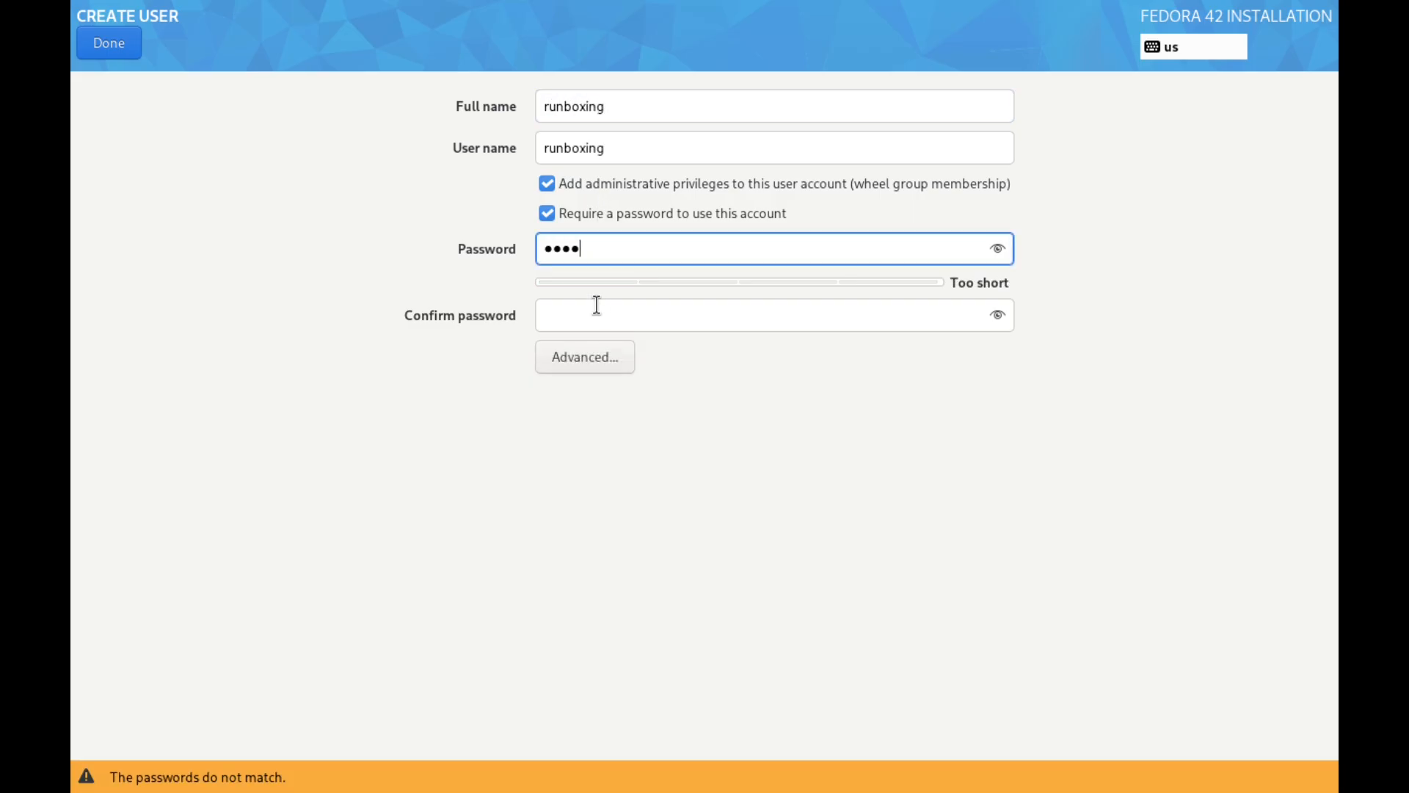
{"action": "left_click", "coordinate": [998, 249]}
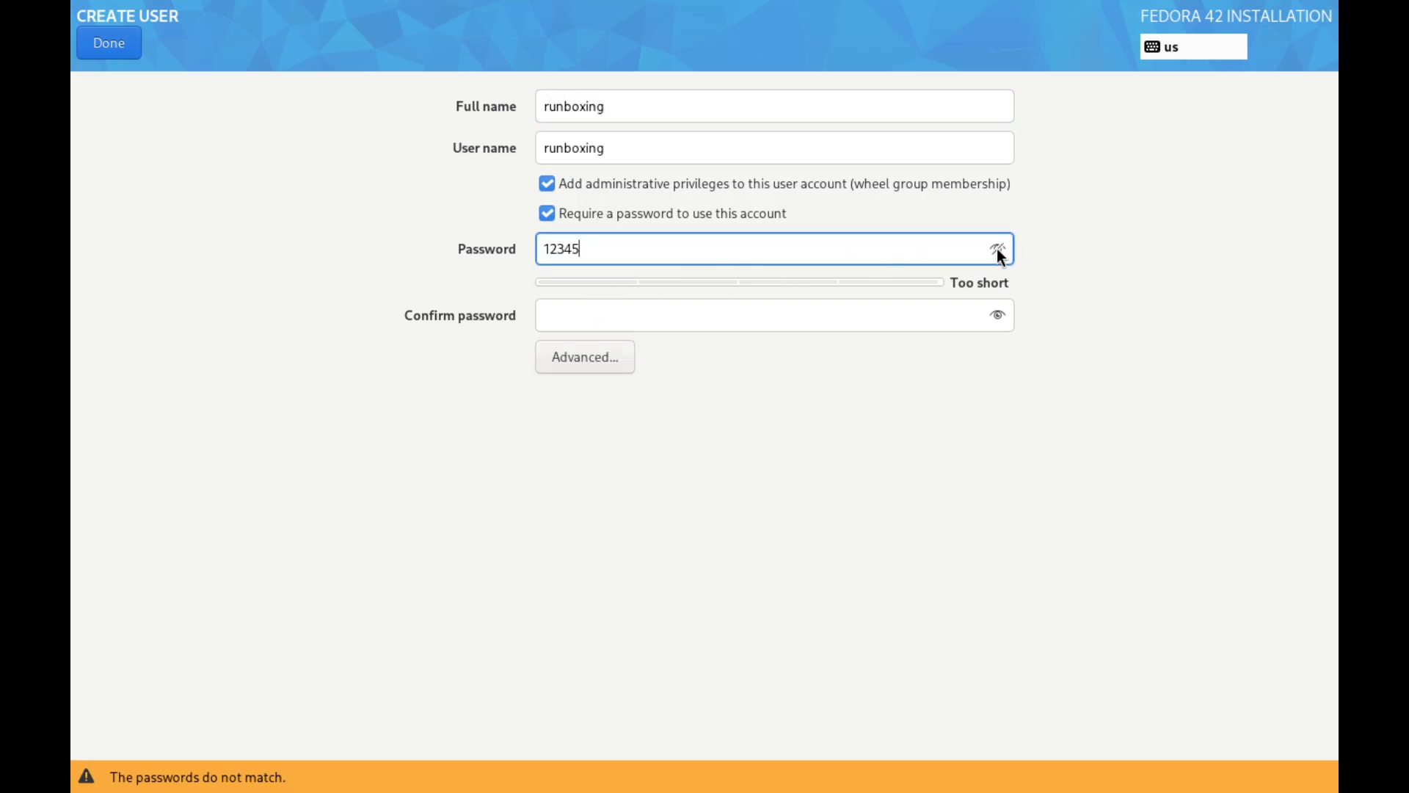
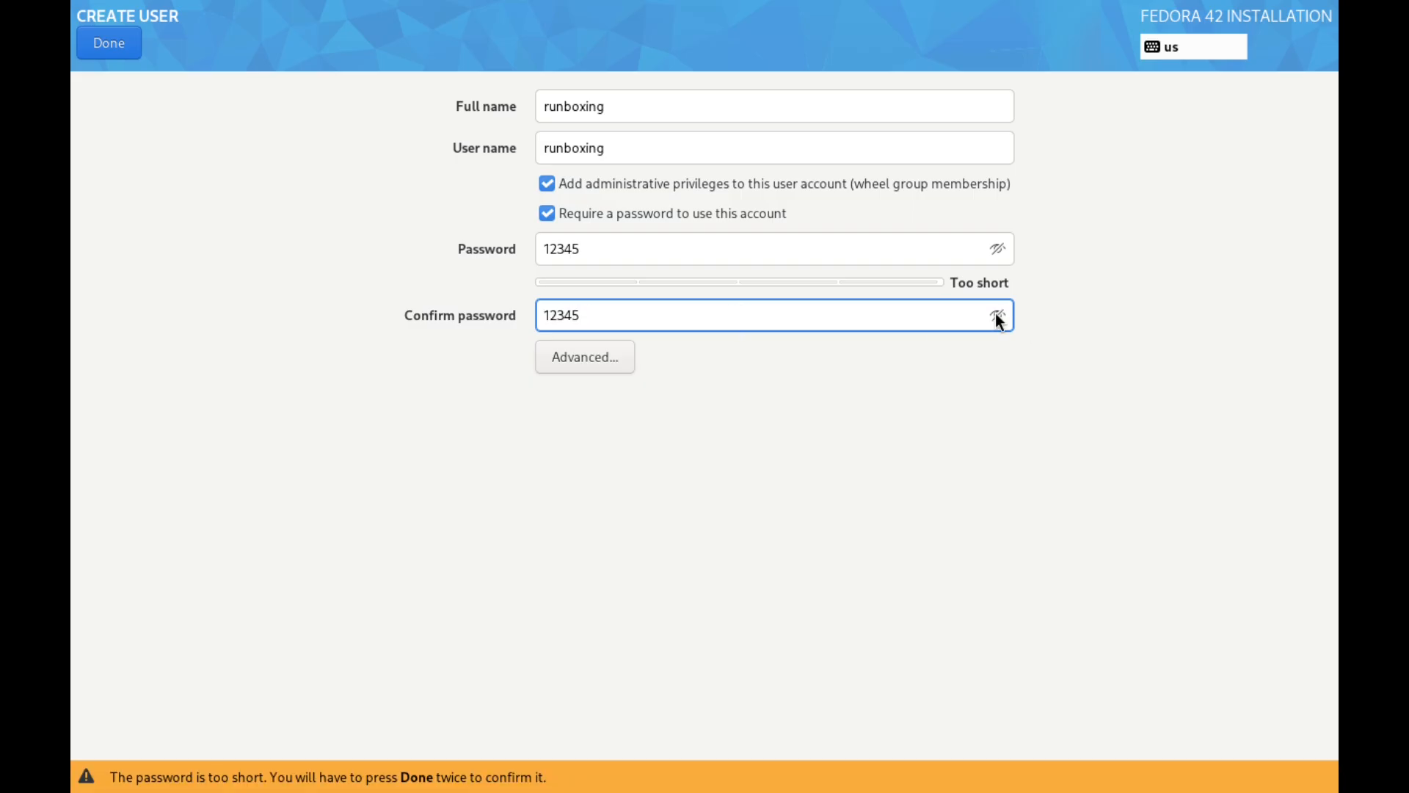
{"action": "mouse_move", "coordinate": [107, 43]}
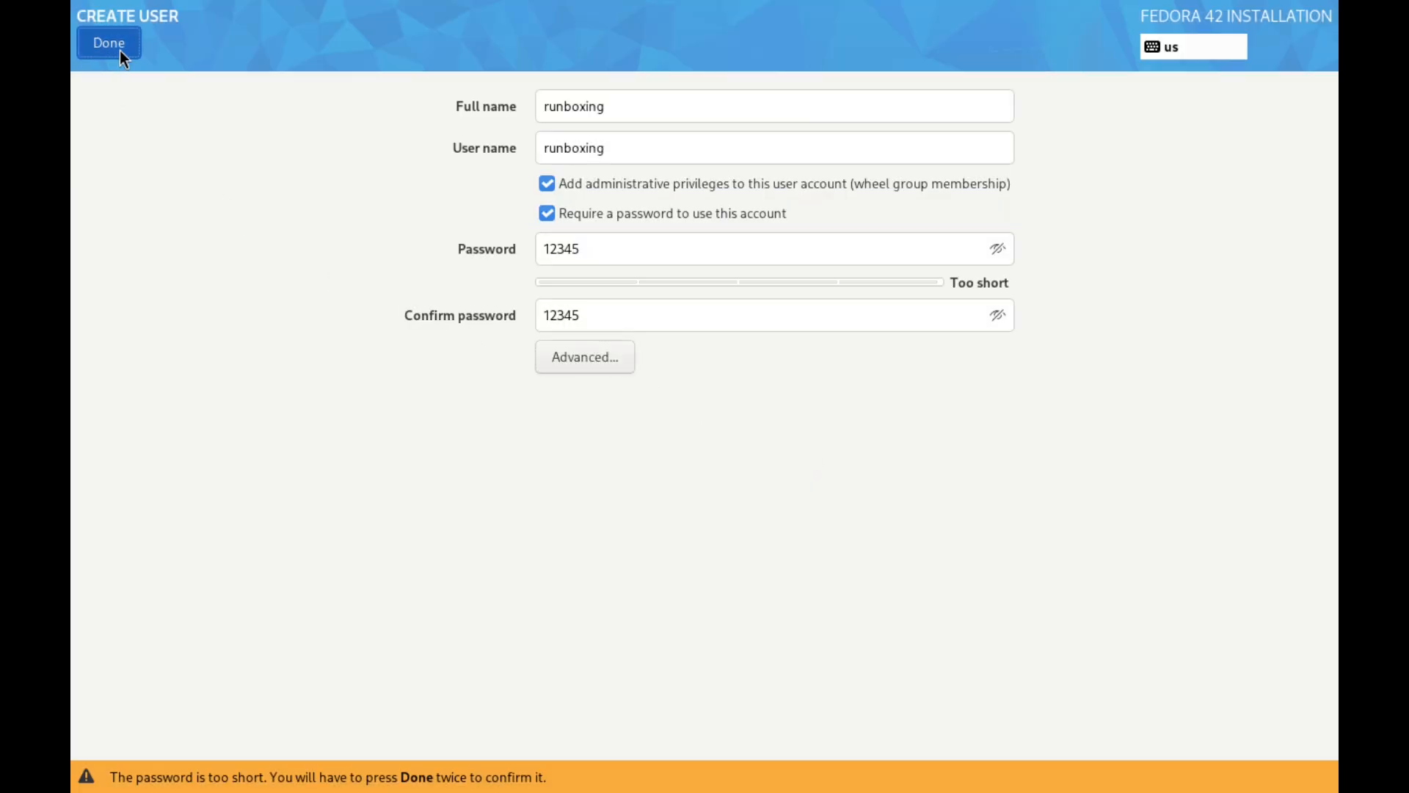
{"action": "left_click", "coordinate": [107, 42]}
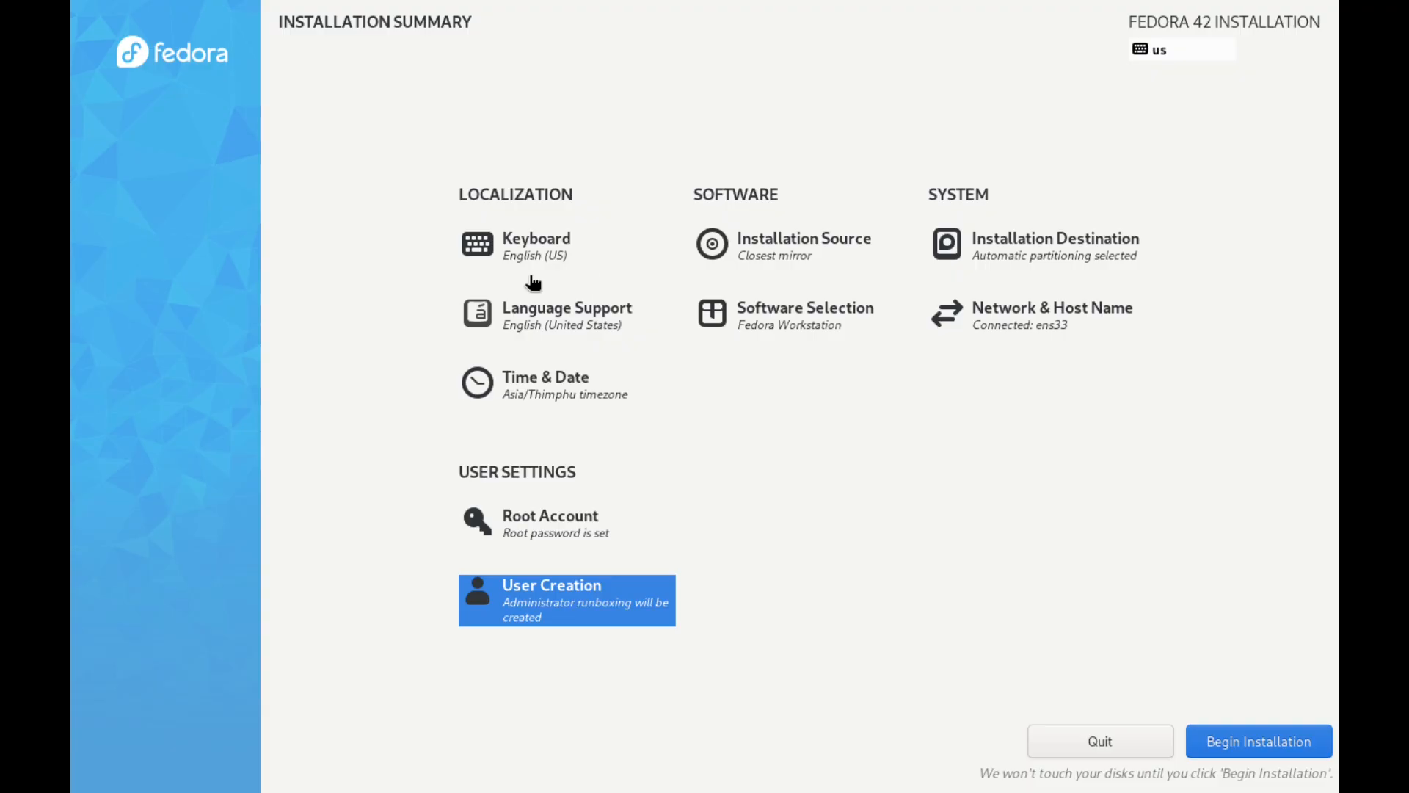
- Set the time zone to Americas/Los Angeles, run the installation and reboot into Fedora
{"action": "left_click", "coordinate": [544, 385]}
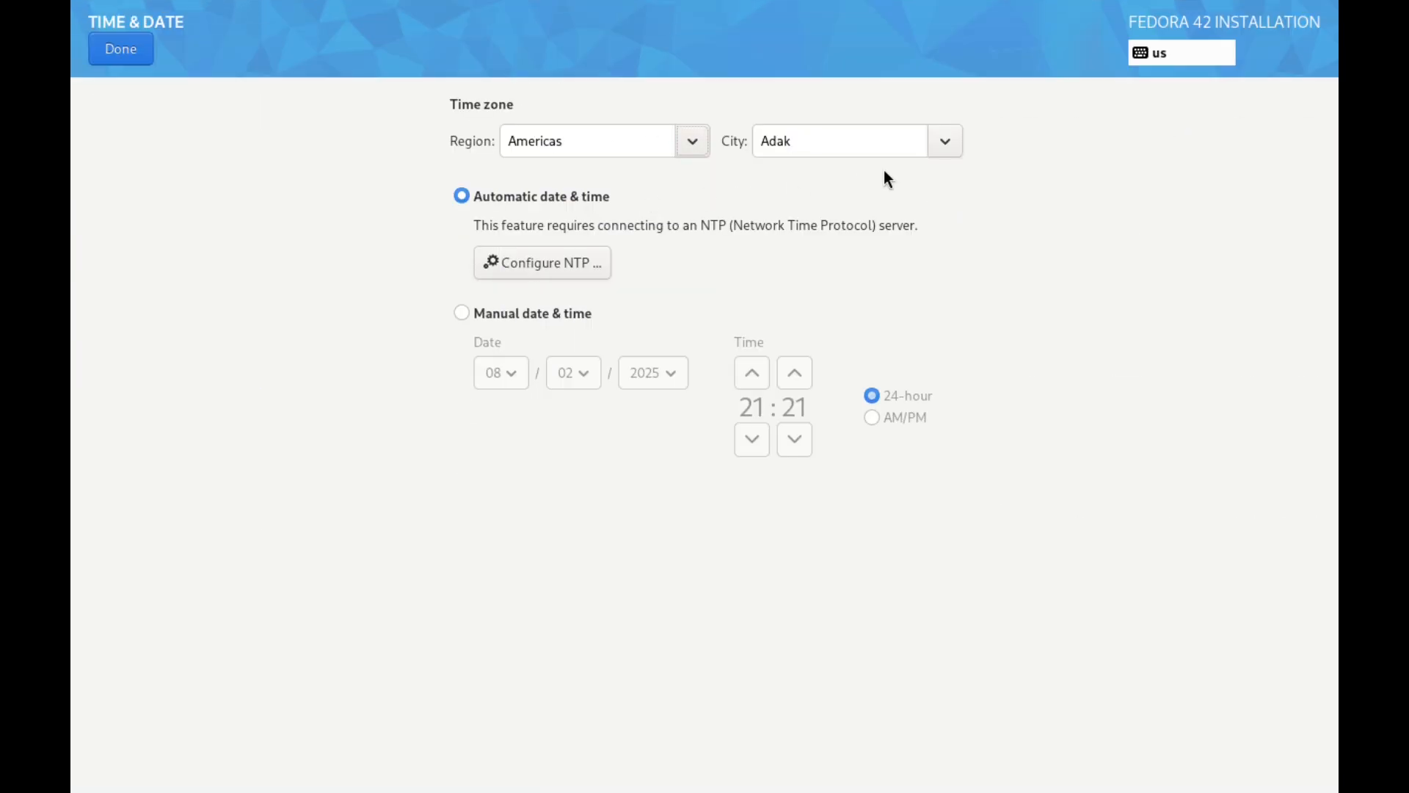
{"action": "left_click", "coordinate": [943, 140]}
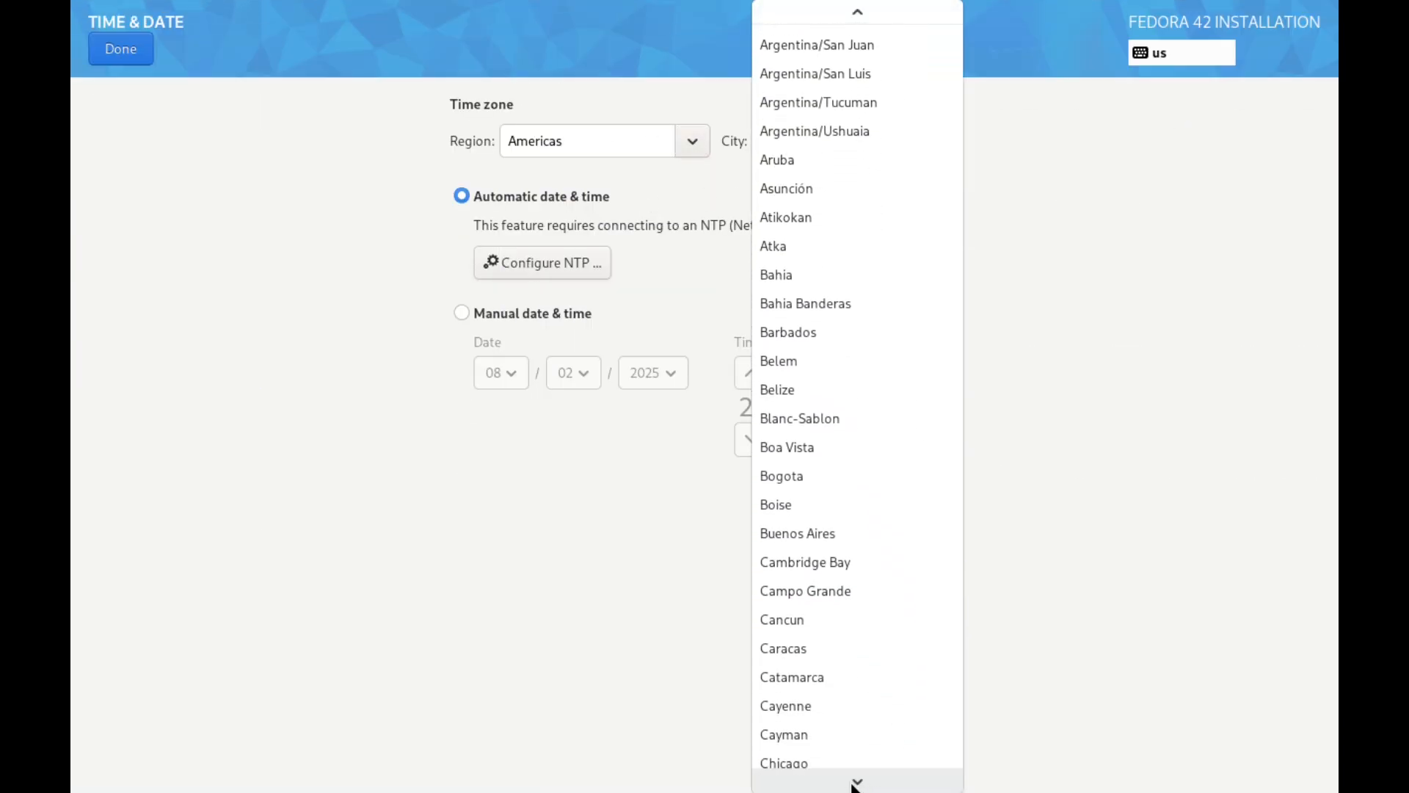
{"action": "scroll", "scroll_direction": "up", "scroll_amount": 3}
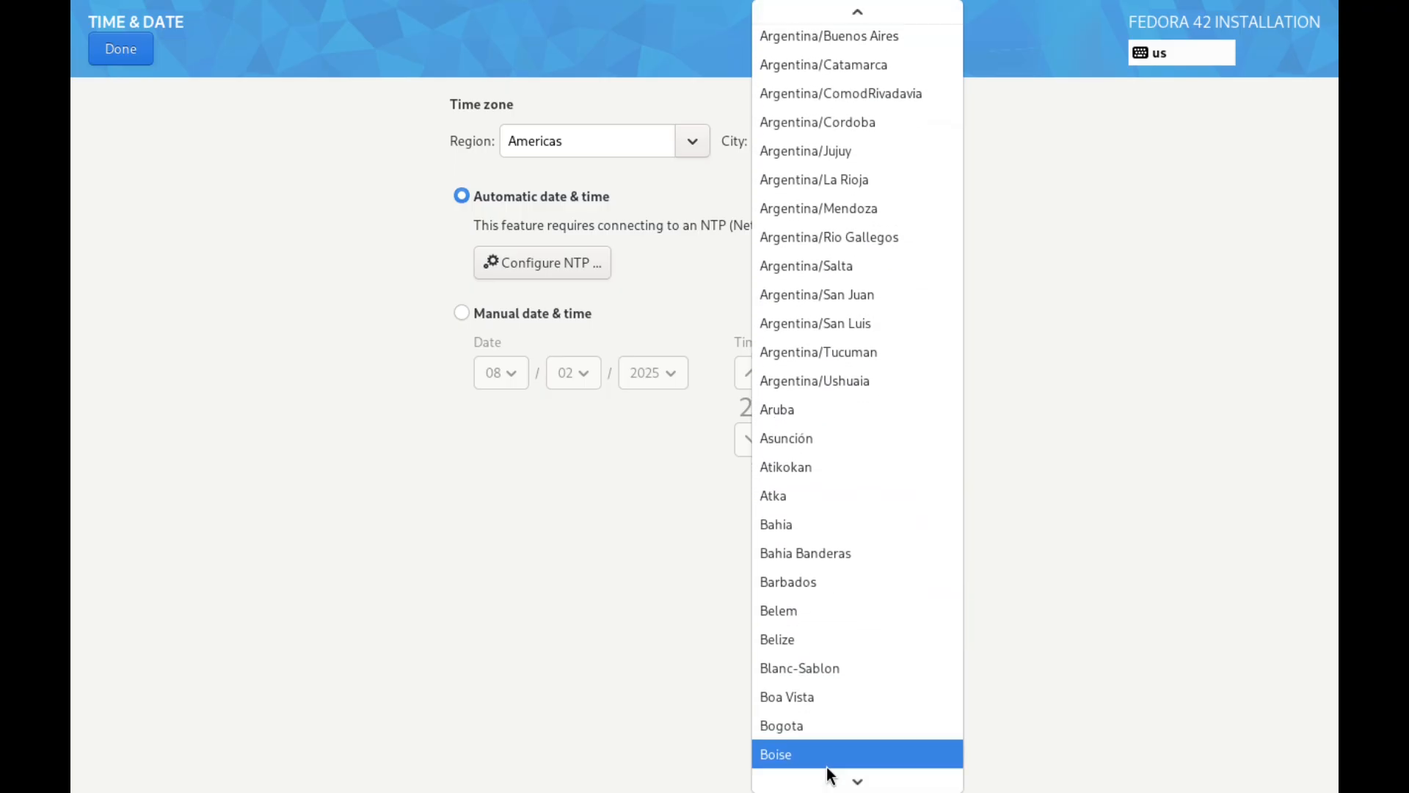
{"action": "scroll", "scroll_direction": "down", "scroll_amount": 3}
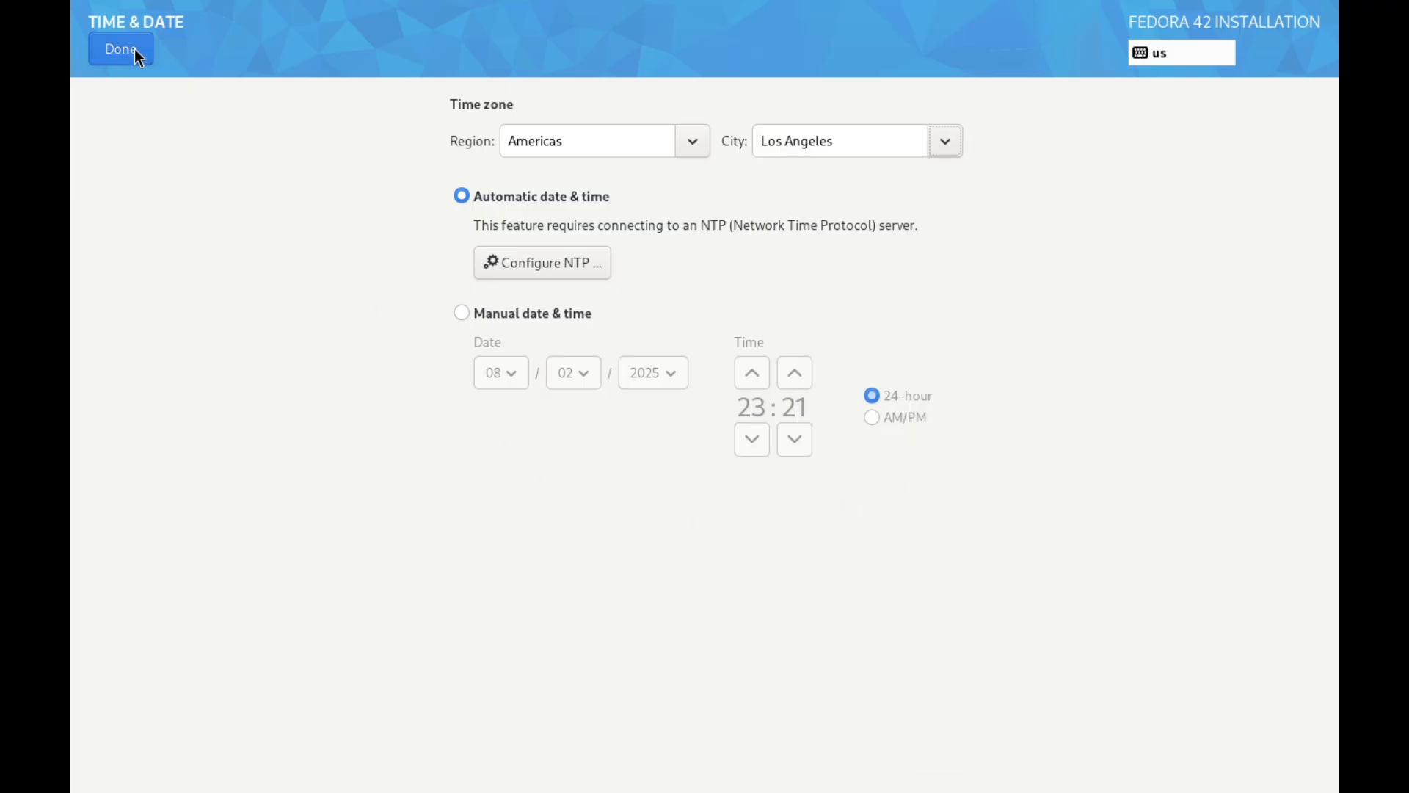
{"action": "left_click", "coordinate": [119, 50]}
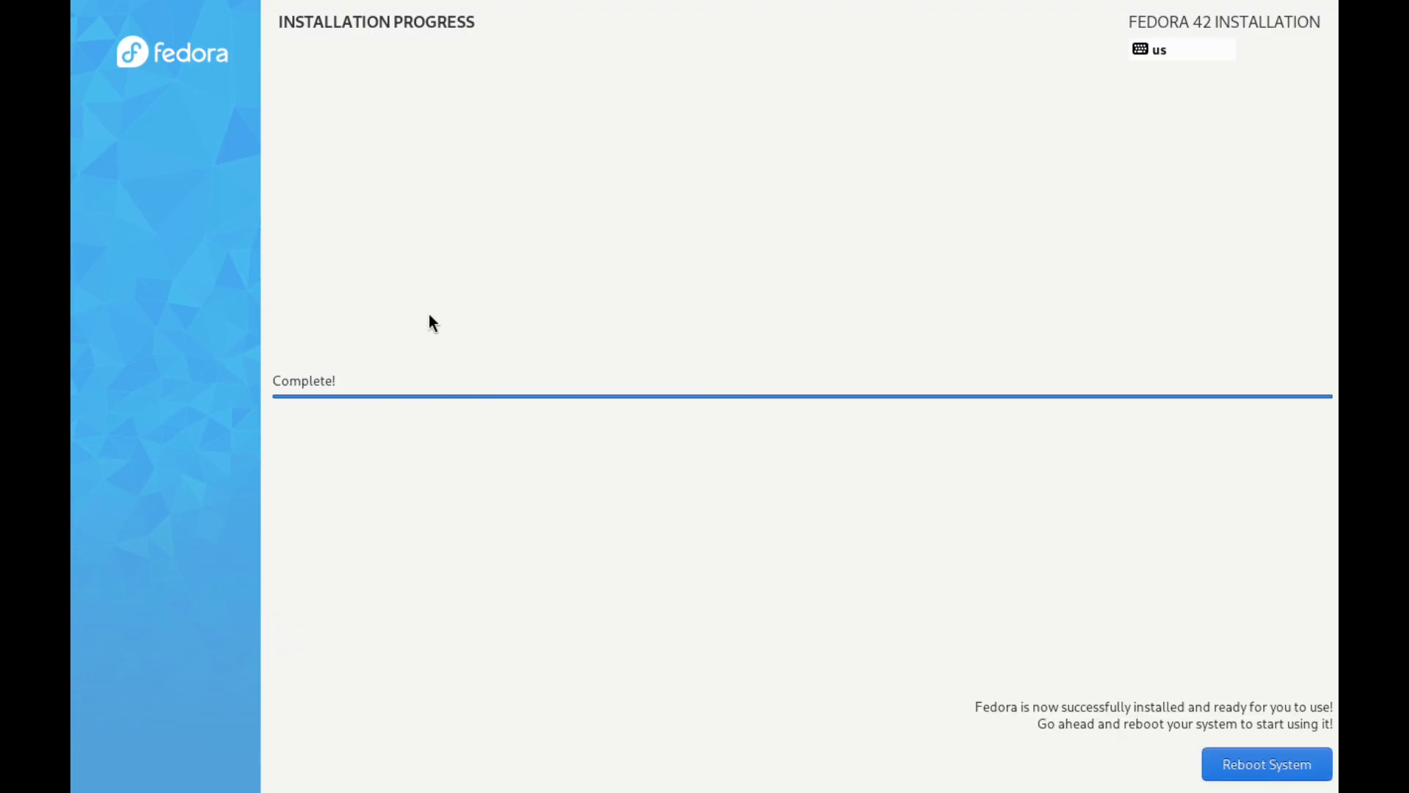
{"action": "left_click", "coordinate": [1266, 763]}
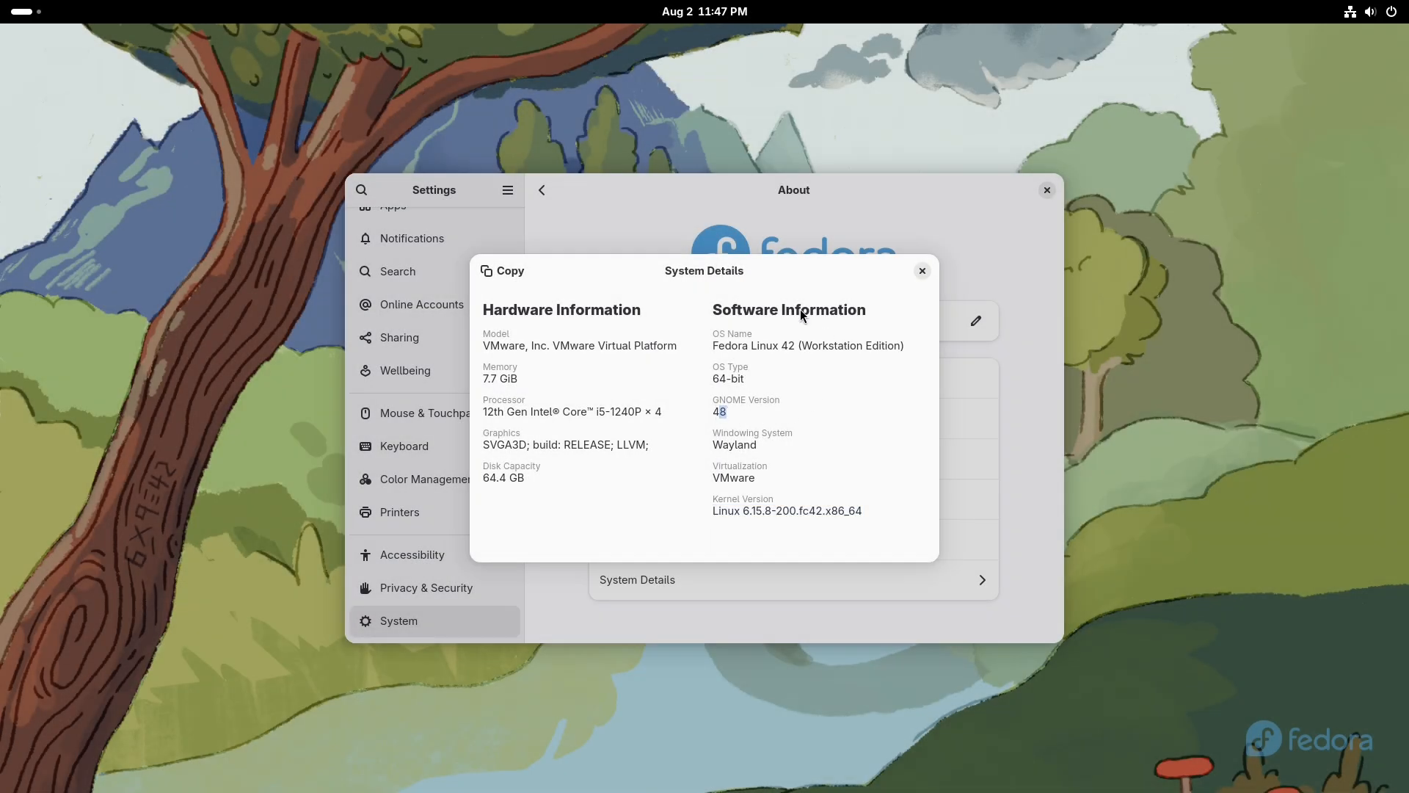
- Dismiss the System Details window so System Monitor's Resources graphs are visible
{"action": "left_click", "coordinate": [922, 270]}
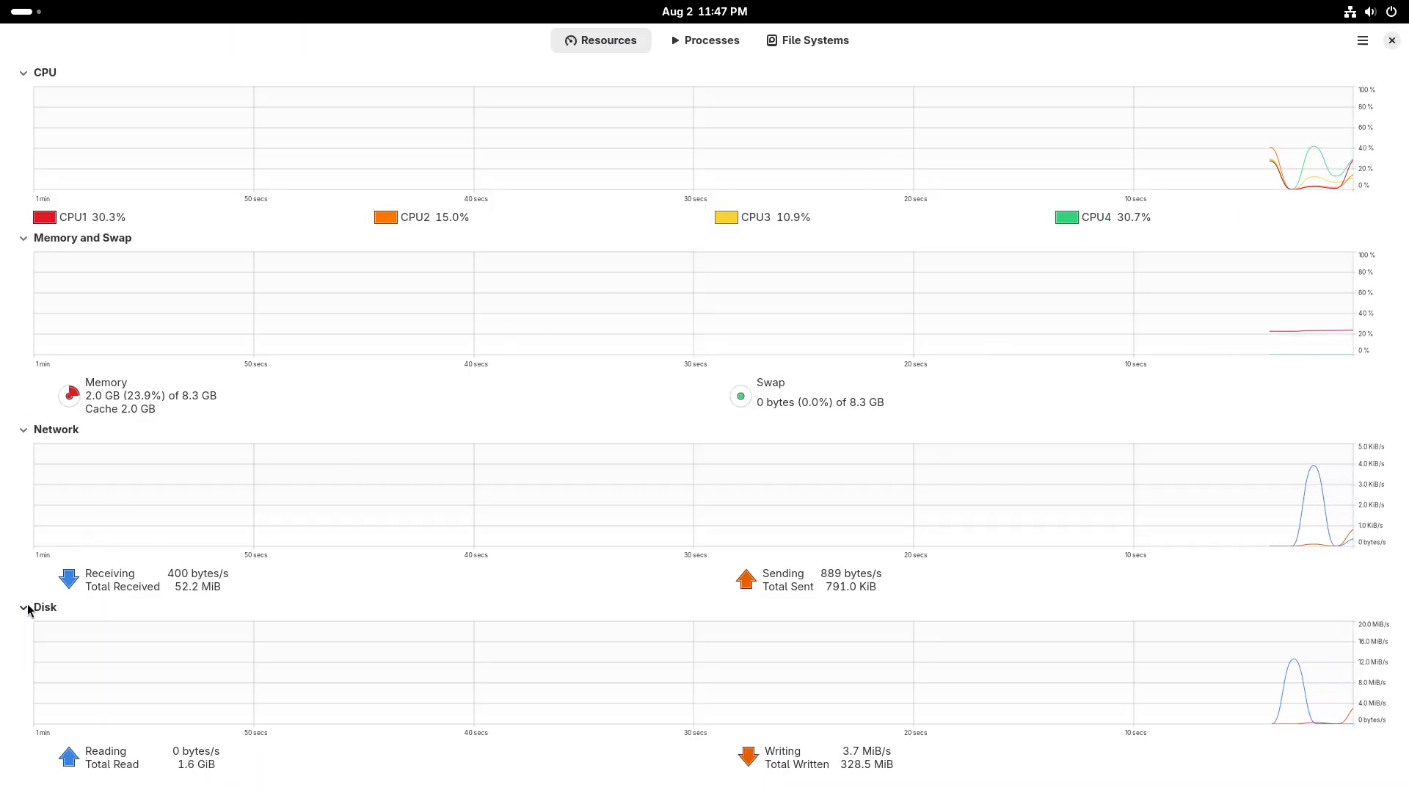
- Show System Monitor's About version information and dismiss it
{"action": "left_click", "coordinate": [1363, 40]}
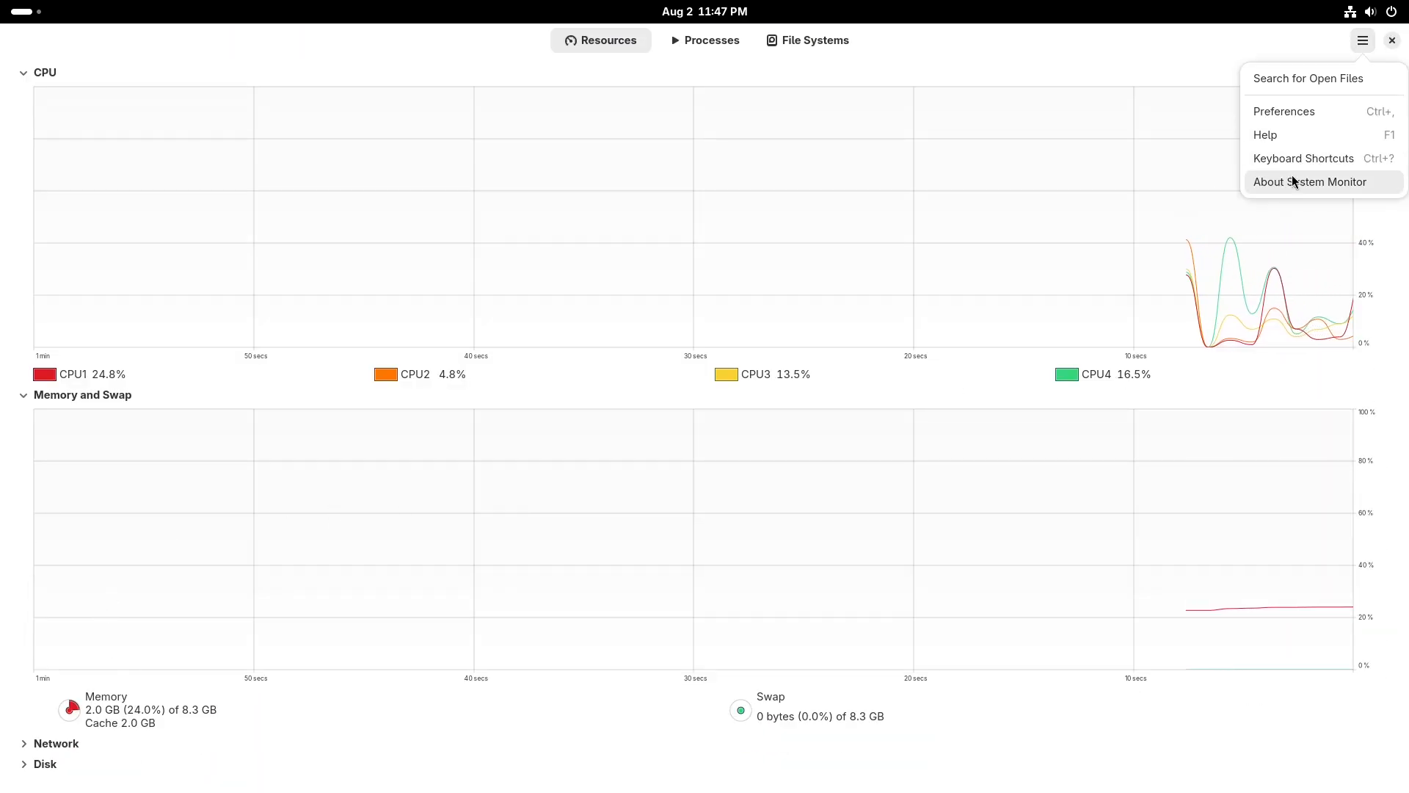
{"action": "left_click", "coordinate": [1311, 182]}
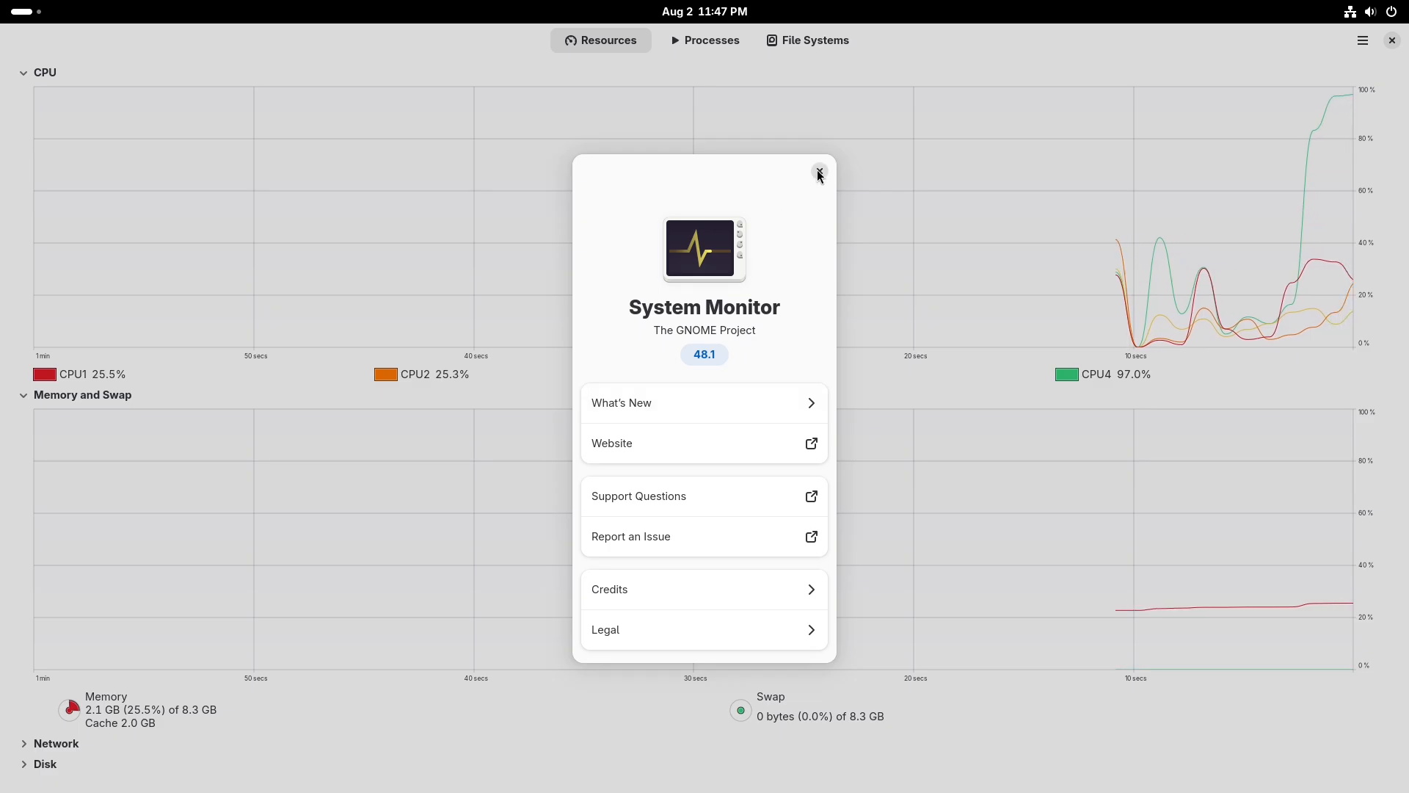
{"action": "left_click", "coordinate": [819, 174]}
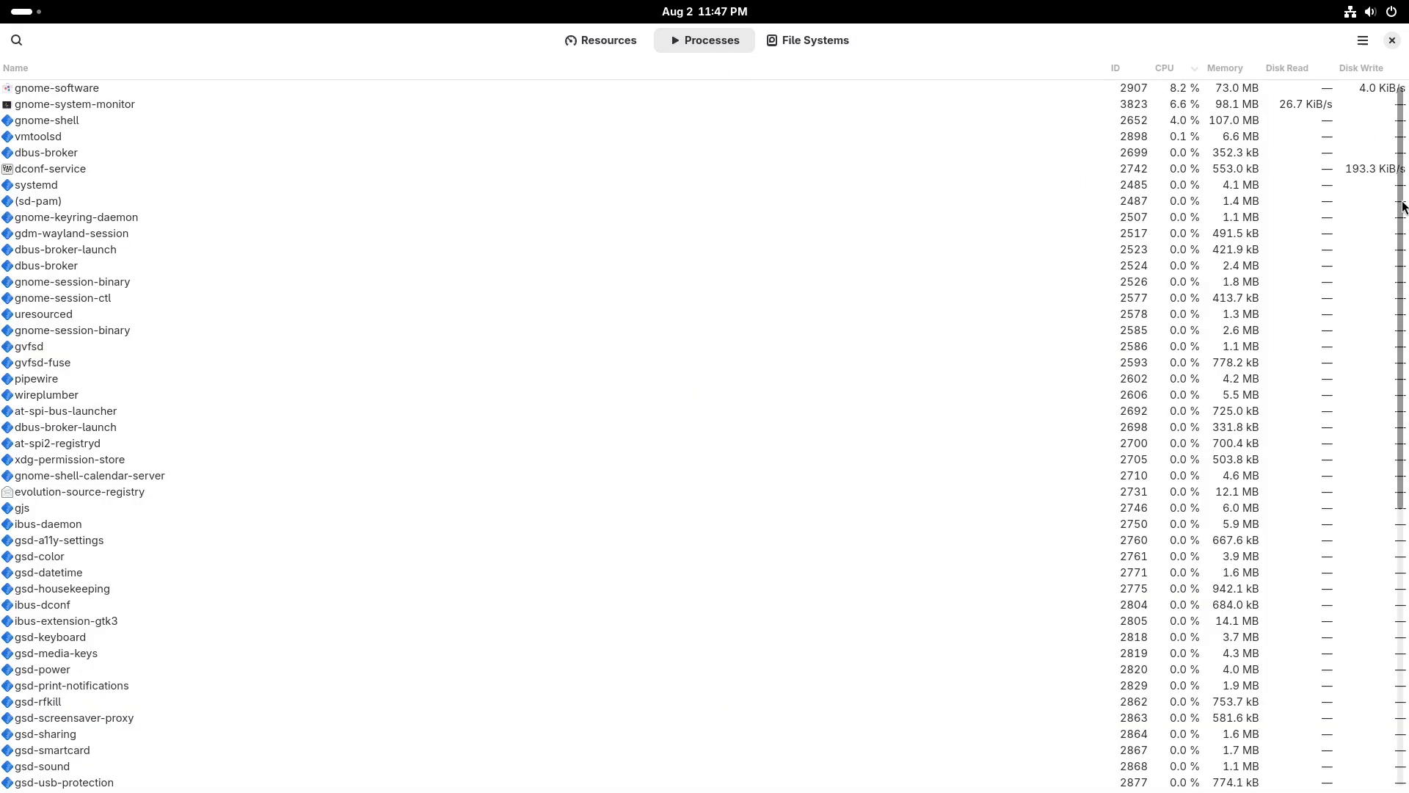
- View the mounted File Systems in System Monitor, then close it
{"action": "left_click", "coordinate": [808, 40]}
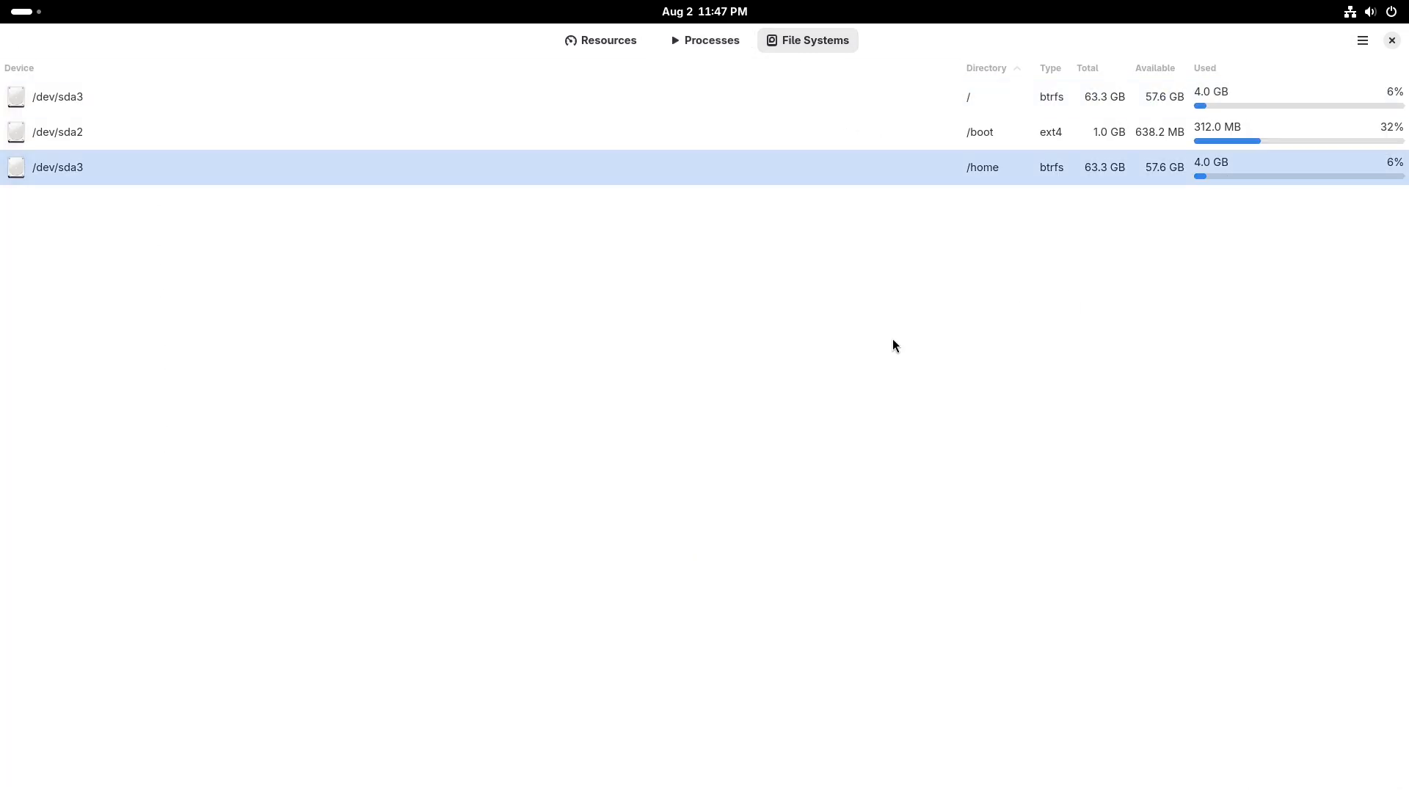
{"action": "left_click", "coordinate": [1392, 39]}
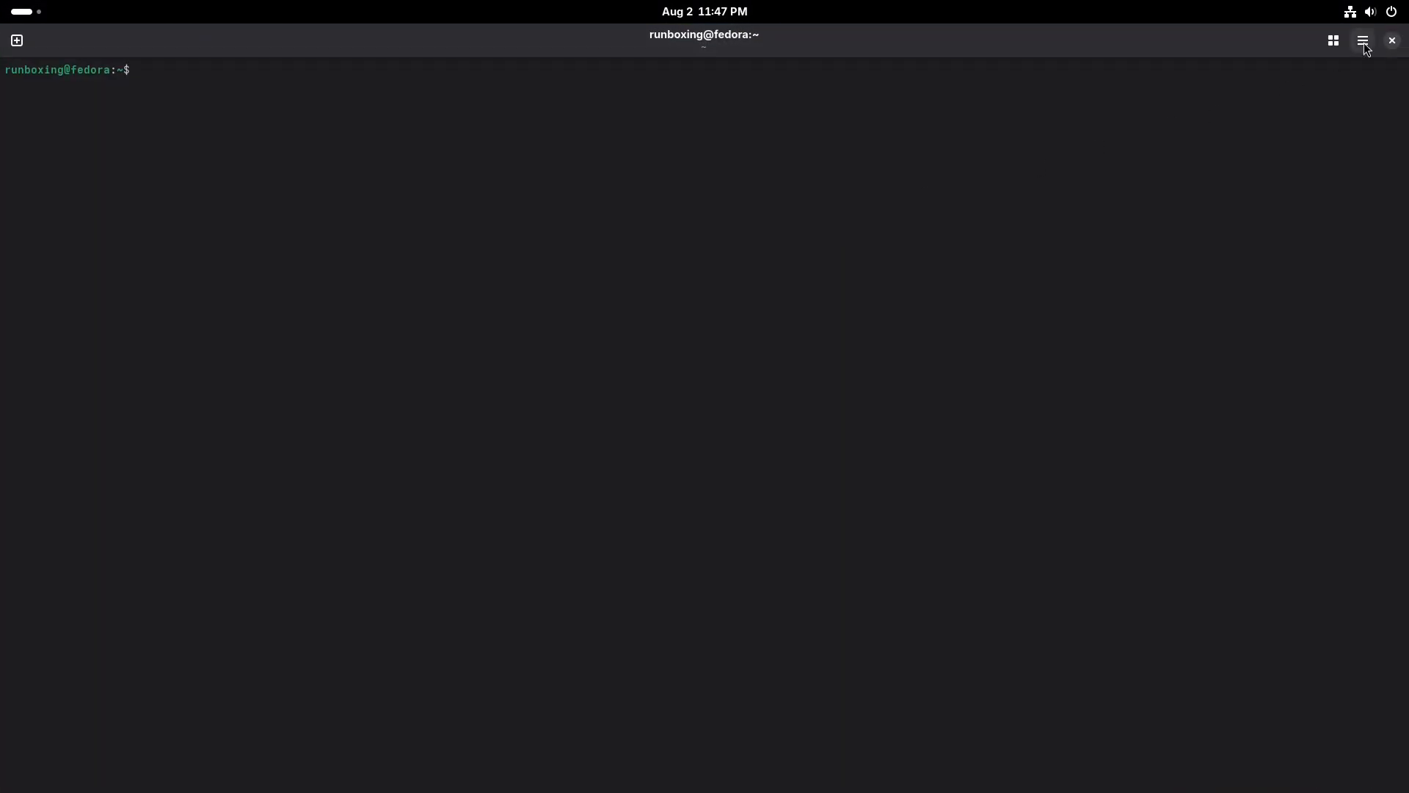
- Enlarge the terminal text and install fastfetch via sudo dnf install, giving the password
{"action": "left_click", "coordinate": [1362, 41]}
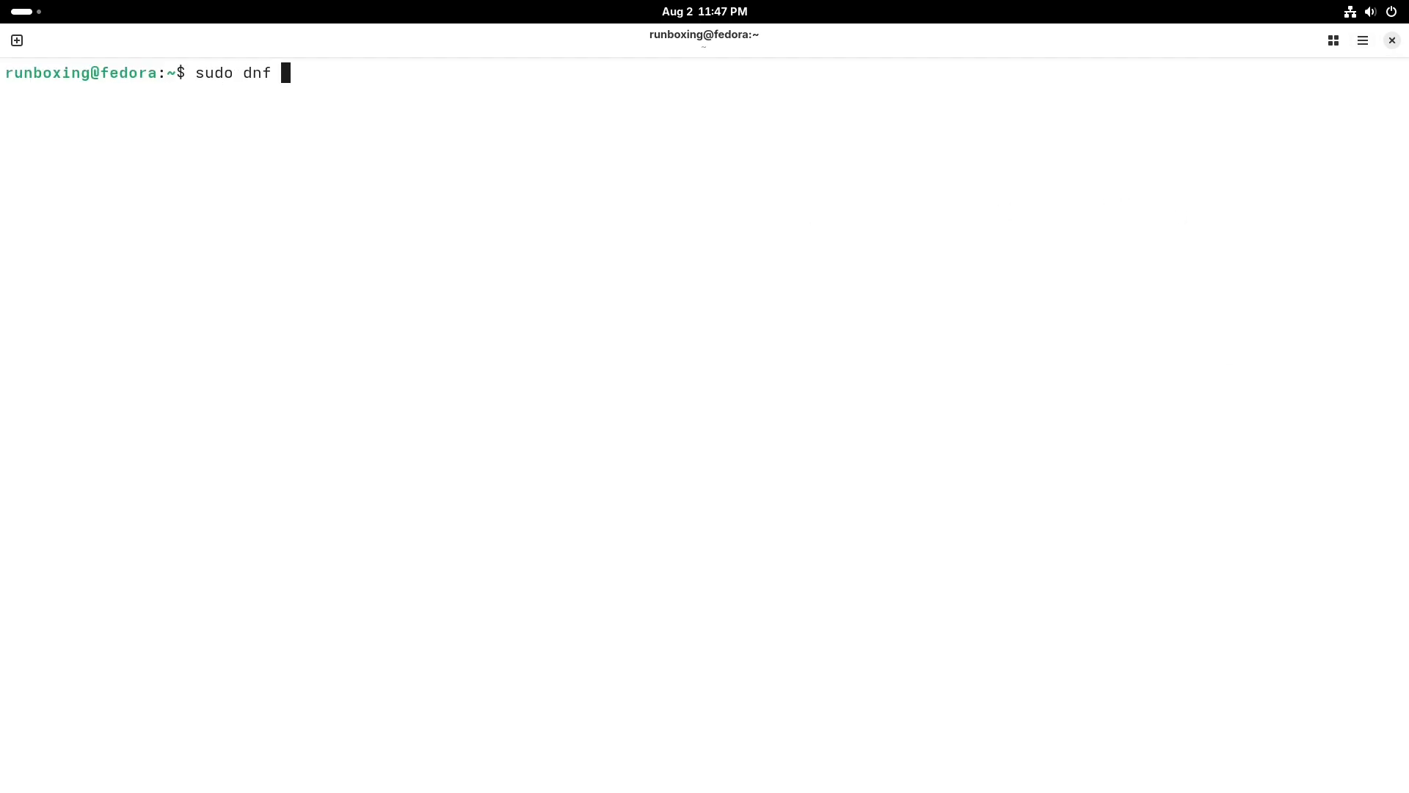
{"action": "type", "text": "install fast"}
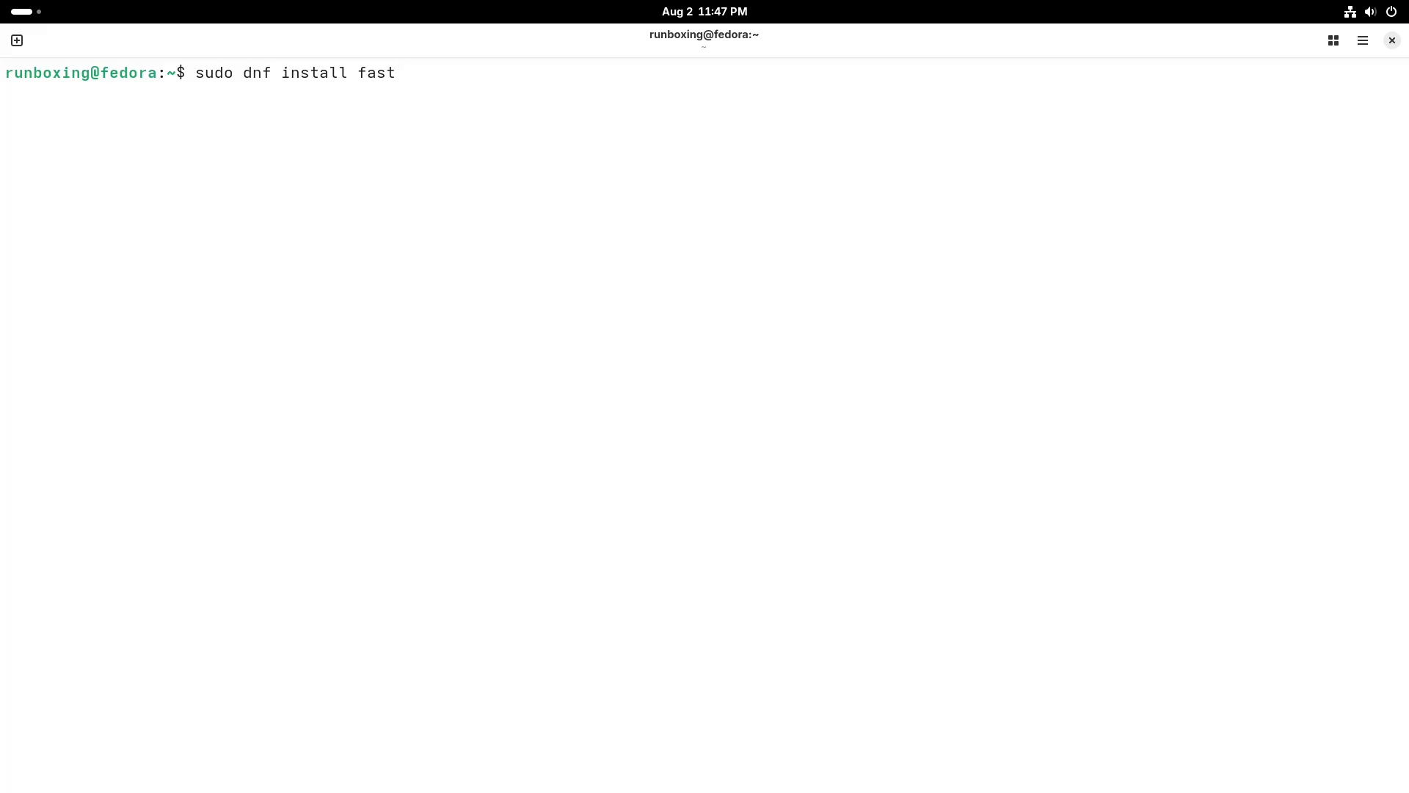
{"action": "key", "text": "Return"}
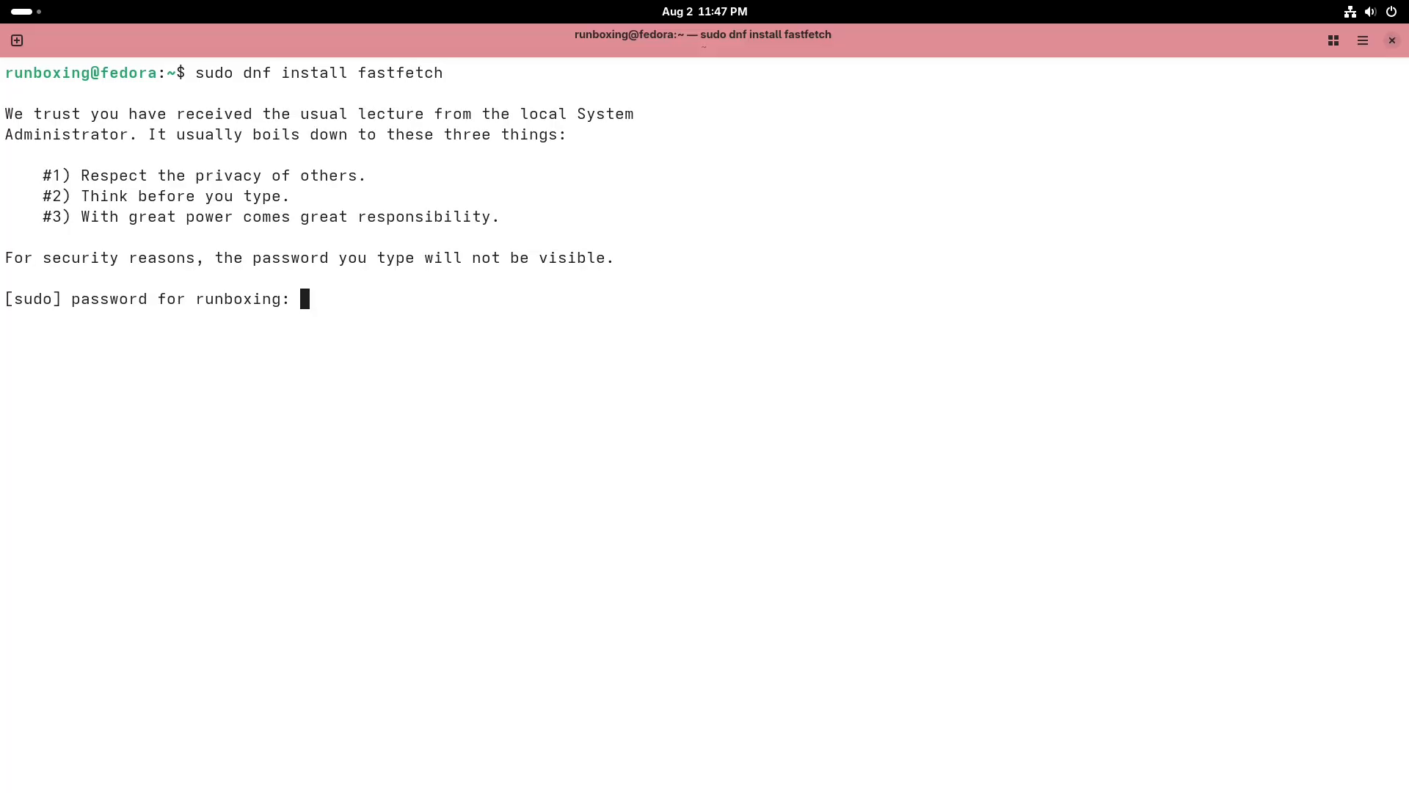
{"action": "key", "text": "Return"}
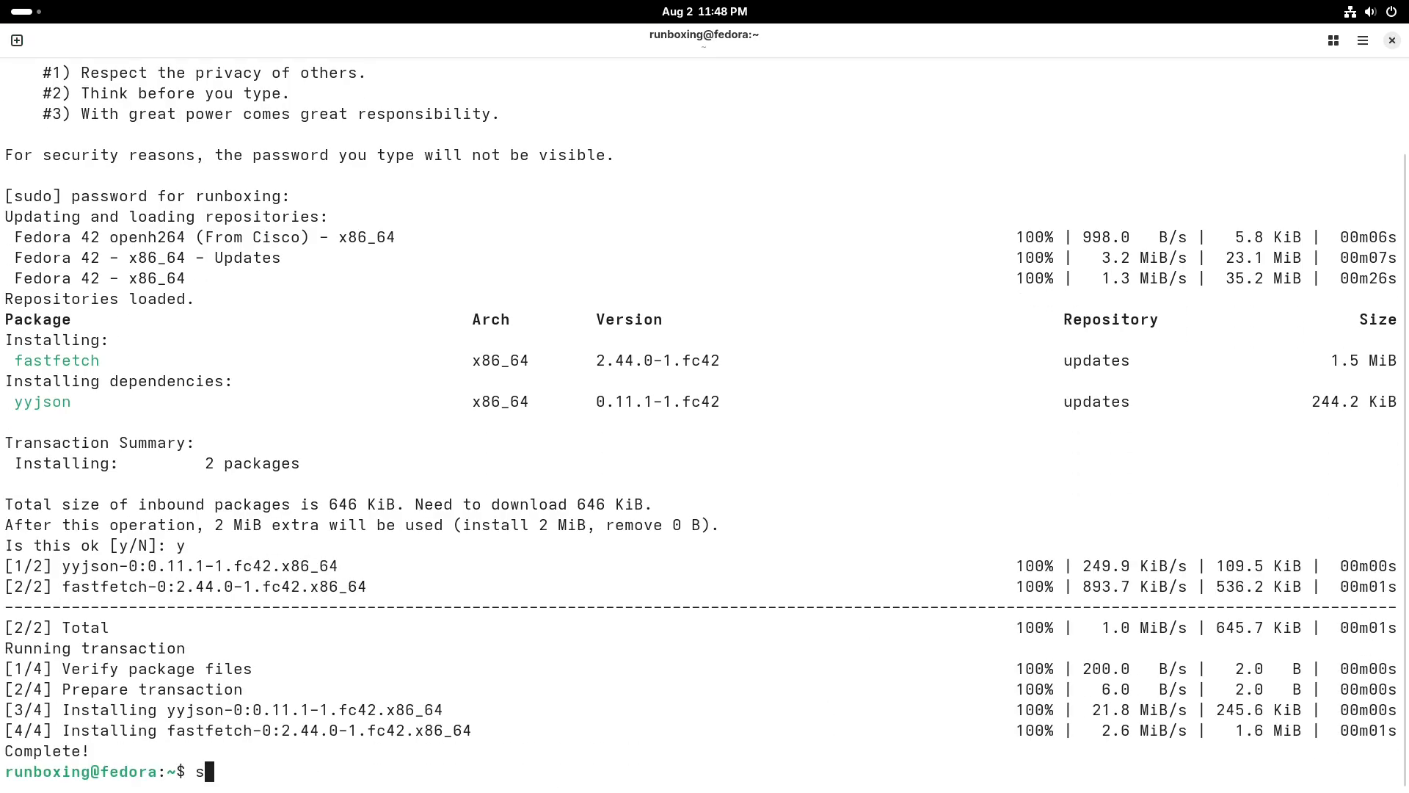
- Install inxi with sudo dnf install and begin the next sudo command
{"action": "type", "text": "udo dnf install in"}
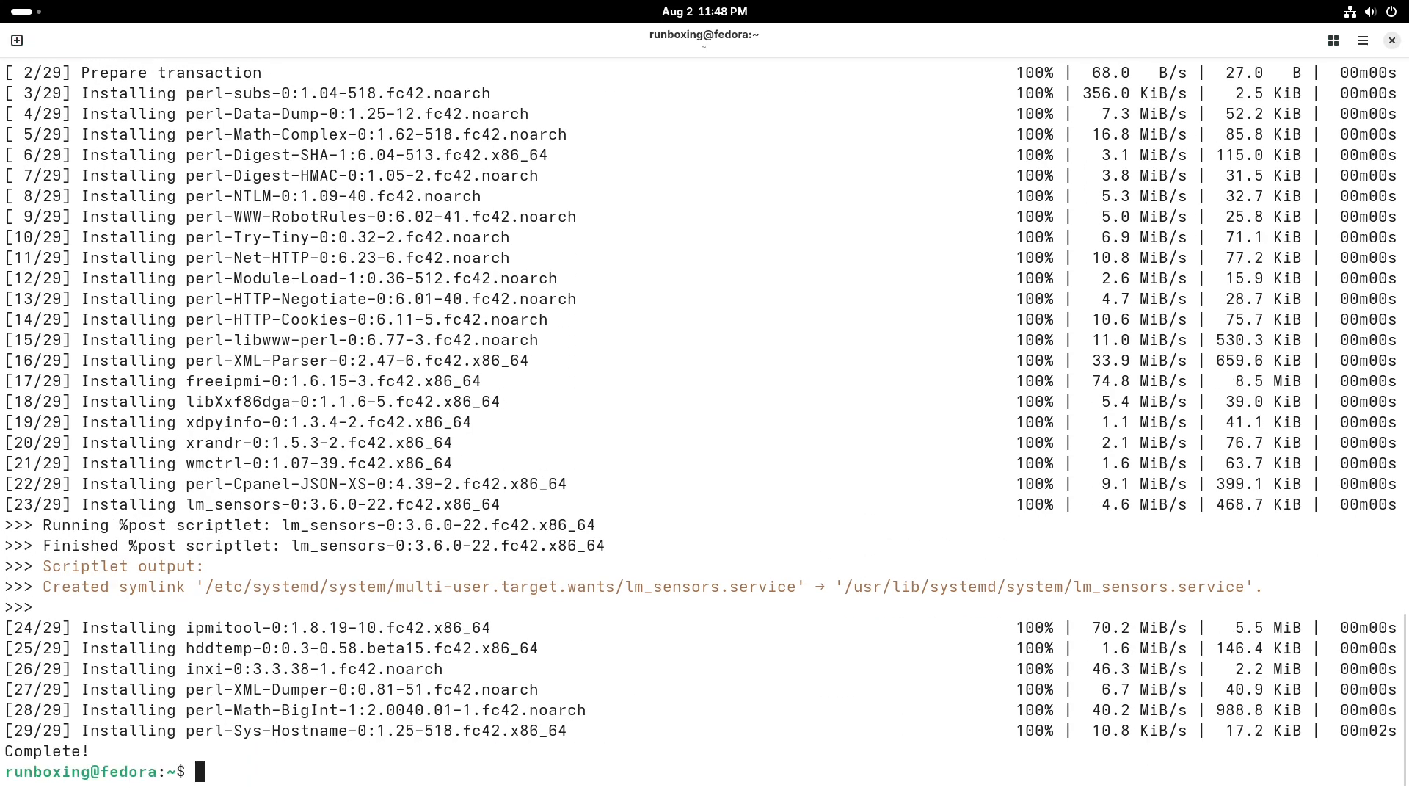
{"action": "type", "text": "sudo d"}
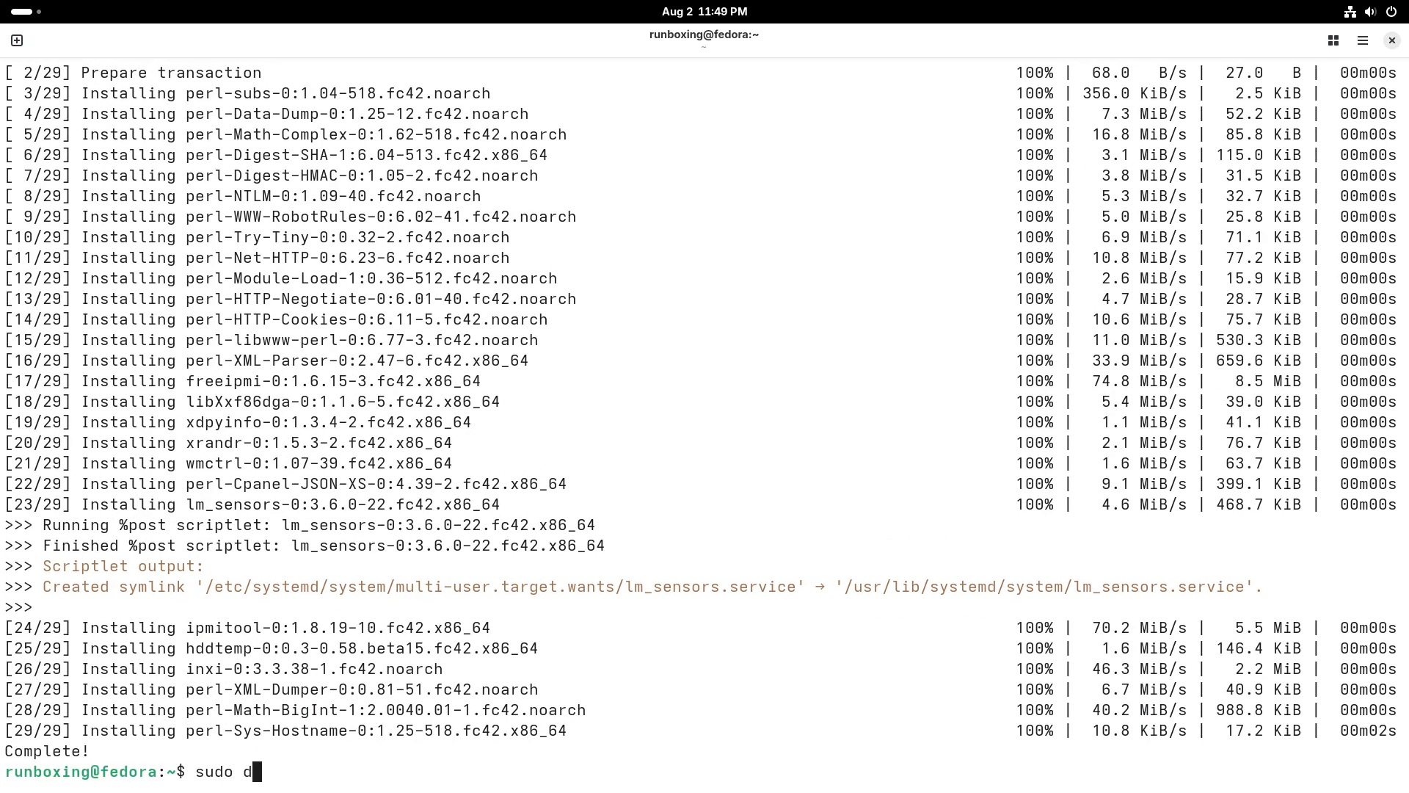
- Clear the install output, show the kernel via uname -a, and start a python3 --version check
{"action": "key", "text": "Return"}
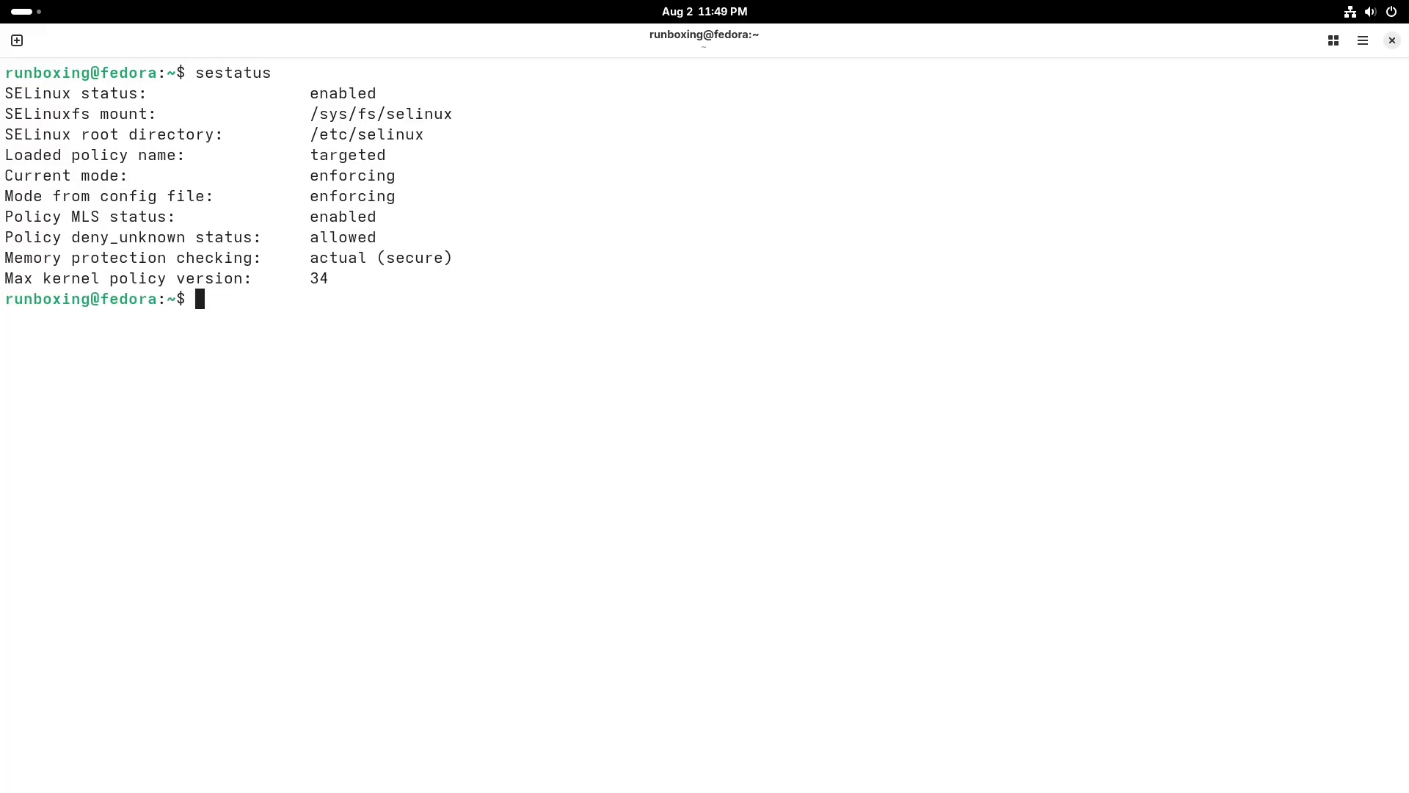
{"action": "type", "text": "uname -a"}
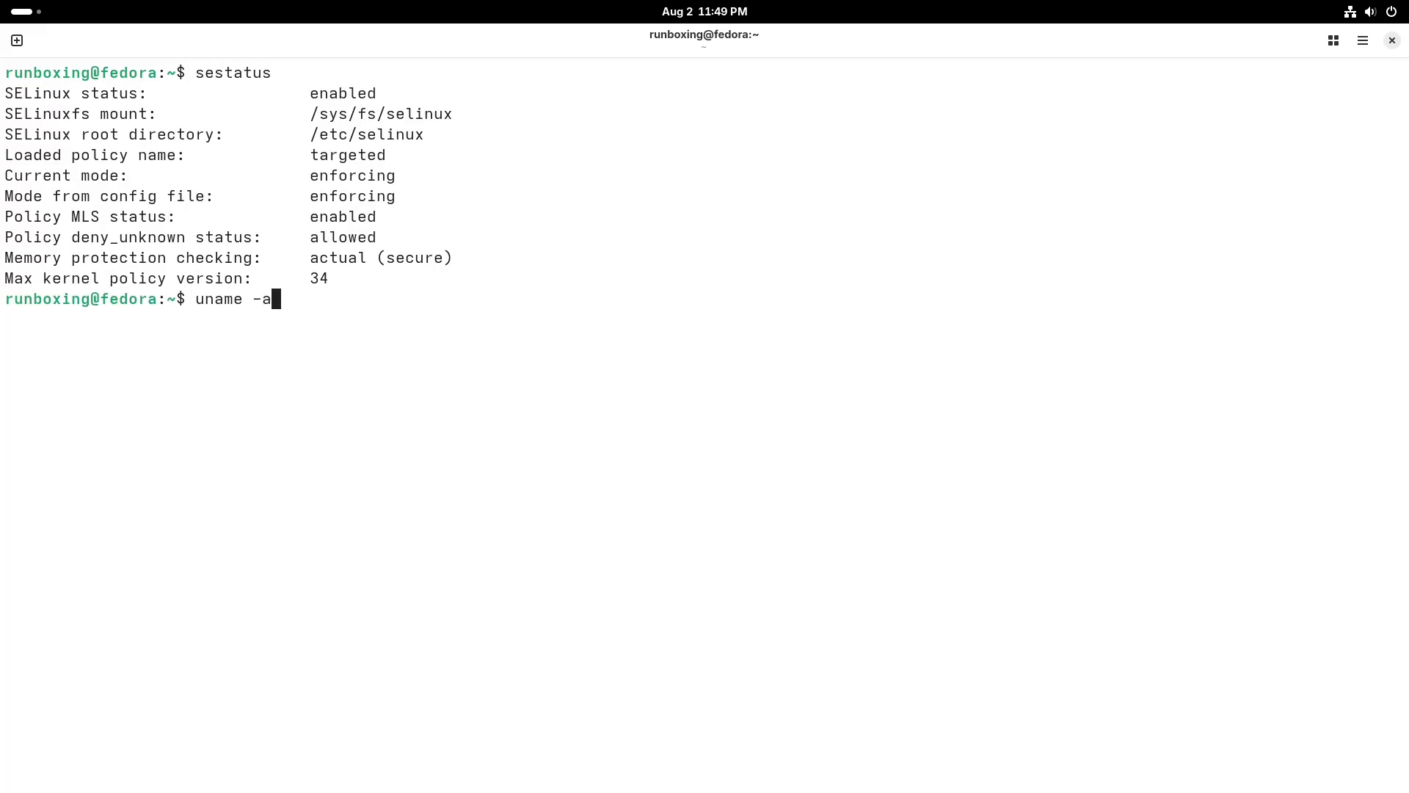
{"action": "key", "text": "Return"}
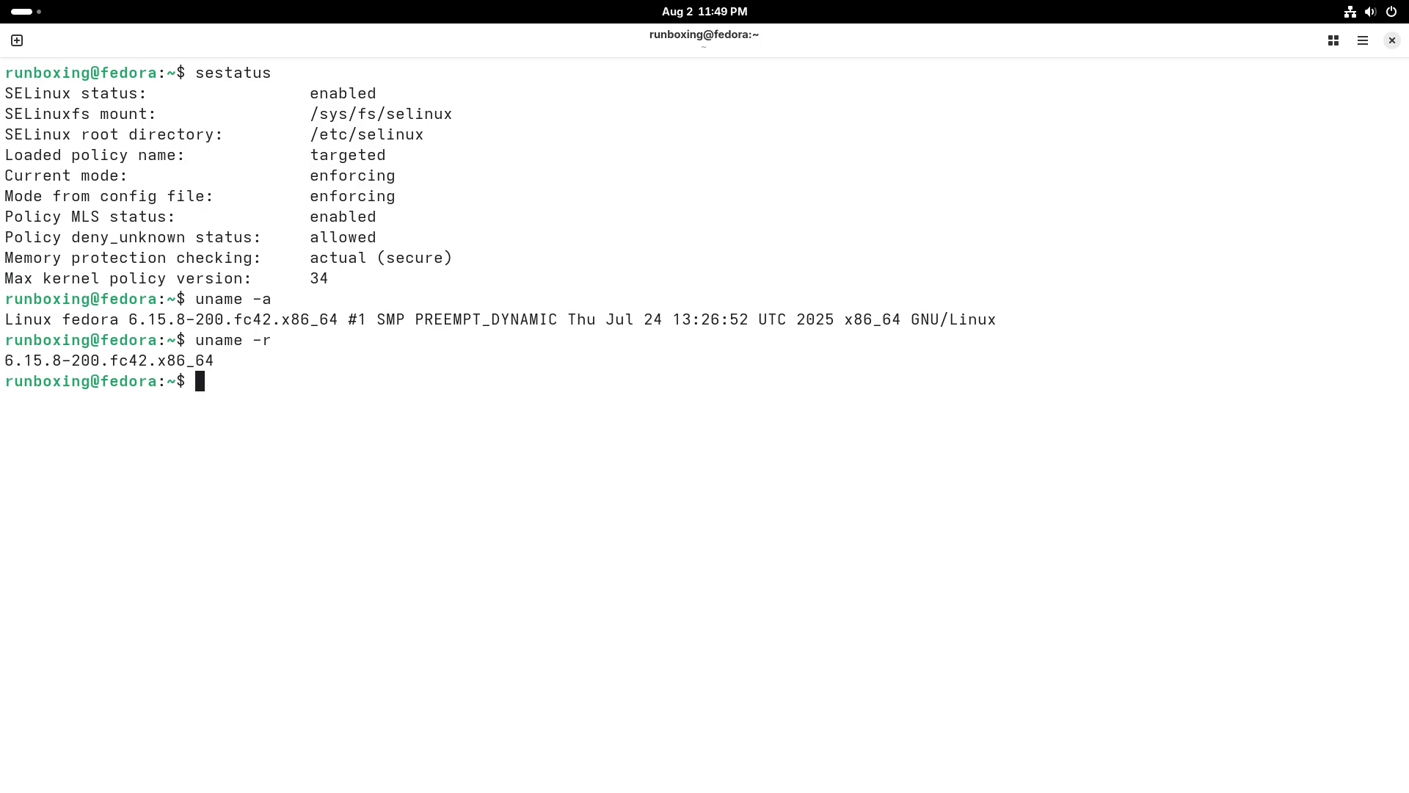
{"action": "type", "text": "python3 --versi"}
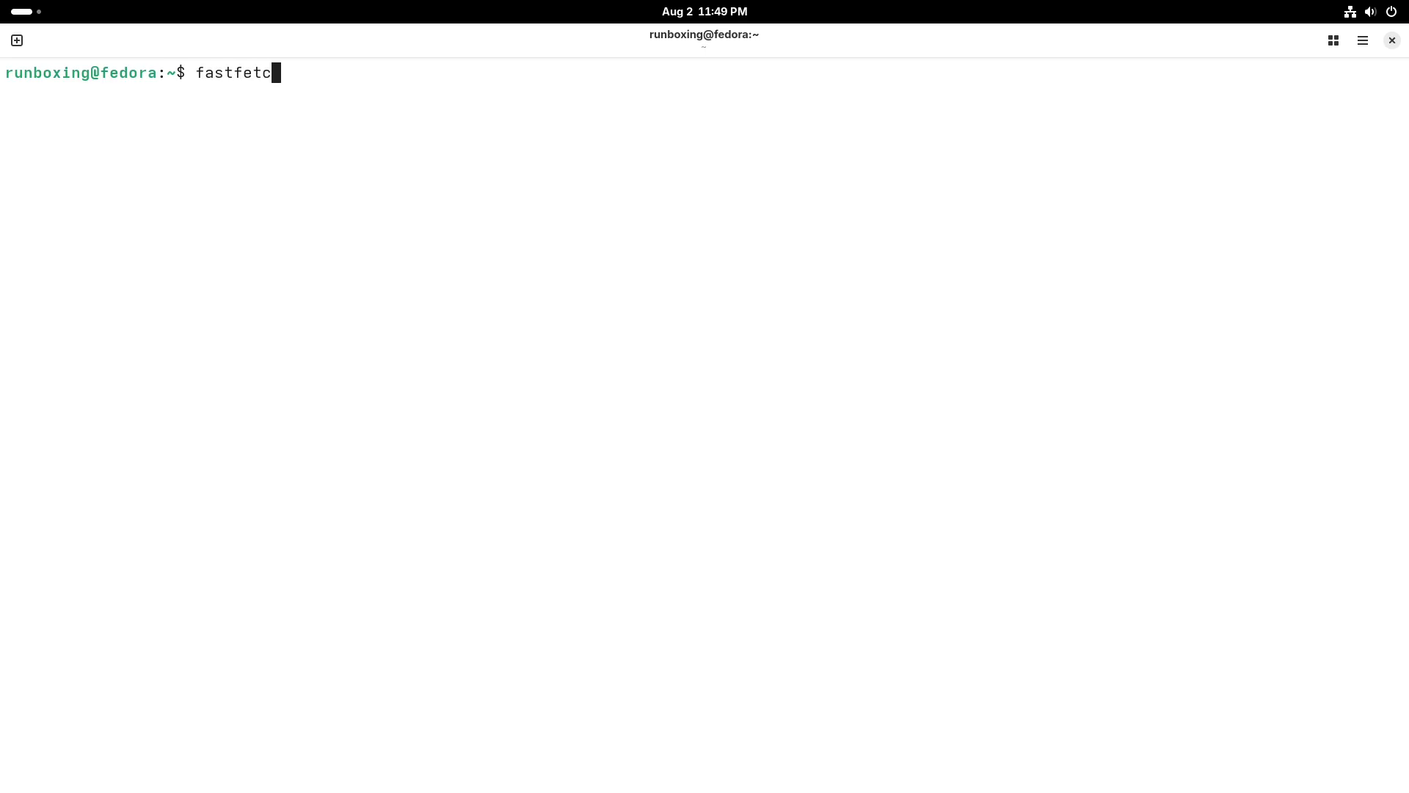
- Run fastfetch and the inxi -sv8 hardware report, scrolling through its output
{"action": "key", "text": "Return"}
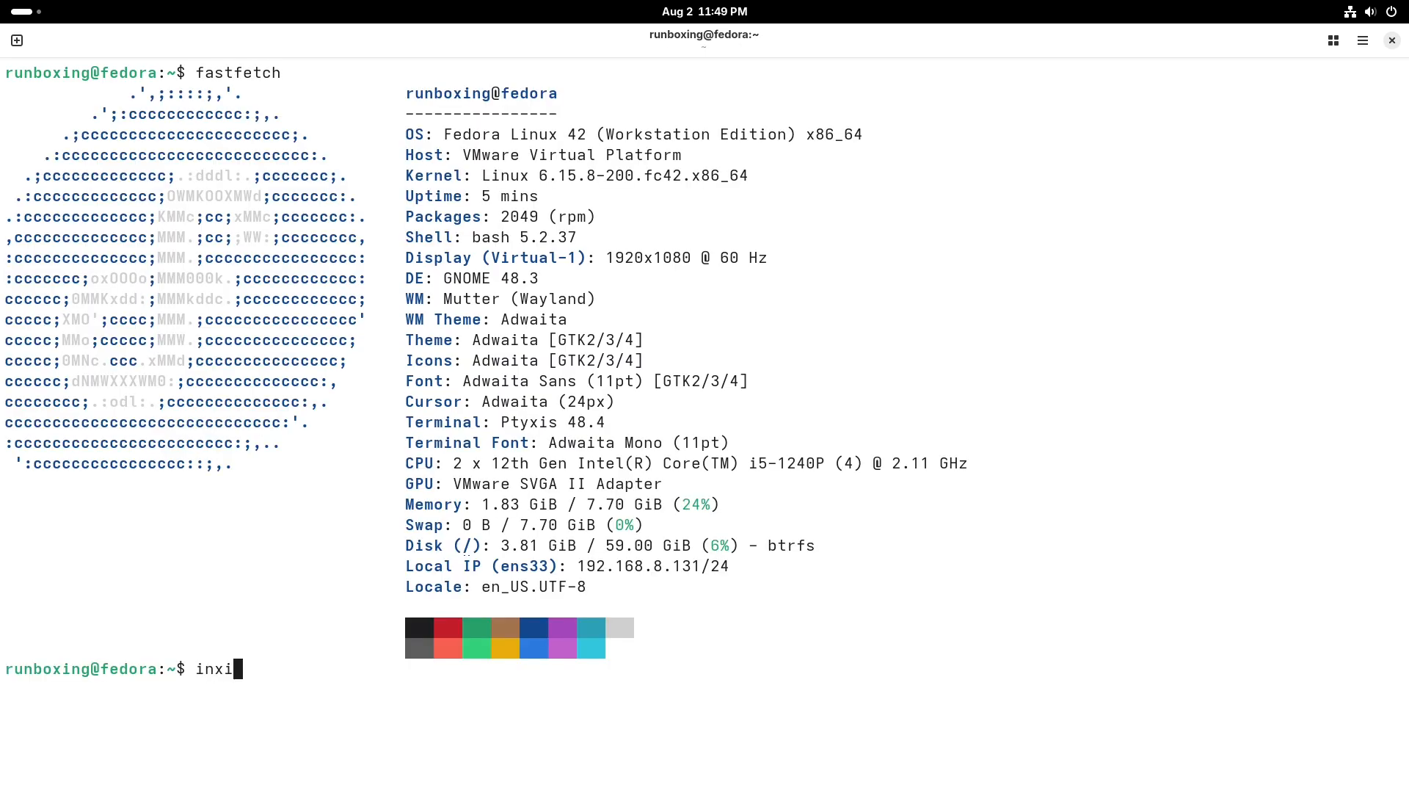
{"action": "key", "text": "Return"}
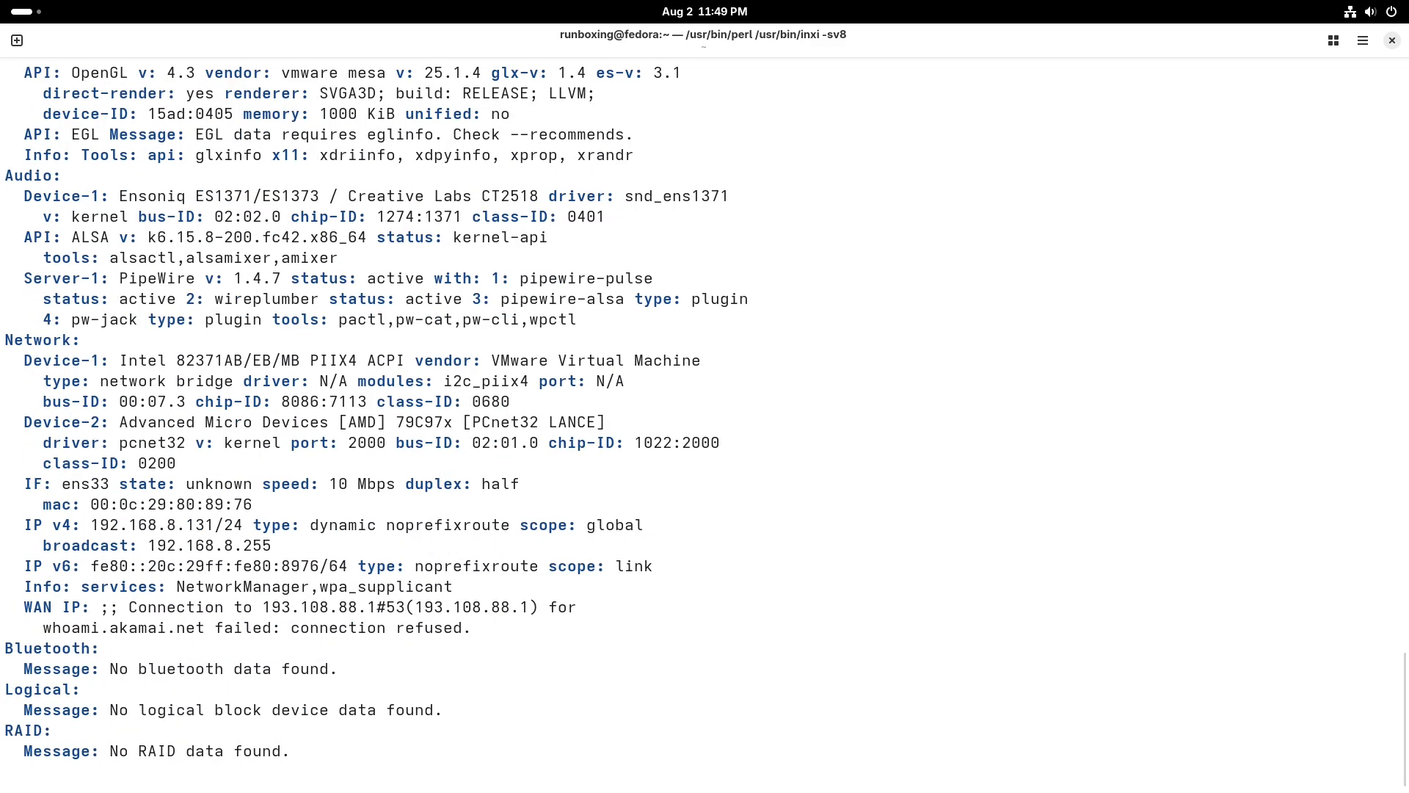
{"action": "scroll", "scroll_direction": "down", "scroll_amount": 3}
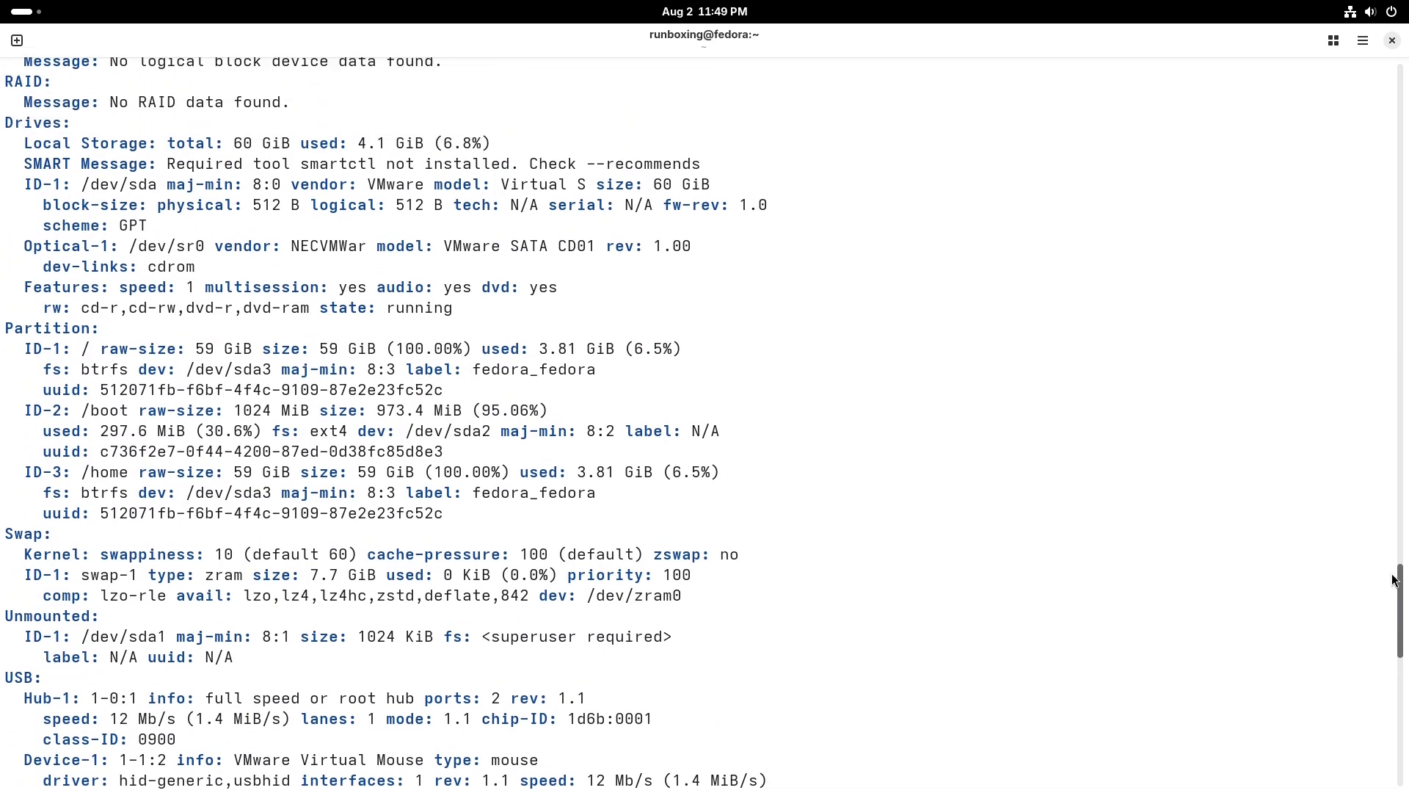
{"action": "scroll", "scroll_direction": "down", "scroll_amount": 3}
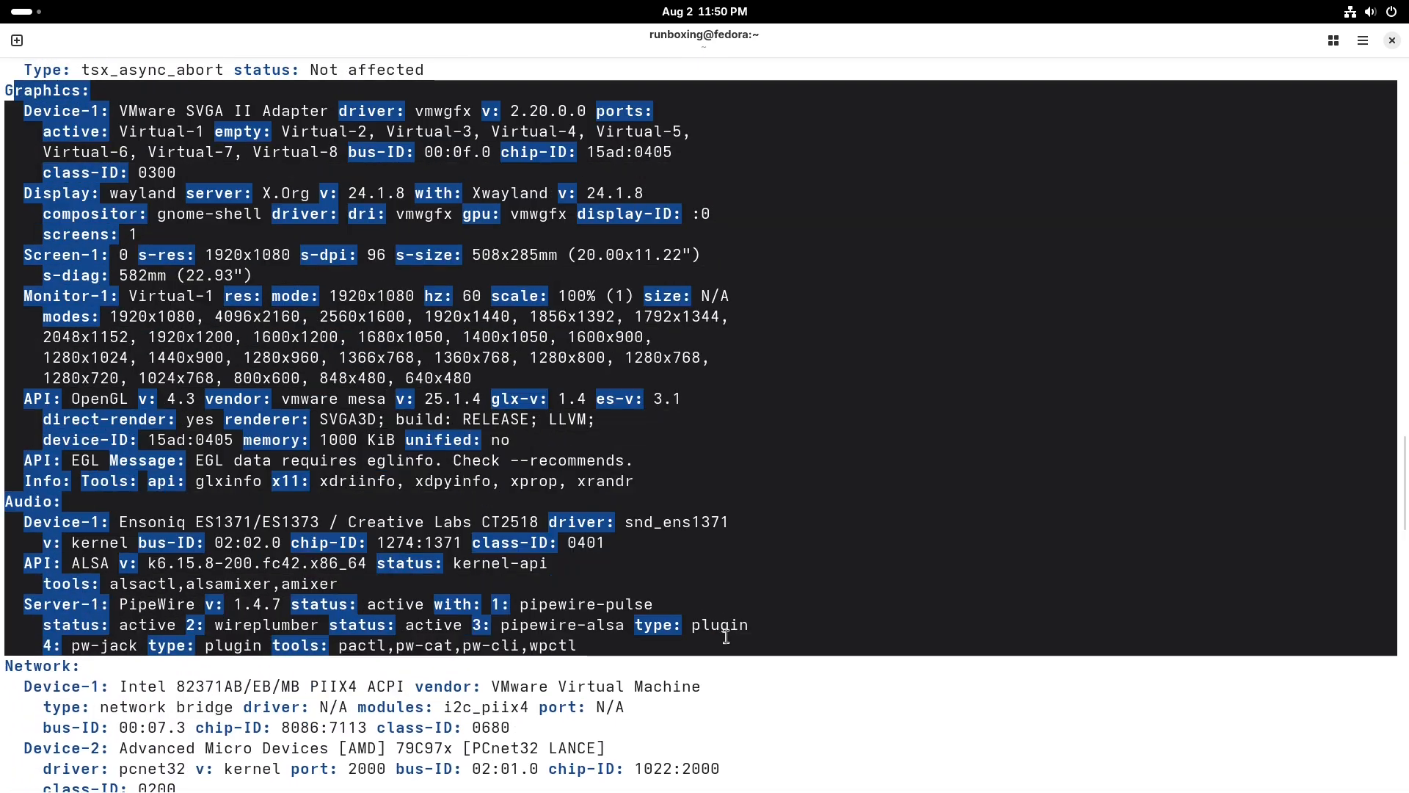
{"action": "scroll", "scroll_direction": "up", "scroll_amount": 3}
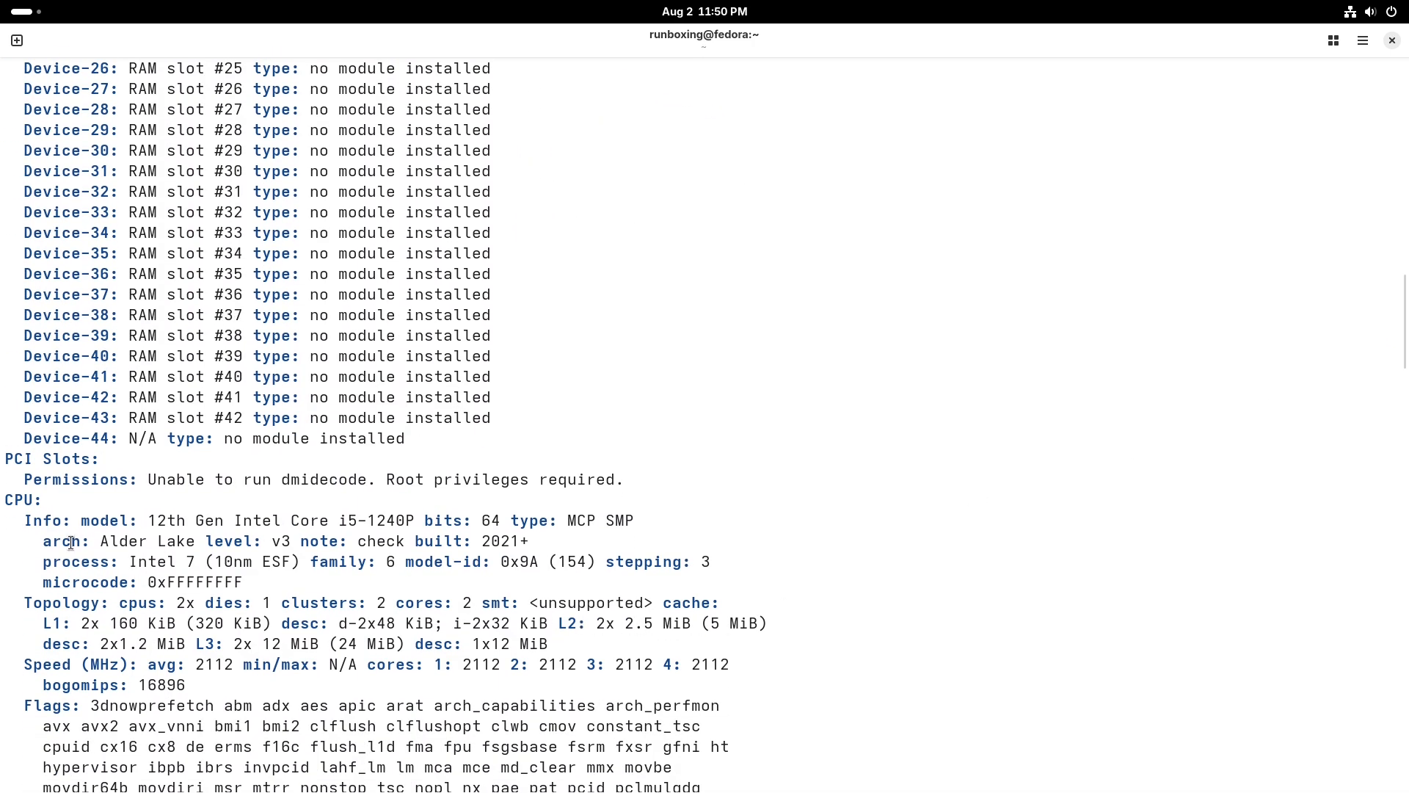
{"action": "scroll", "scroll_direction": "up", "scroll_amount": 3}
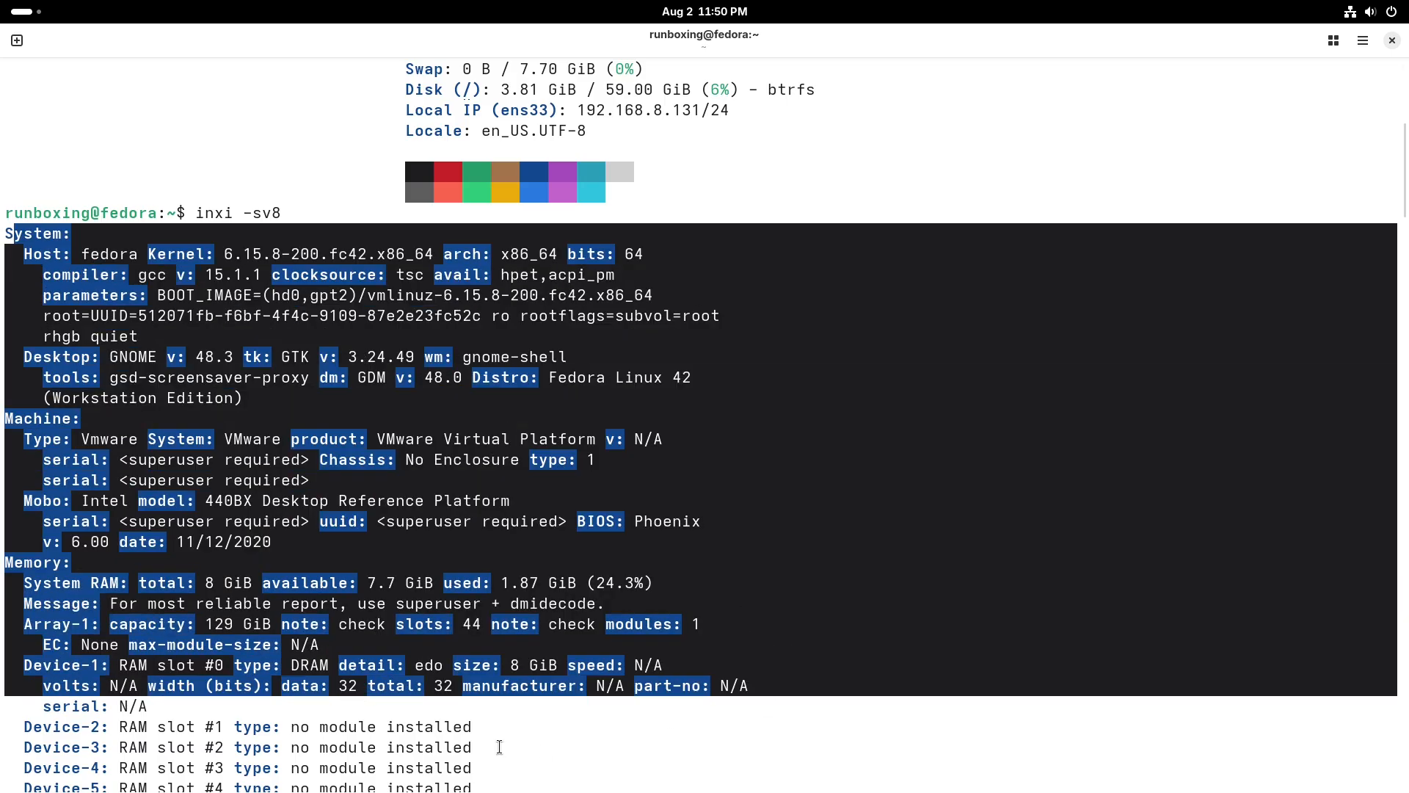
{"action": "scroll", "scroll_direction": "up", "scroll_amount": 3}
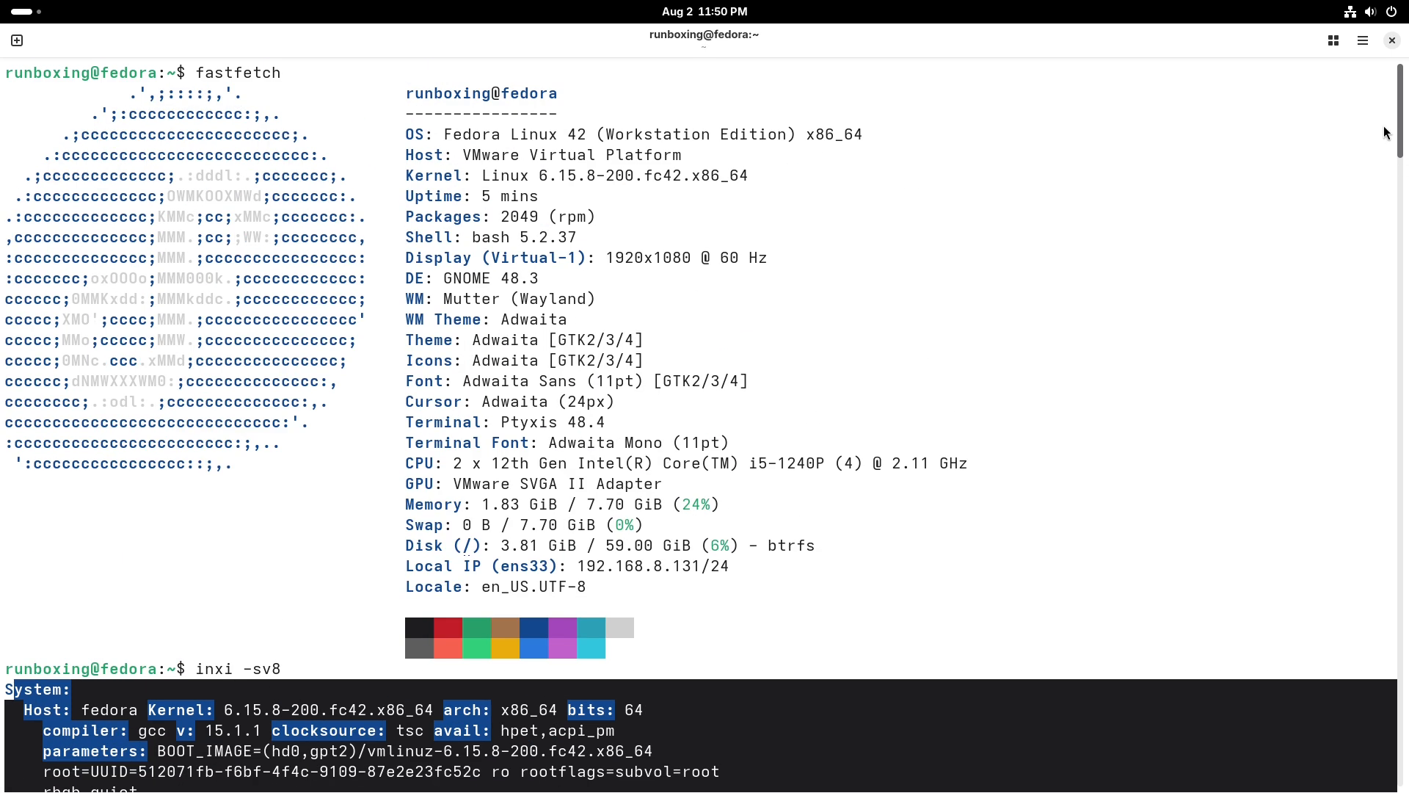
- Start btop in a second terminal tab
{"action": "left_click", "coordinate": [16, 42]}
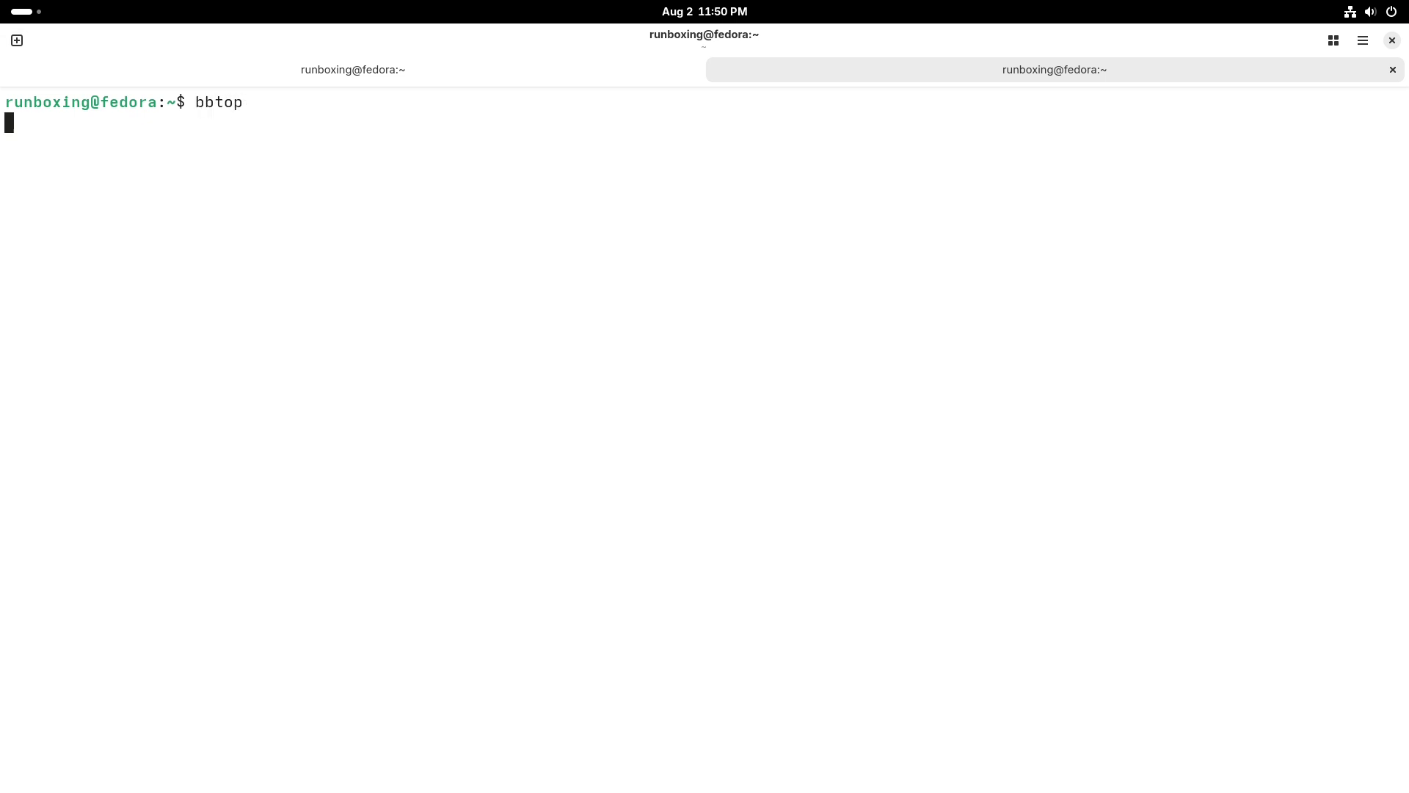
{"action": "key", "text": "Return"}
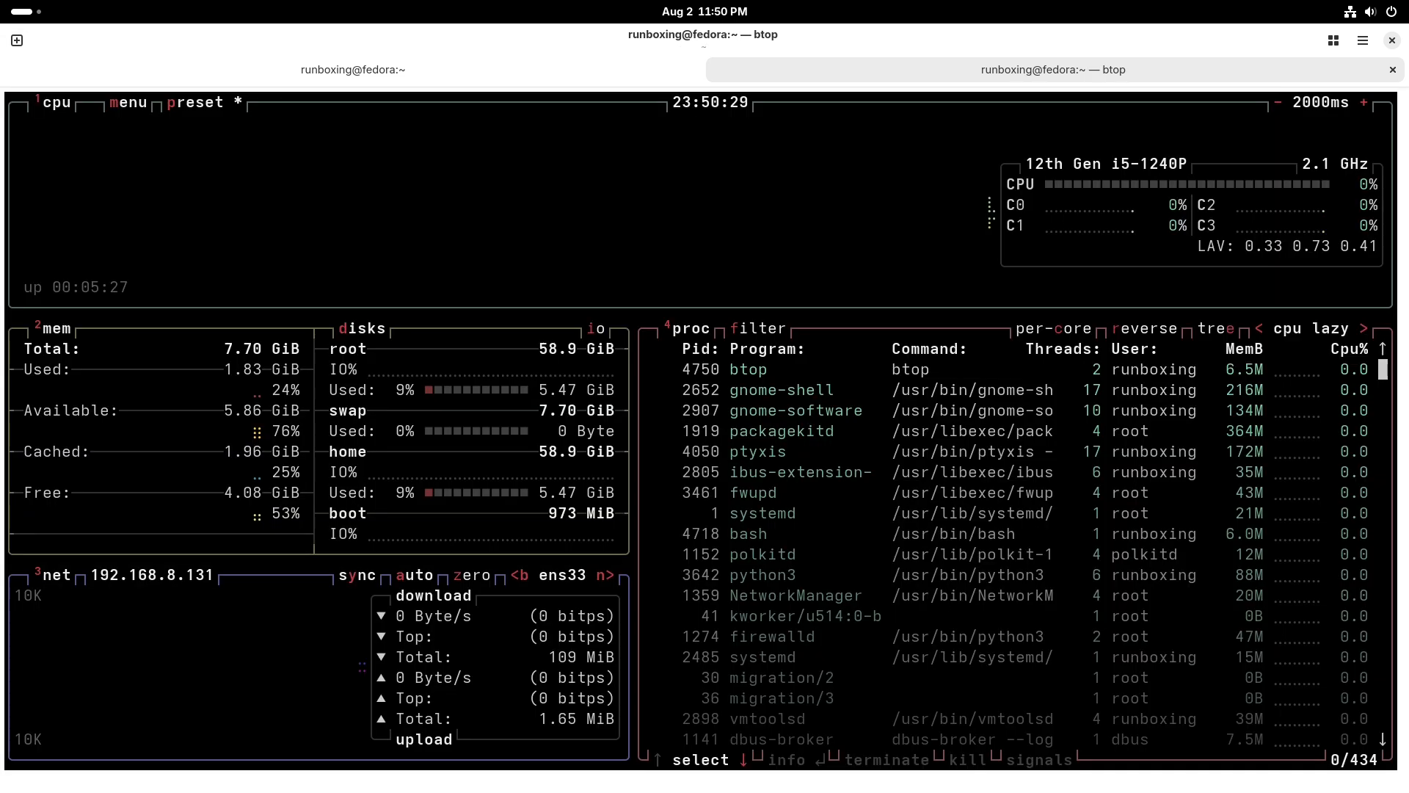